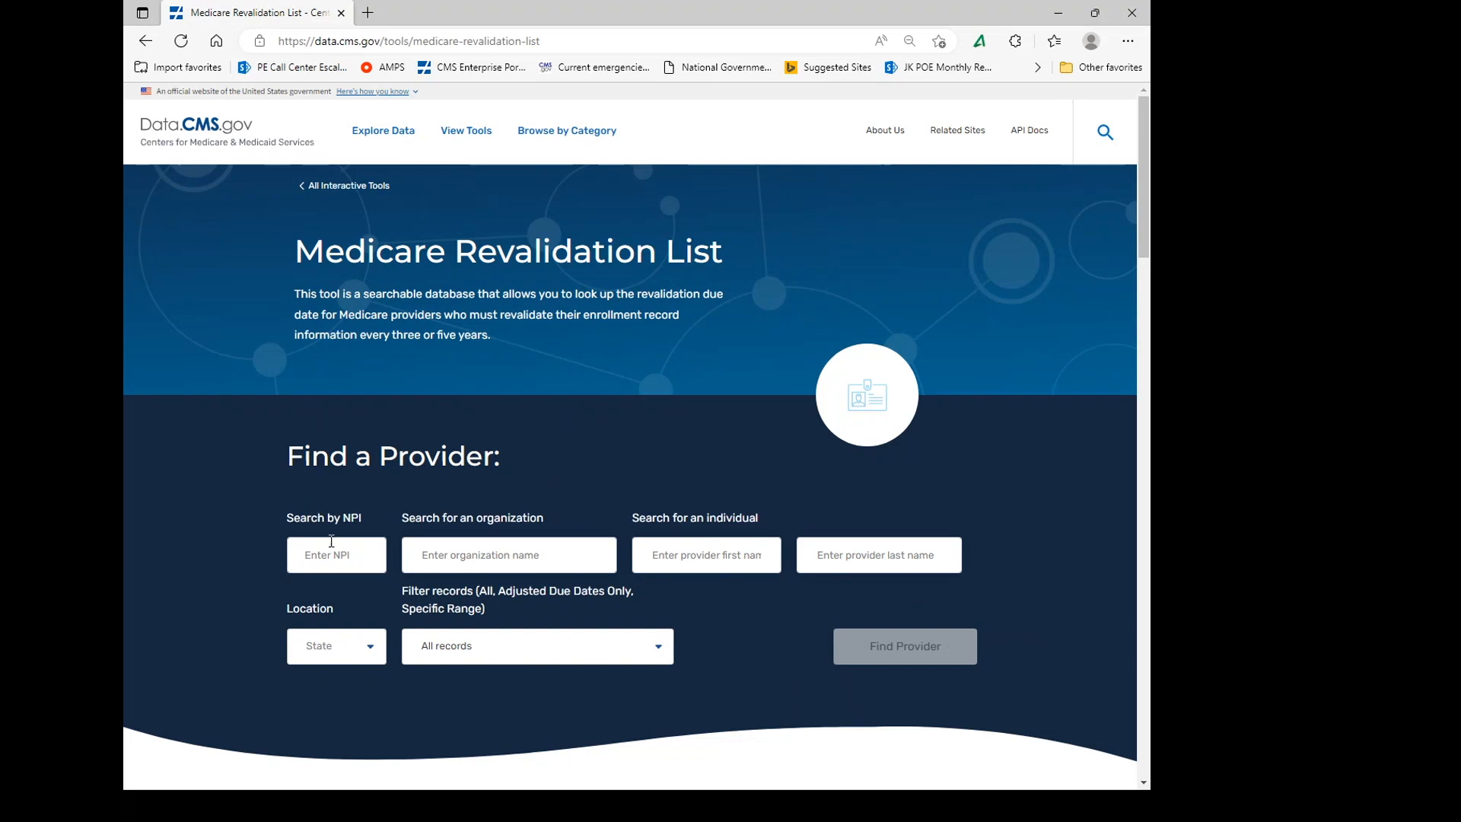
{"action": "mouse_move", "coordinate": [1145, 266]}
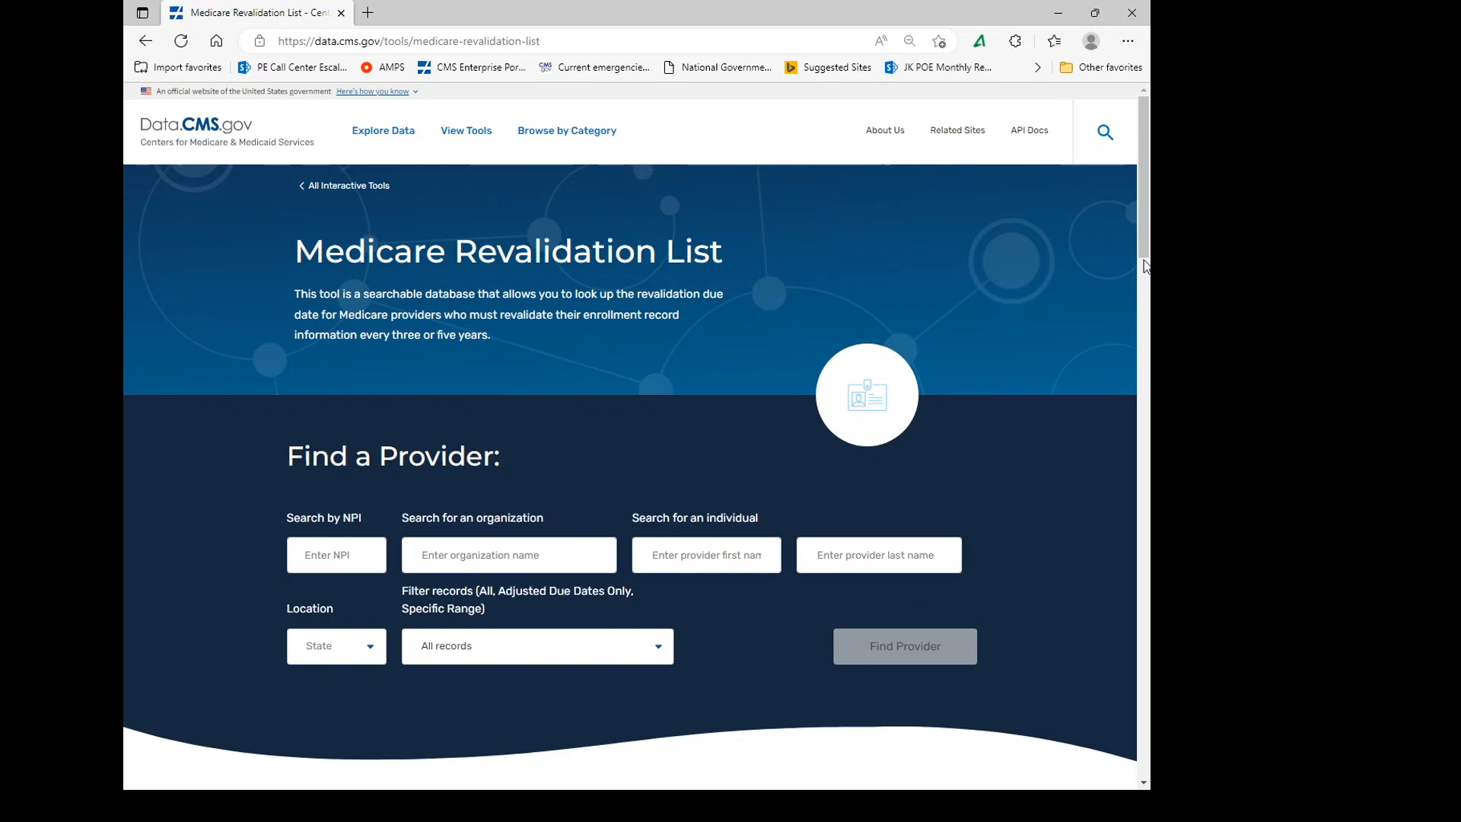
Scroll down the Medicare Revalidation List page to reach the provider search form
{"action": "scroll", "scroll_direction": "down", "scroll_amount": 3}
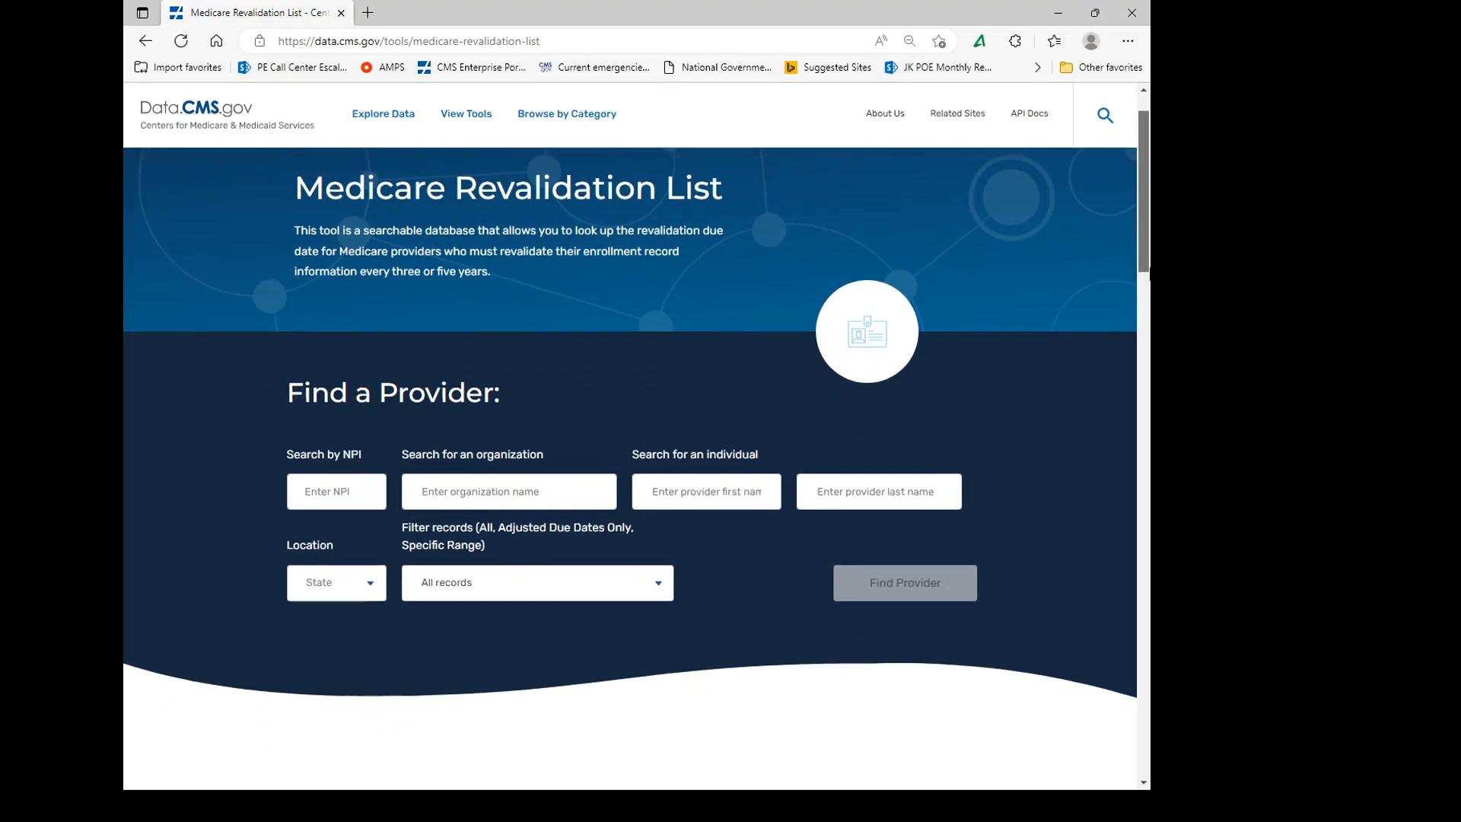
{"action": "scroll", "scroll_direction": "down", "scroll_amount": 3}
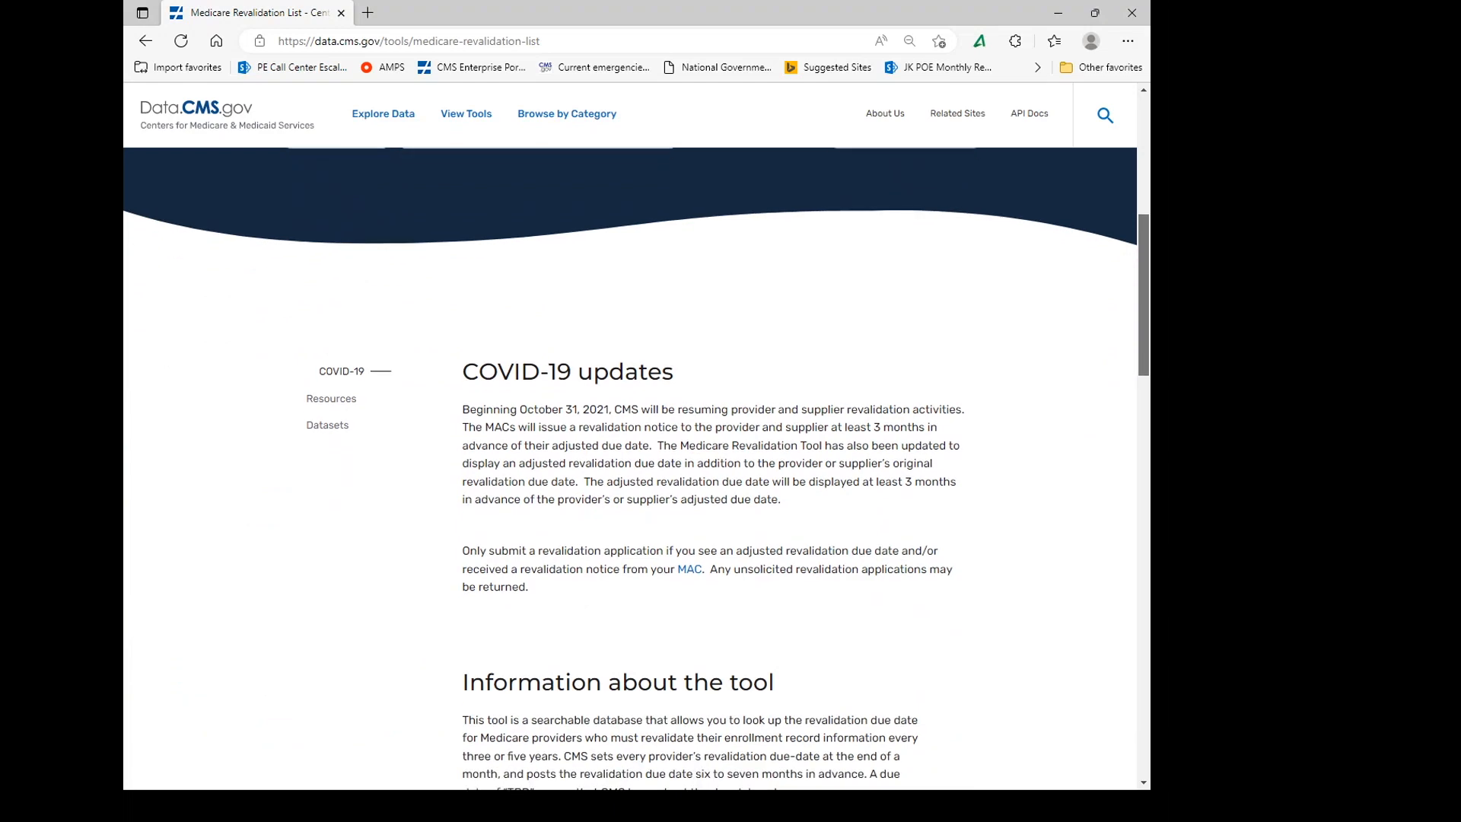
{"action": "scroll", "scroll_direction": "down", "scroll_amount": 3}
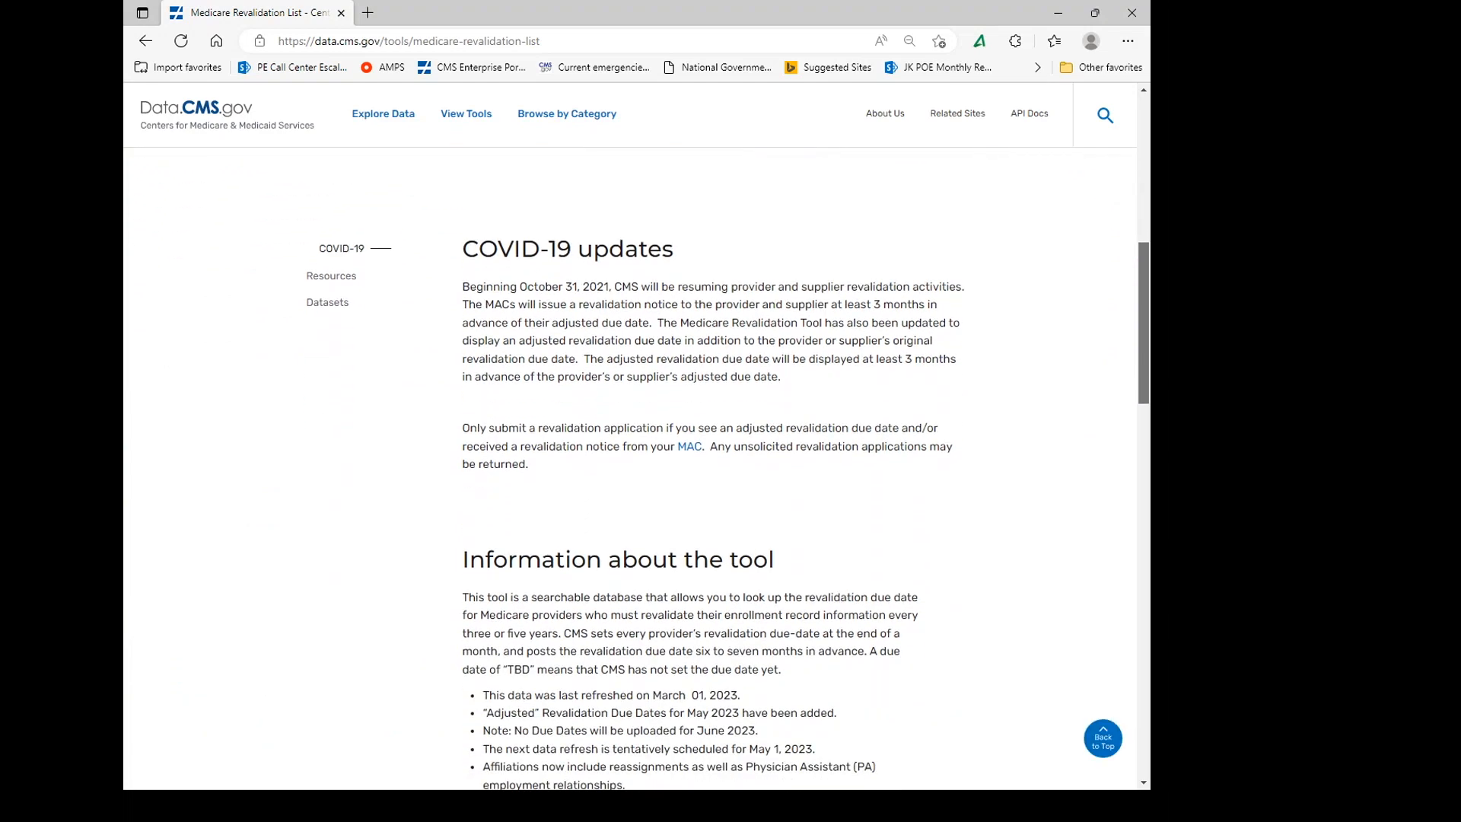
{"action": "scroll", "scroll_direction": "down", "scroll_amount": 3}
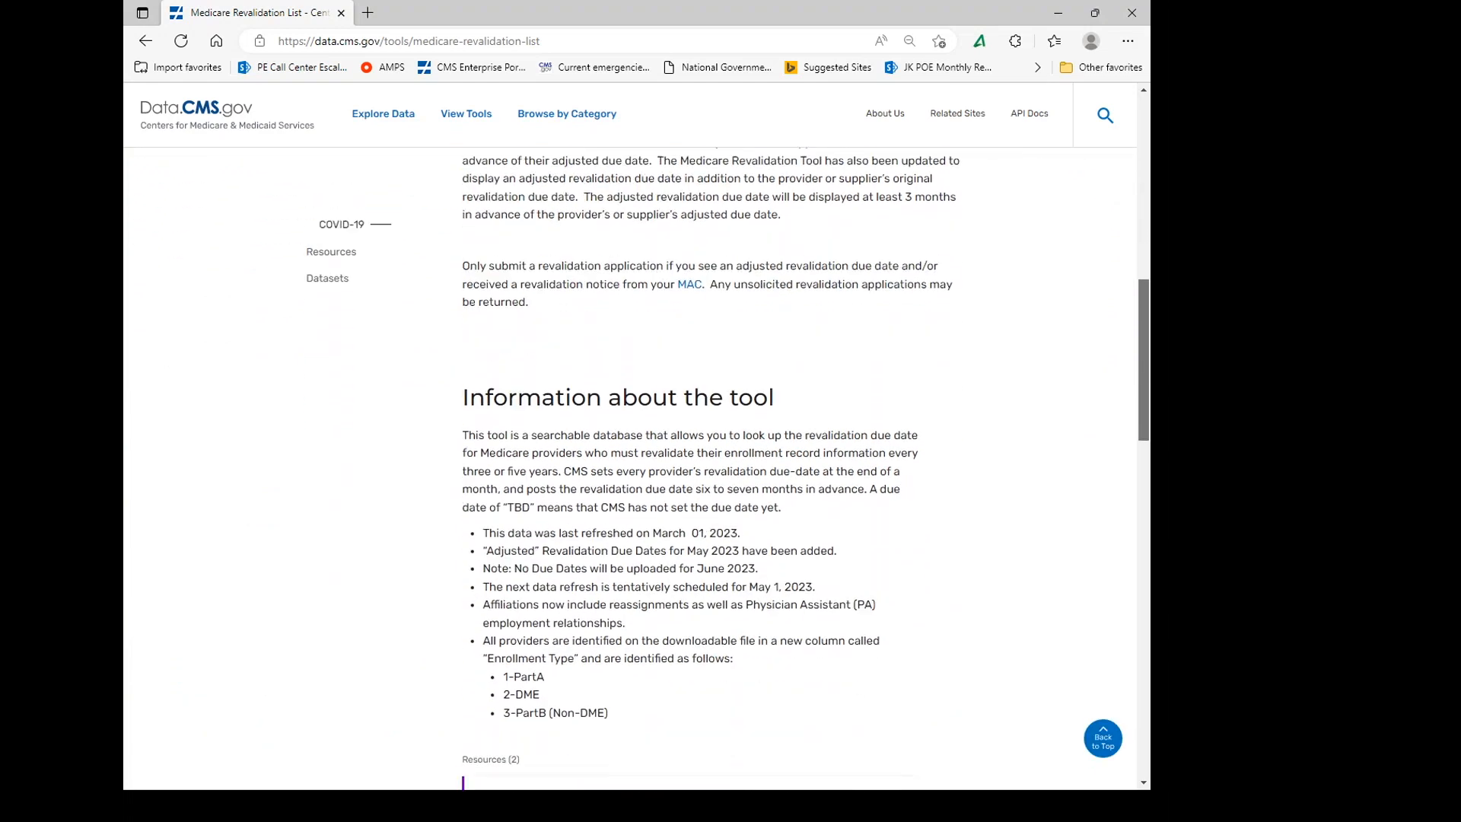
{"action": "scroll", "scroll_direction": "down", "scroll_amount": 3}
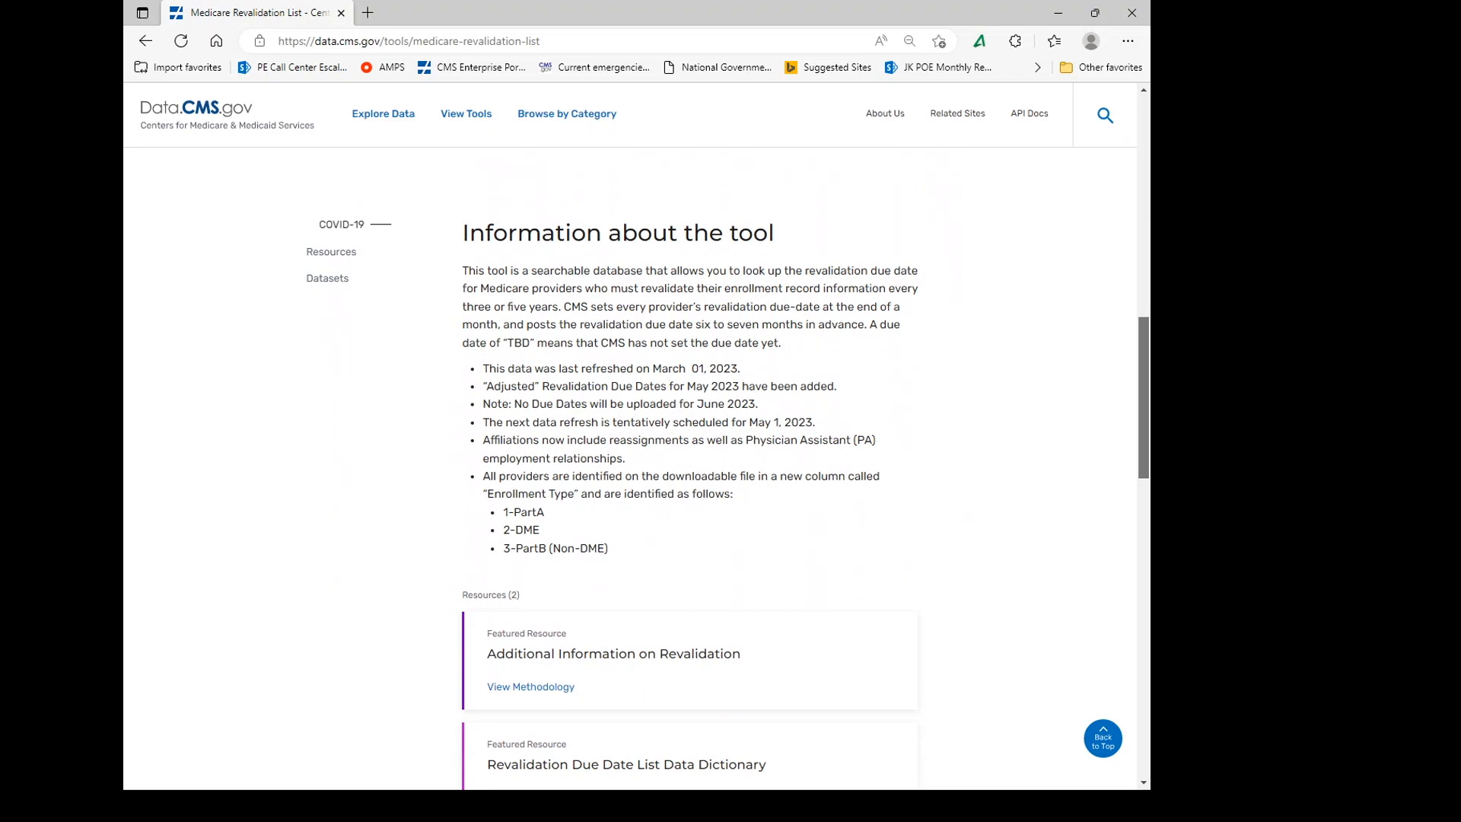
{"action": "scroll", "scroll_direction": "down", "scroll_amount": 3}
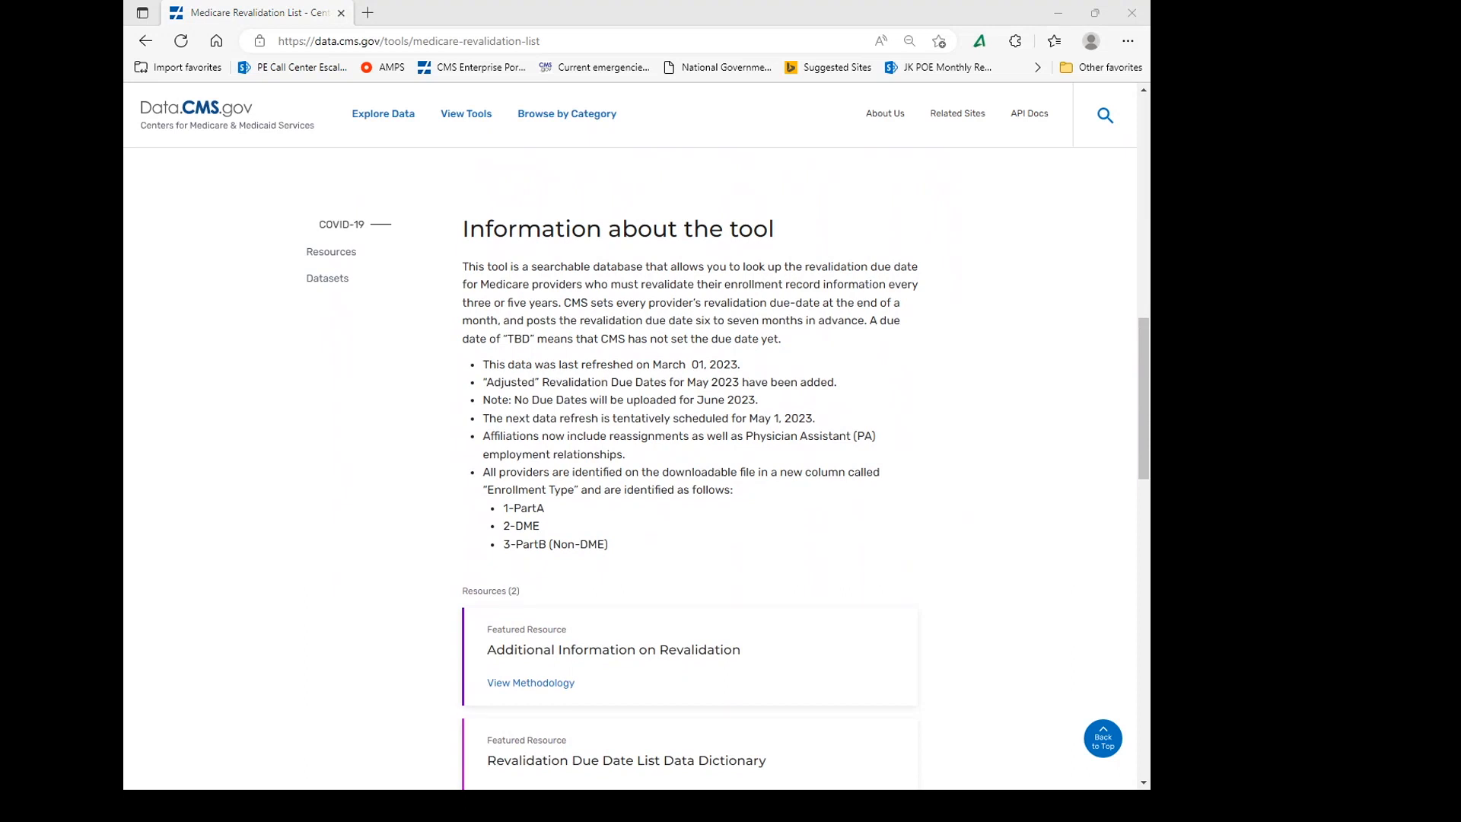
{"action": "mouse_move", "coordinate": [692, 477]}
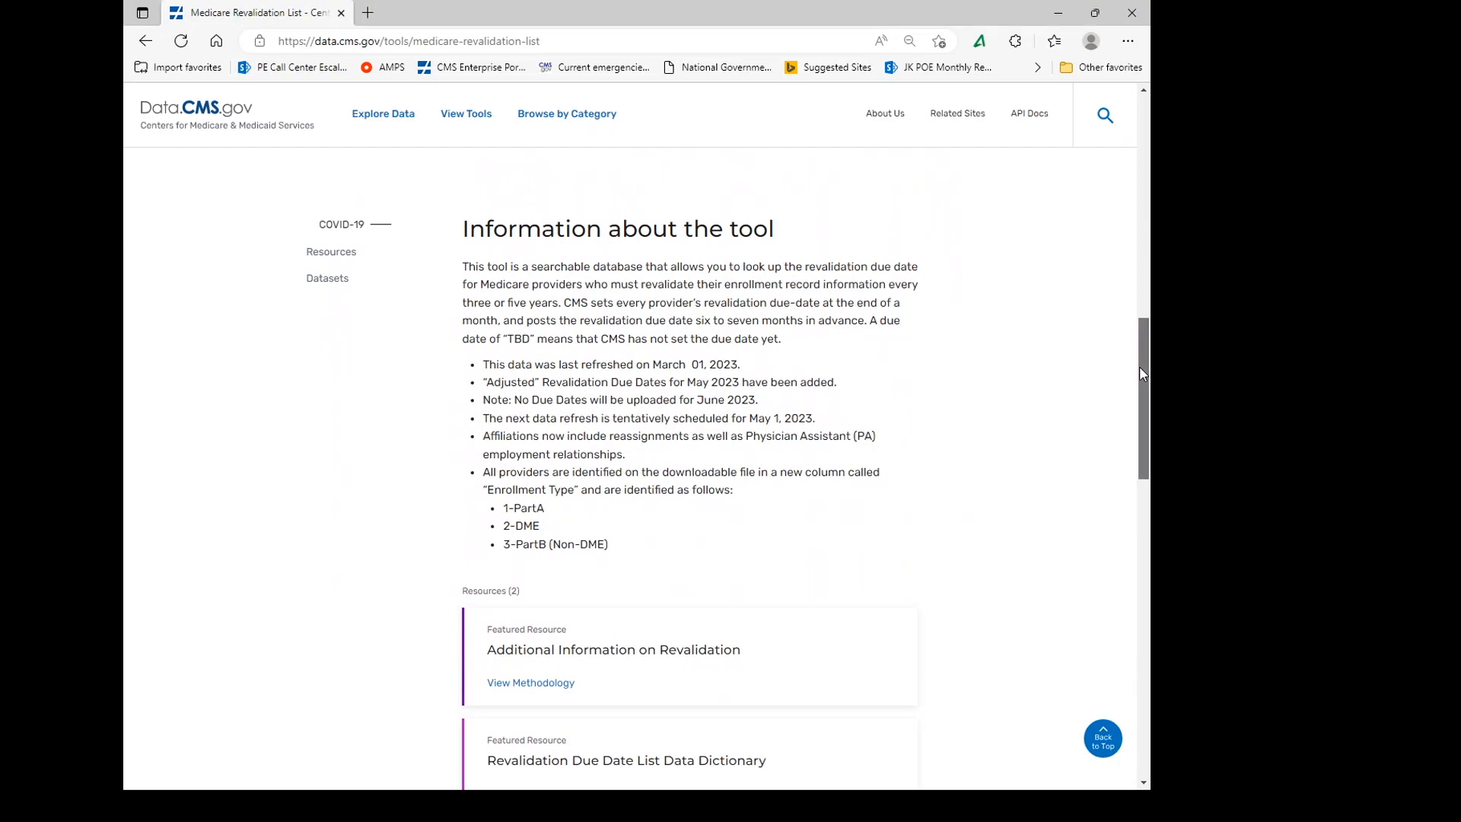
{"action": "scroll", "scroll_direction": "down", "scroll_amount": 3}
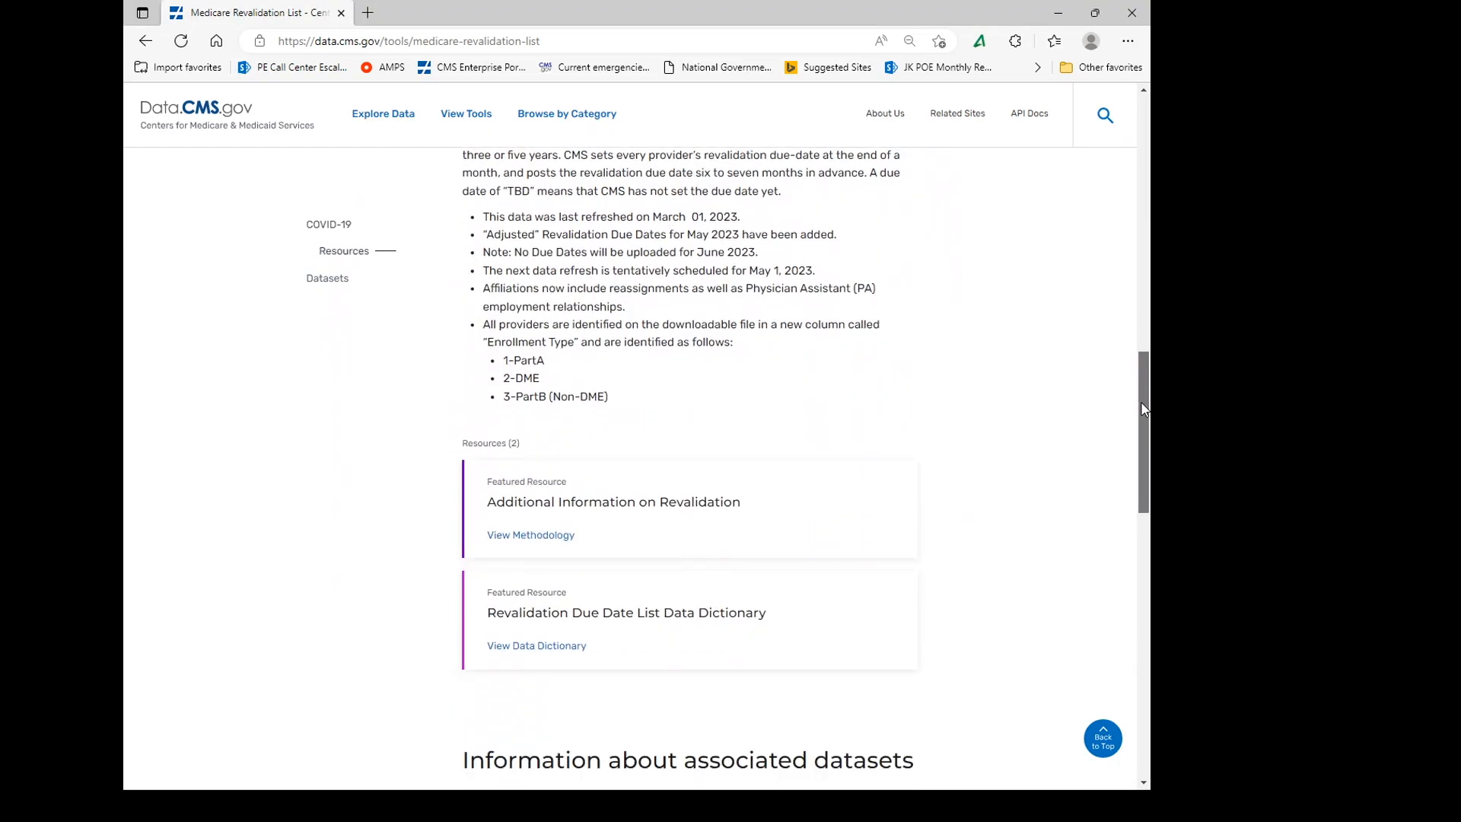
{"action": "scroll", "scroll_direction": "down", "scroll_amount": 3}
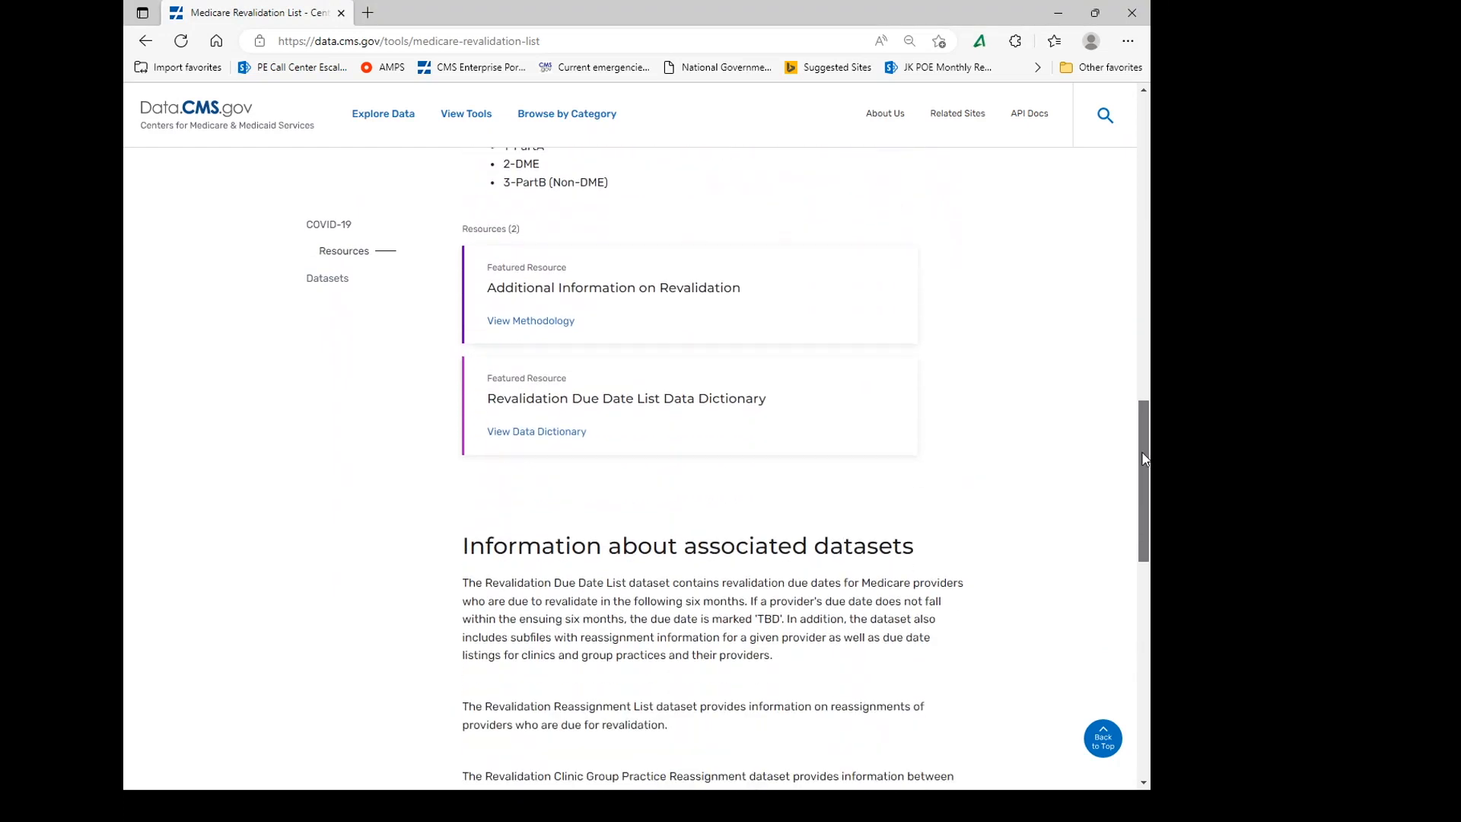
{"action": "scroll", "scroll_direction": "down", "scroll_amount": 3}
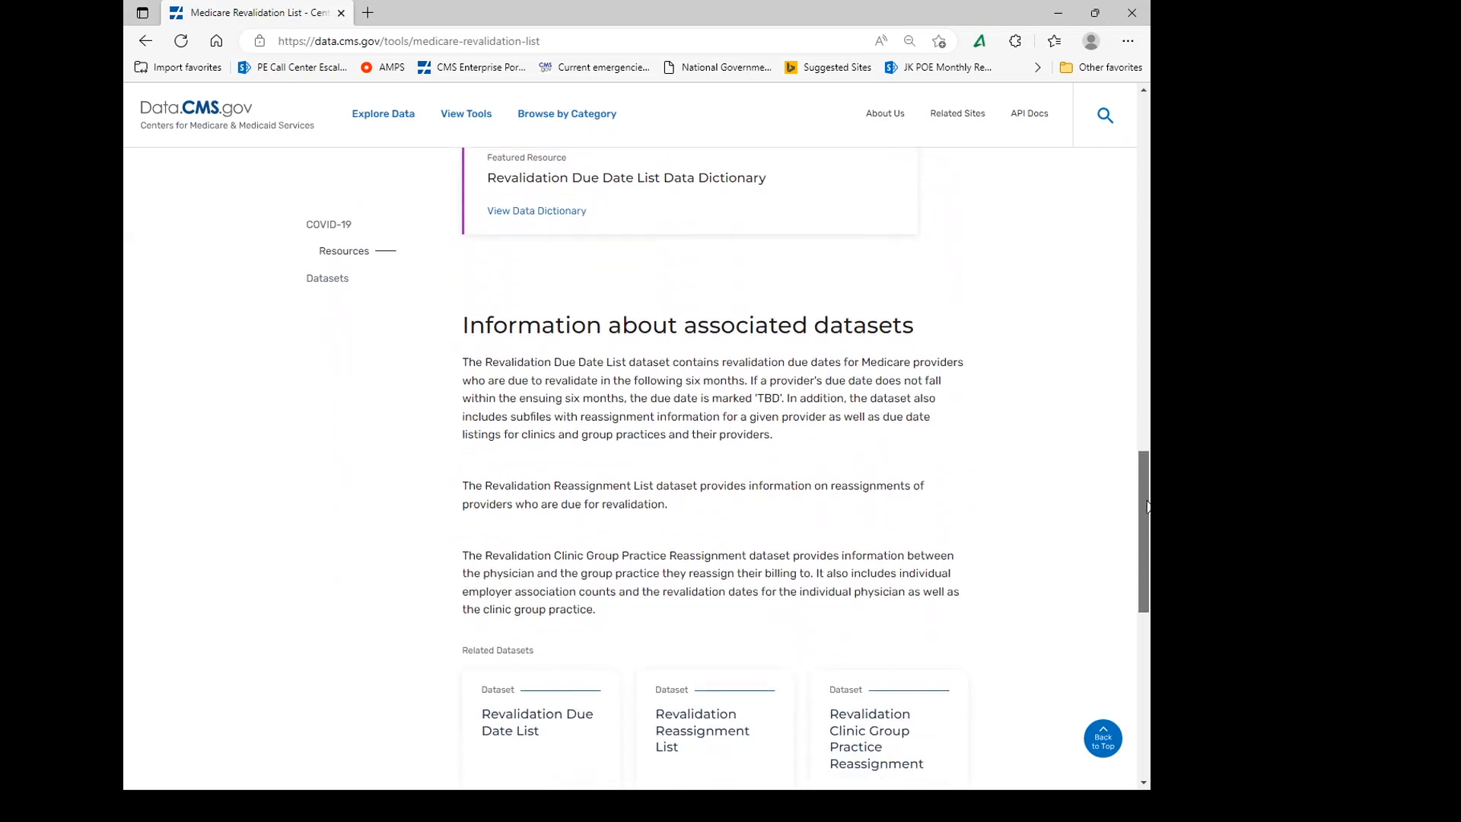
{"action": "scroll", "scroll_direction": "down", "scroll_amount": 3}
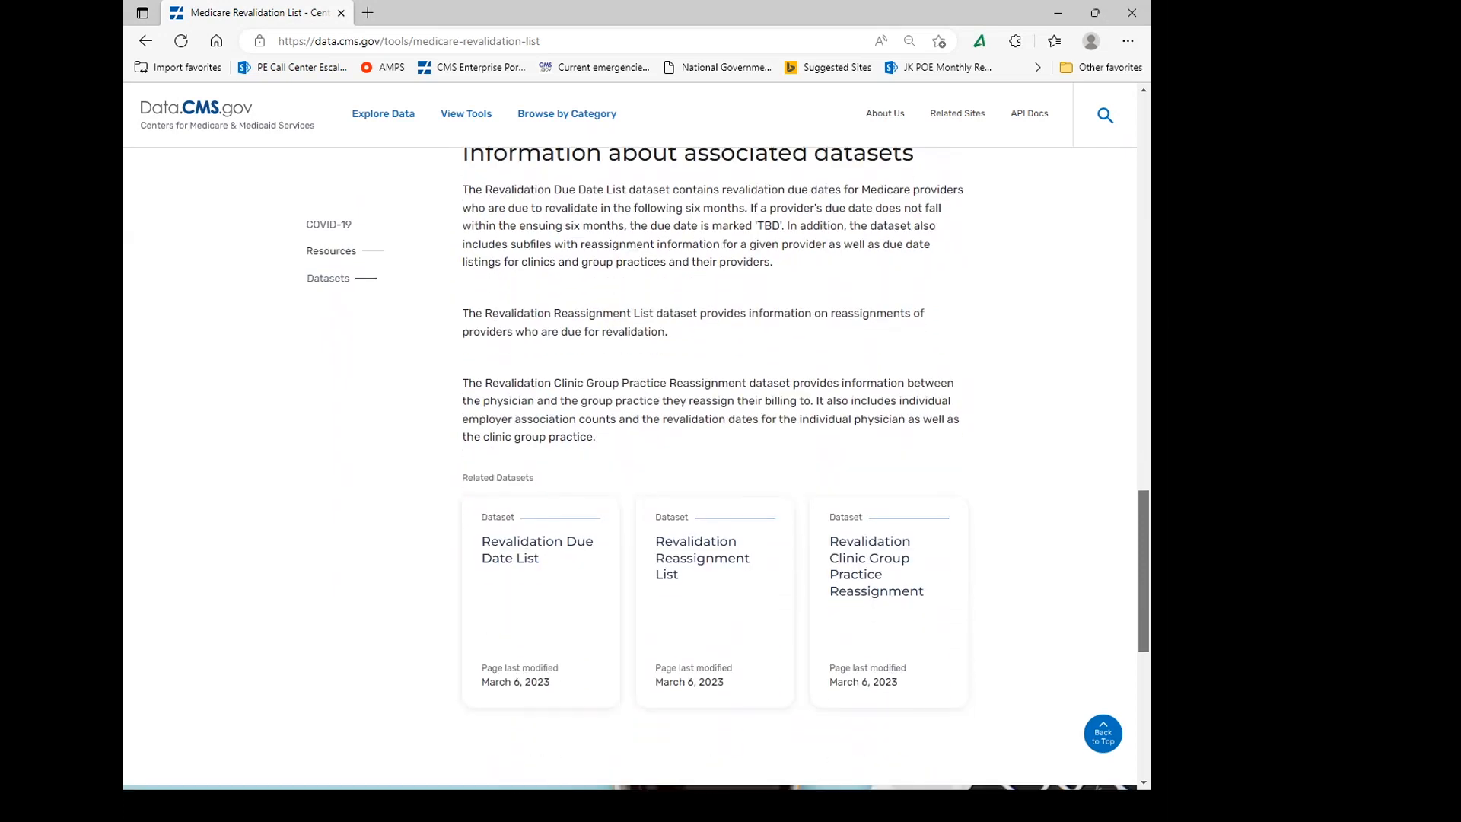
{"action": "scroll", "scroll_direction": "down", "scroll_amount": 3}
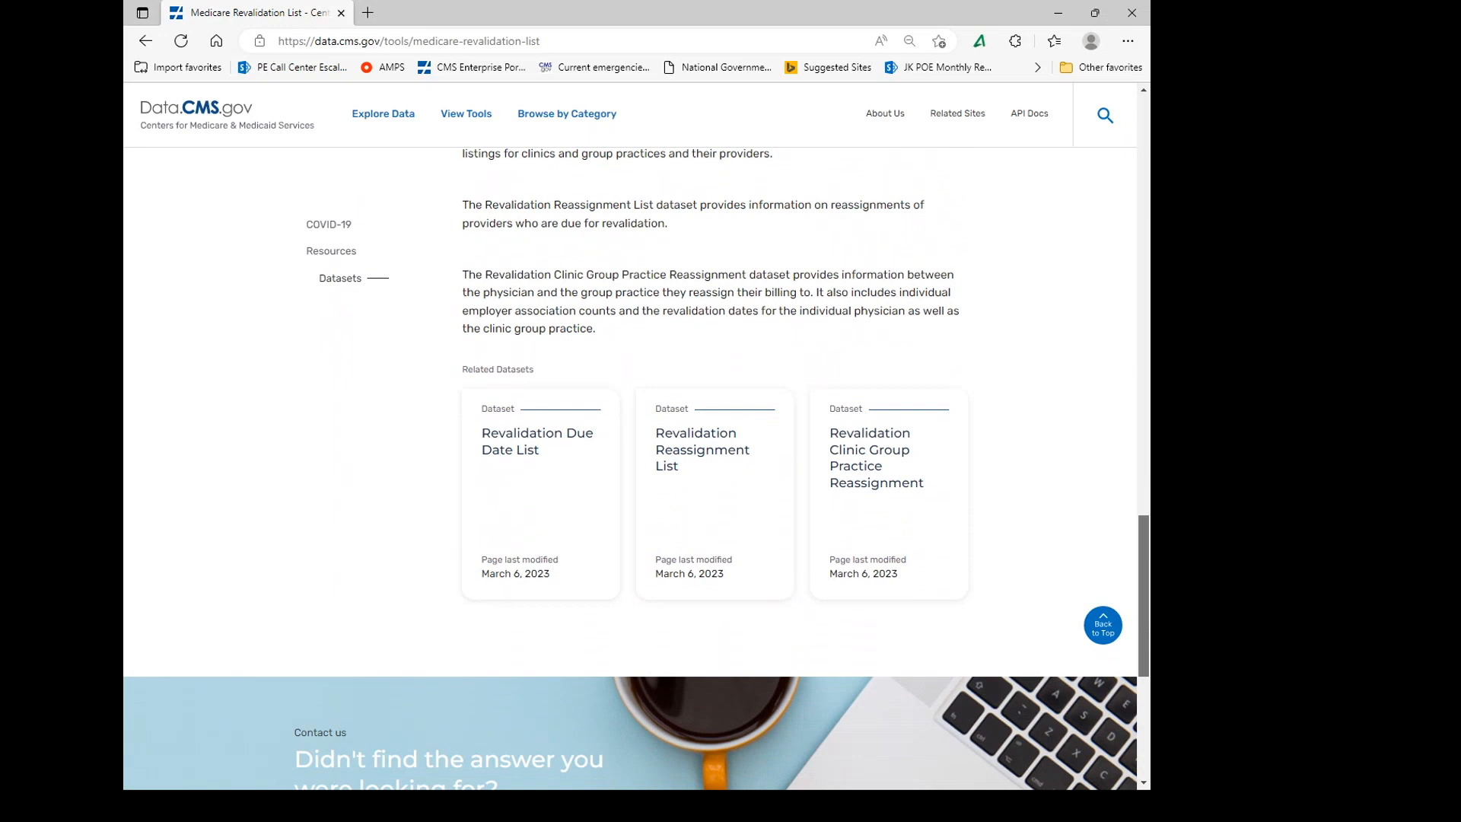
{"action": "scroll", "scroll_direction": "down", "scroll_amount": 3}
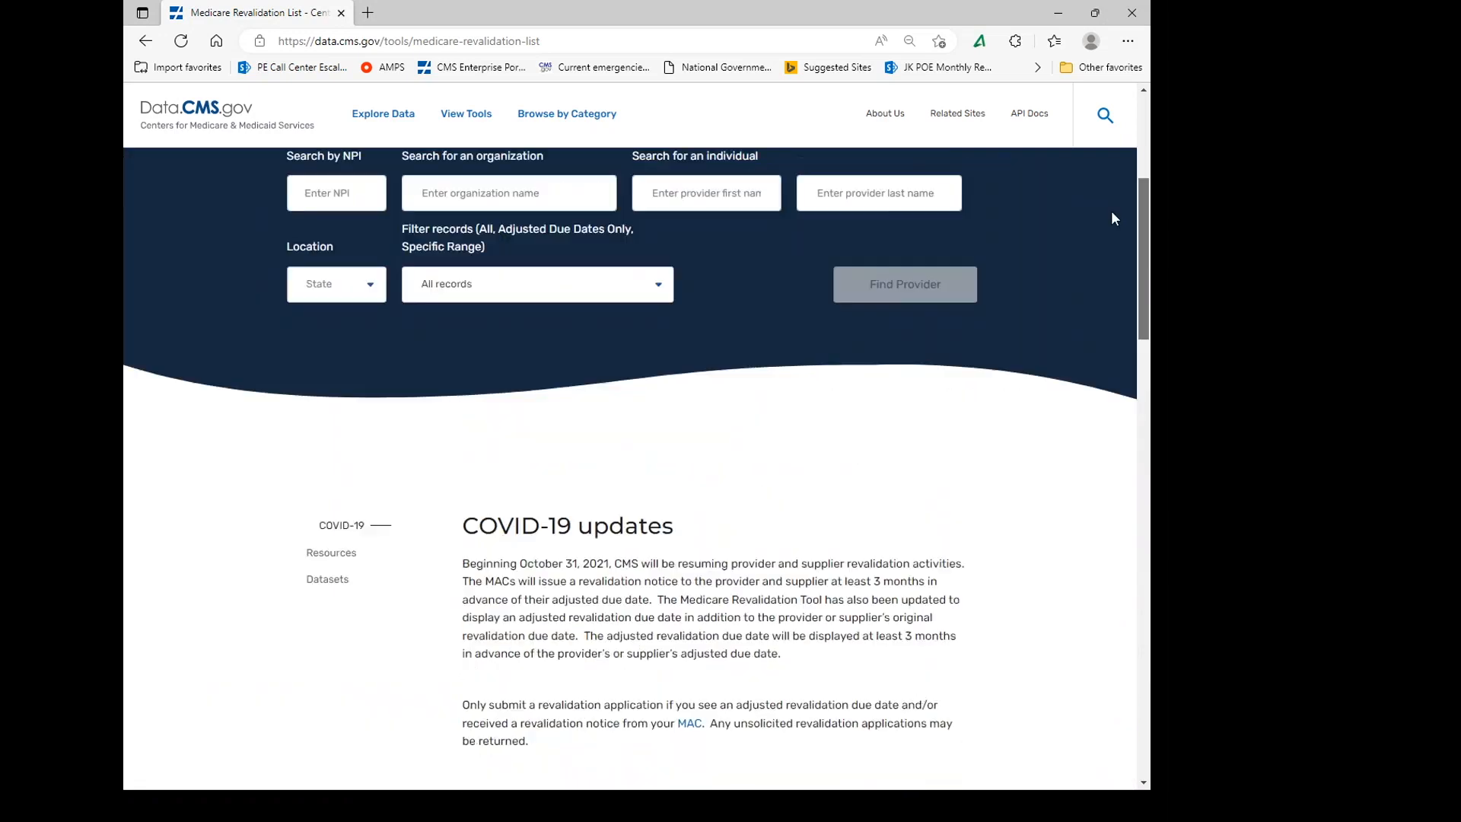
{"action": "right_click", "coordinate": [335, 449]}
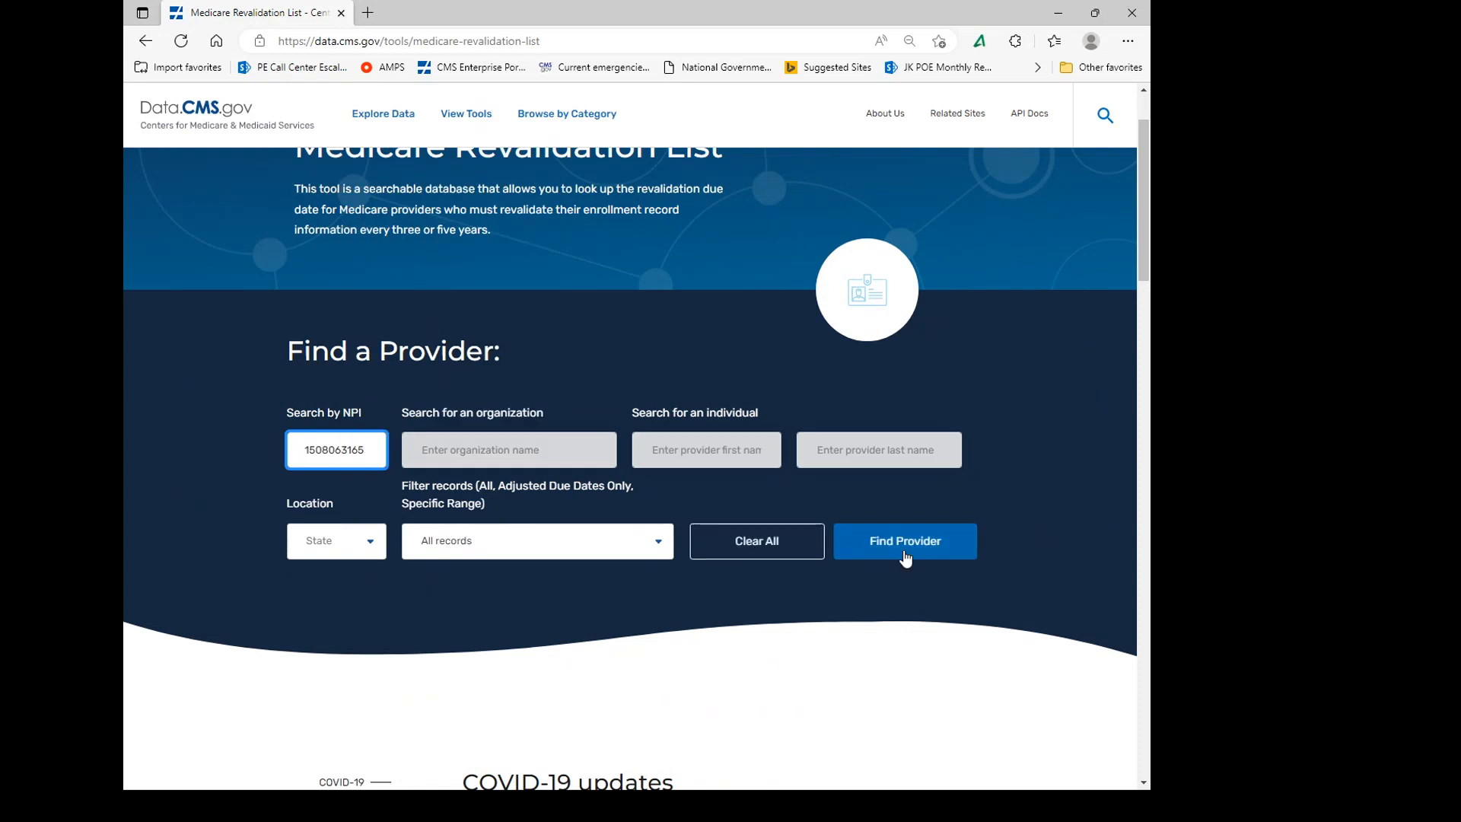
{"action": "left_click", "coordinate": [902, 541]}
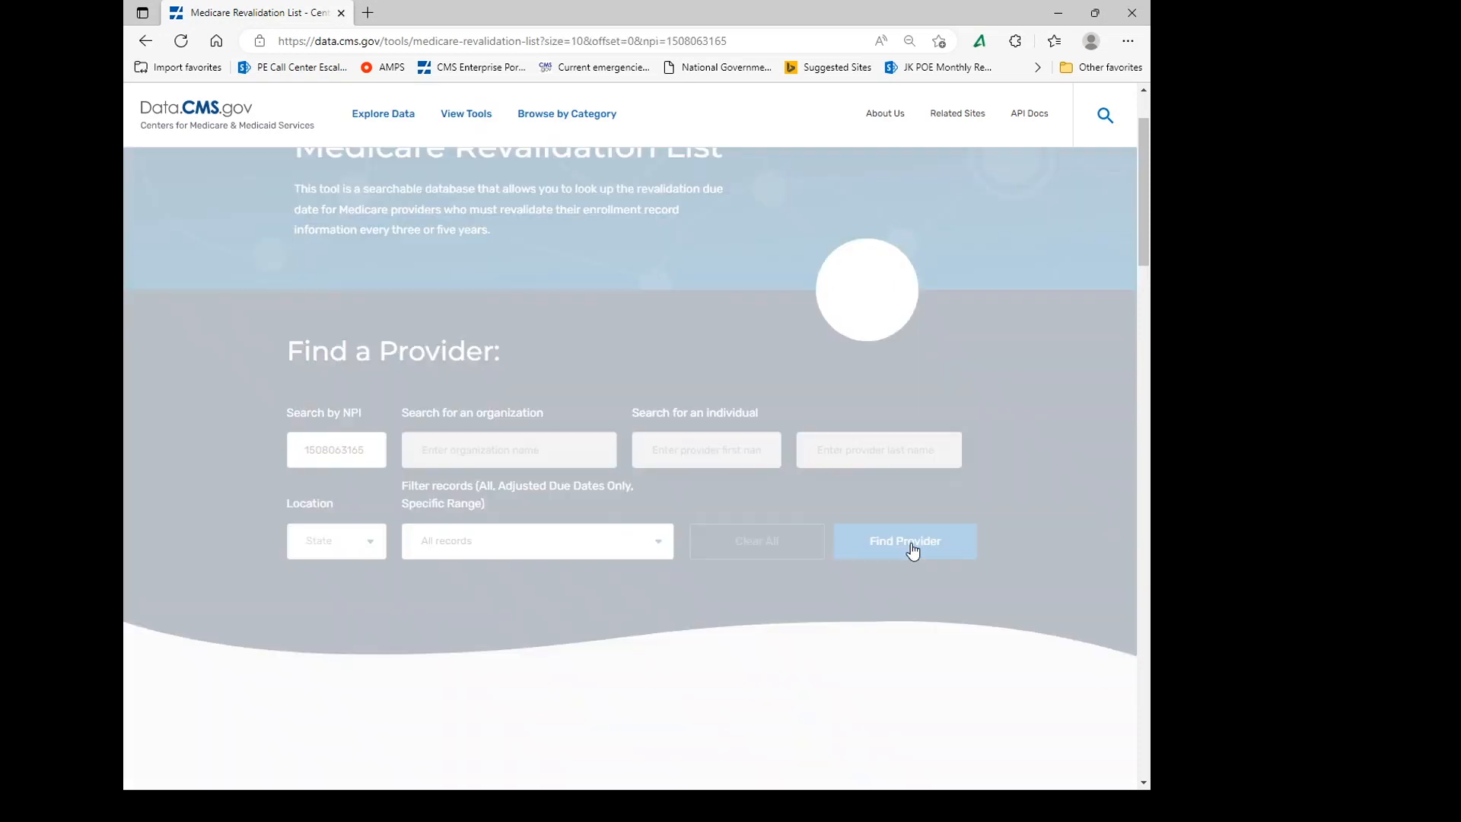
{"action": "left_click", "coordinate": [904, 541]}
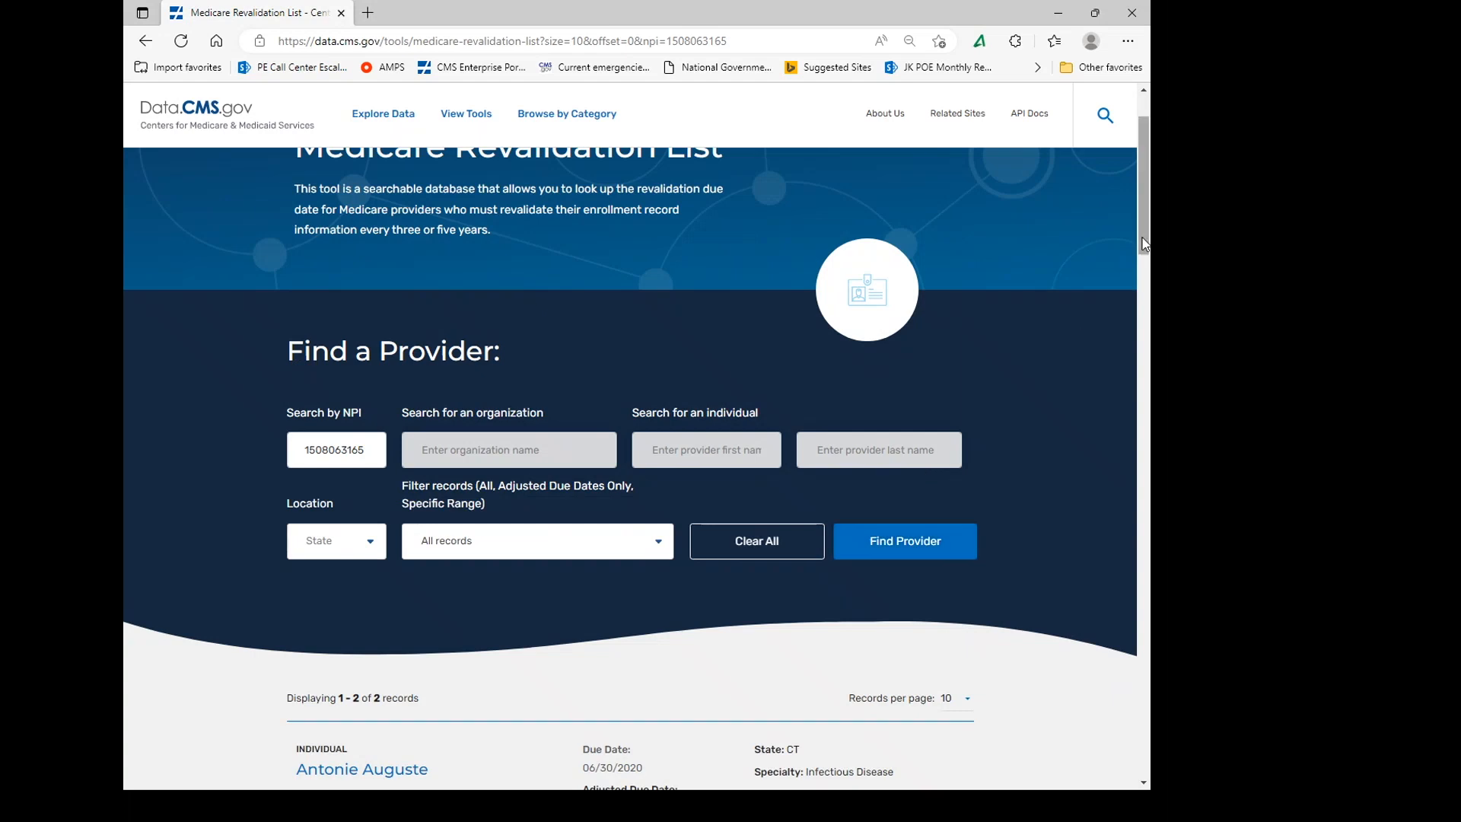
{"action": "scroll", "scroll_direction": "down", "scroll_amount": 3}
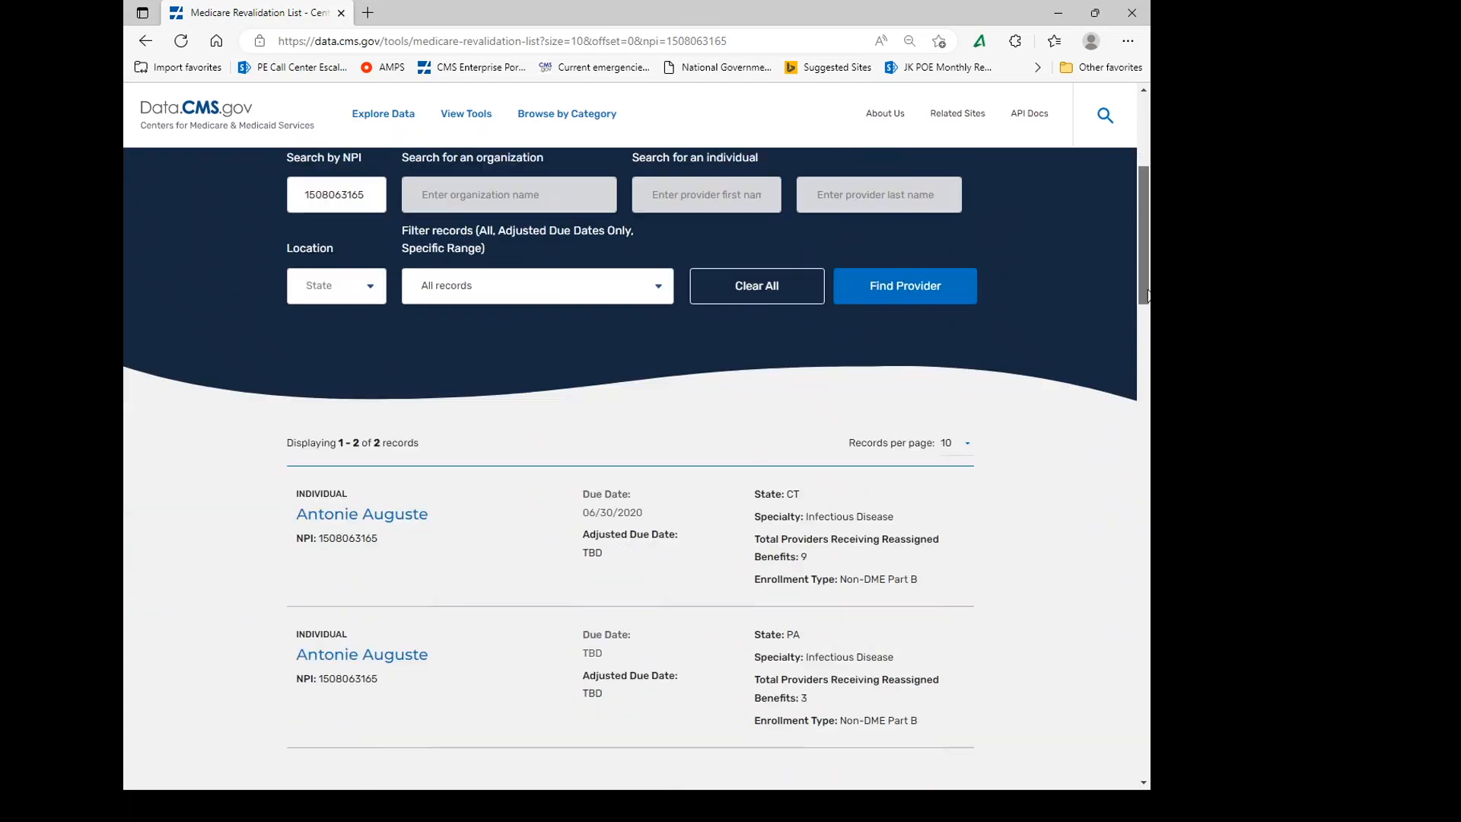
{"action": "scroll", "scroll_direction": "down", "scroll_amount": 3}
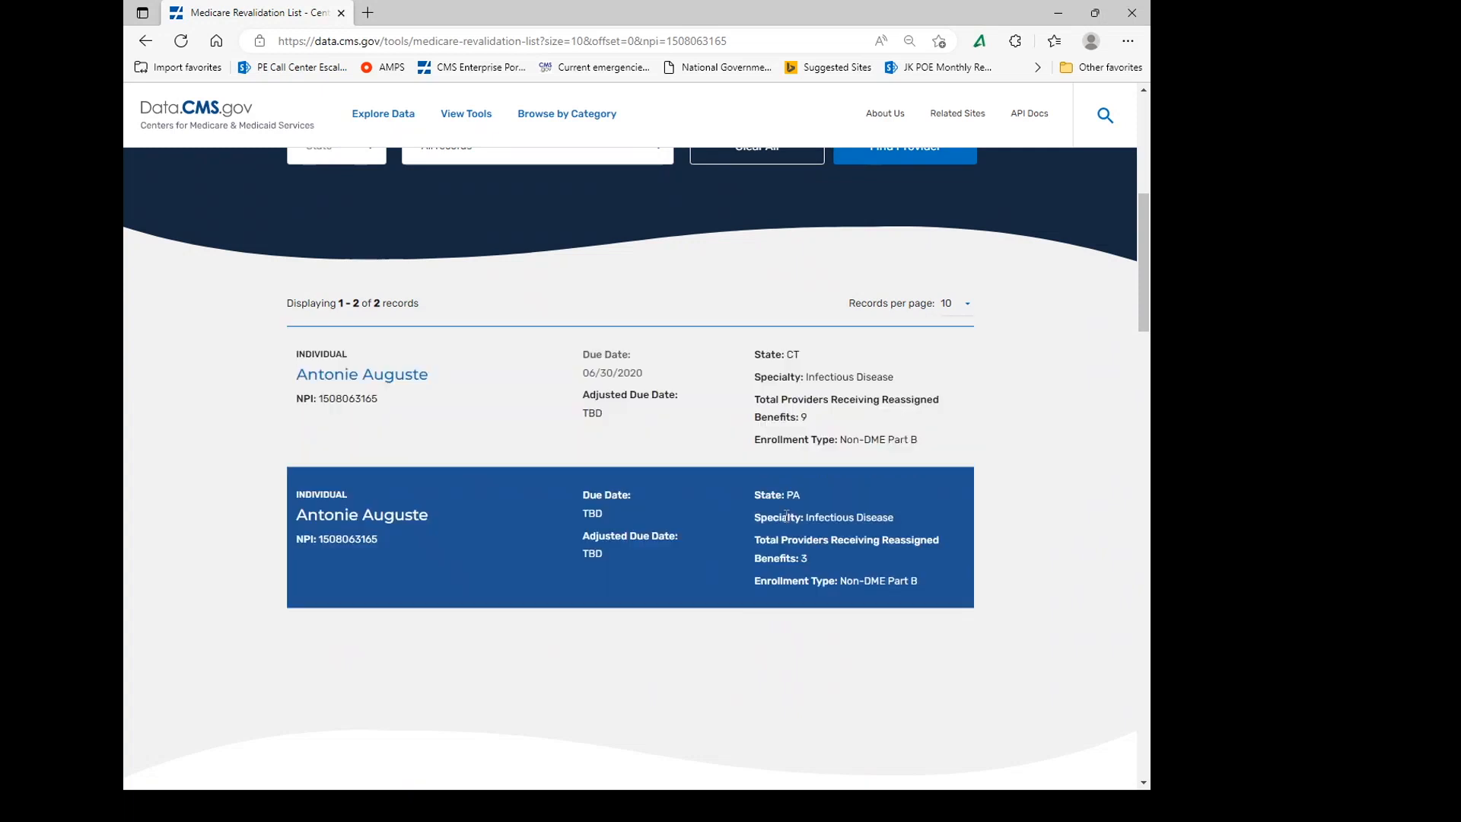
{"action": "mouse_move", "coordinate": [811, 493]}
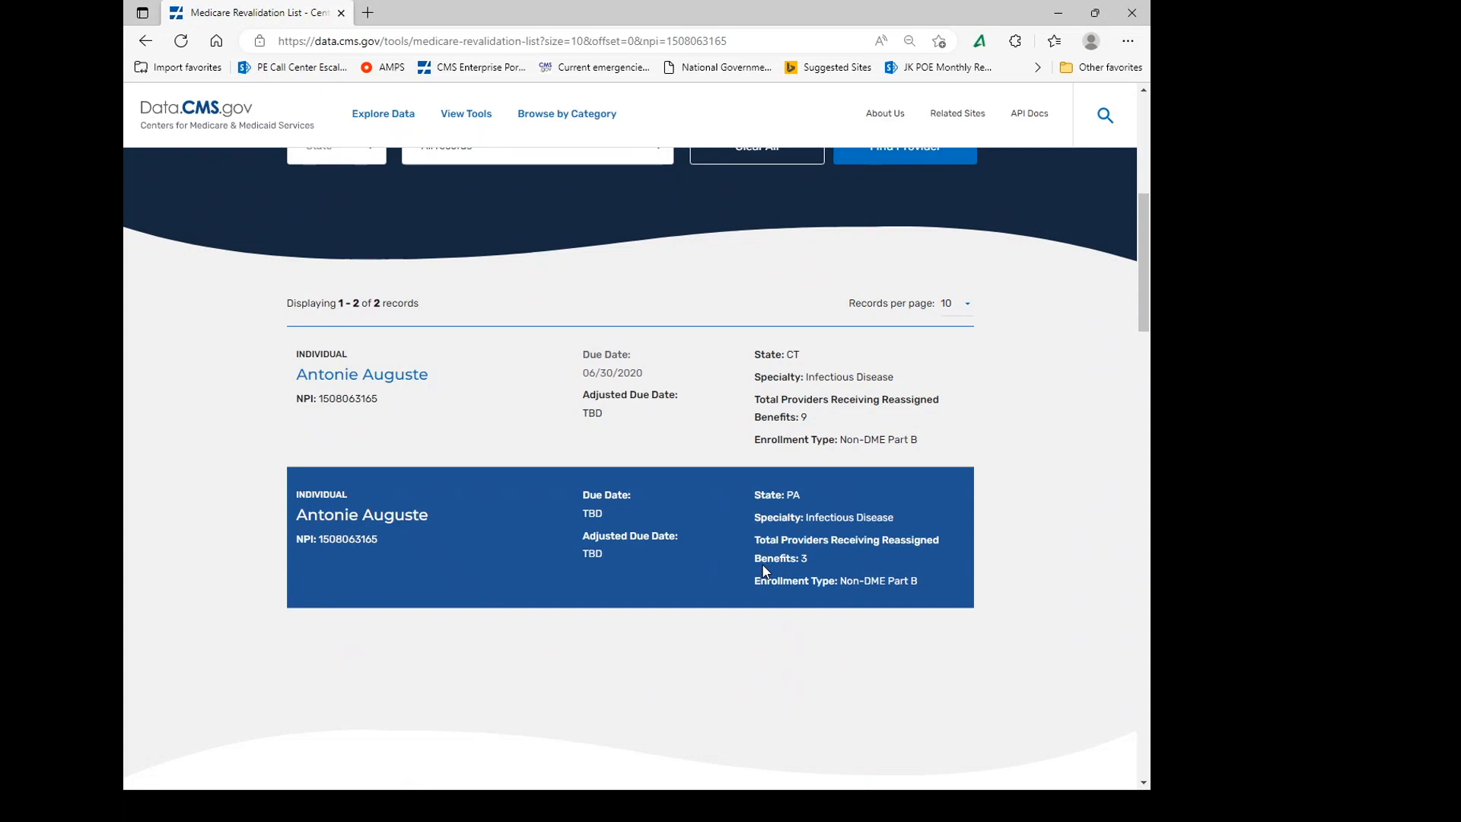
{"action": "mouse_move", "coordinate": [780, 573]}
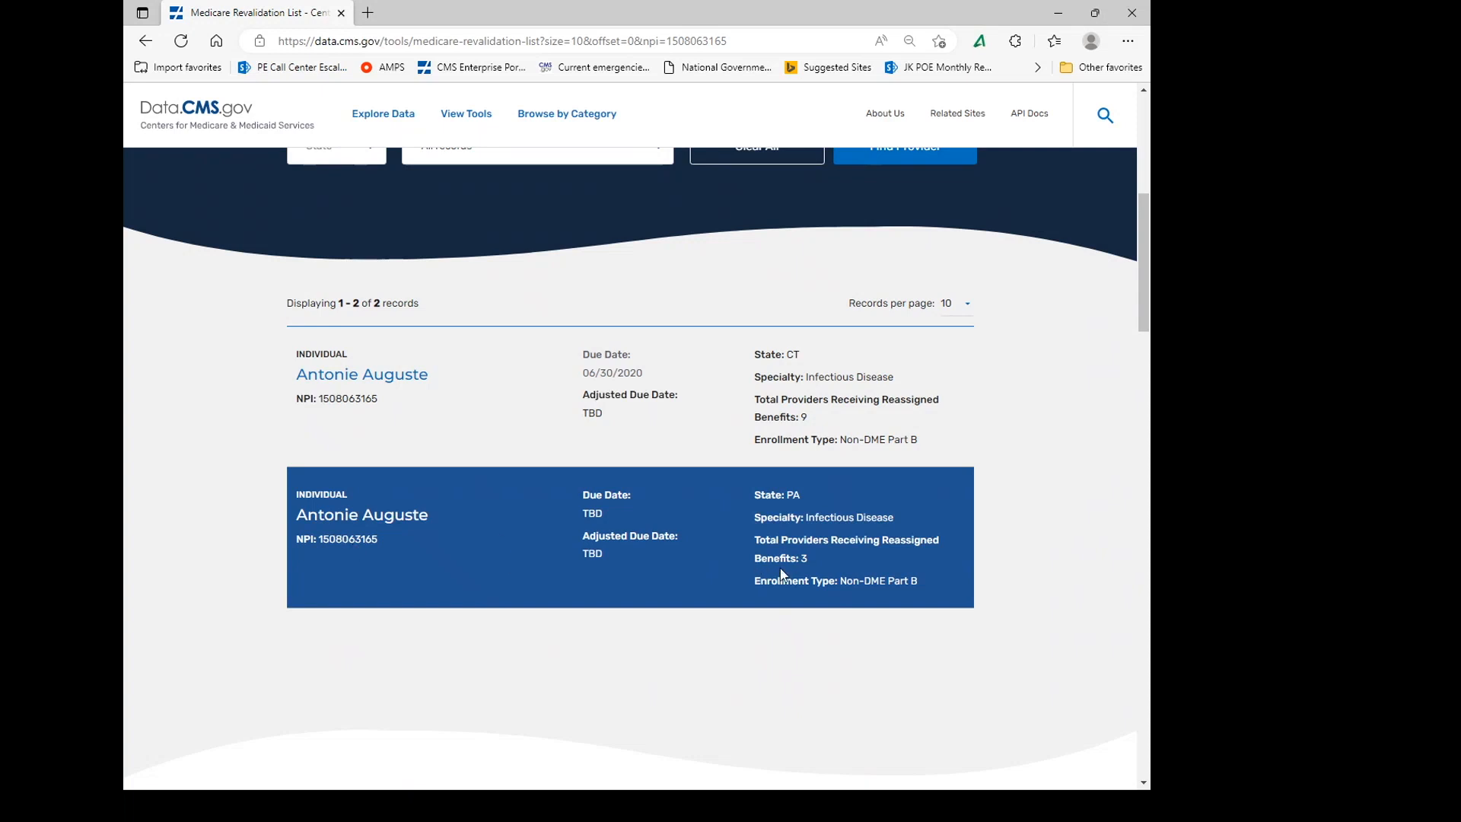
{"action": "mouse_move", "coordinate": [808, 571]}
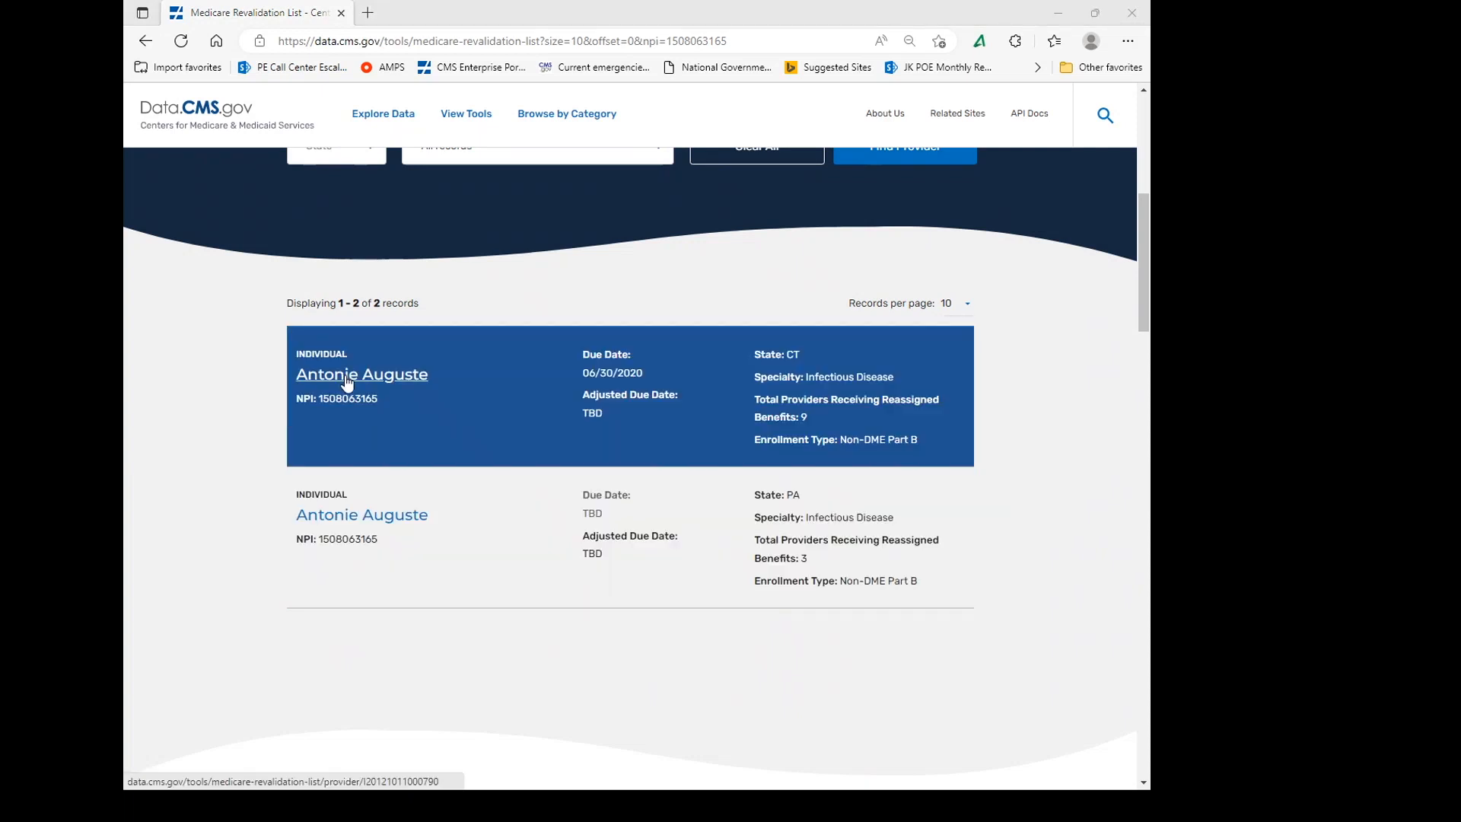
View the CT record's provider details listing the nine organizations this individual belongs to
{"action": "left_click", "coordinate": [362, 375]}
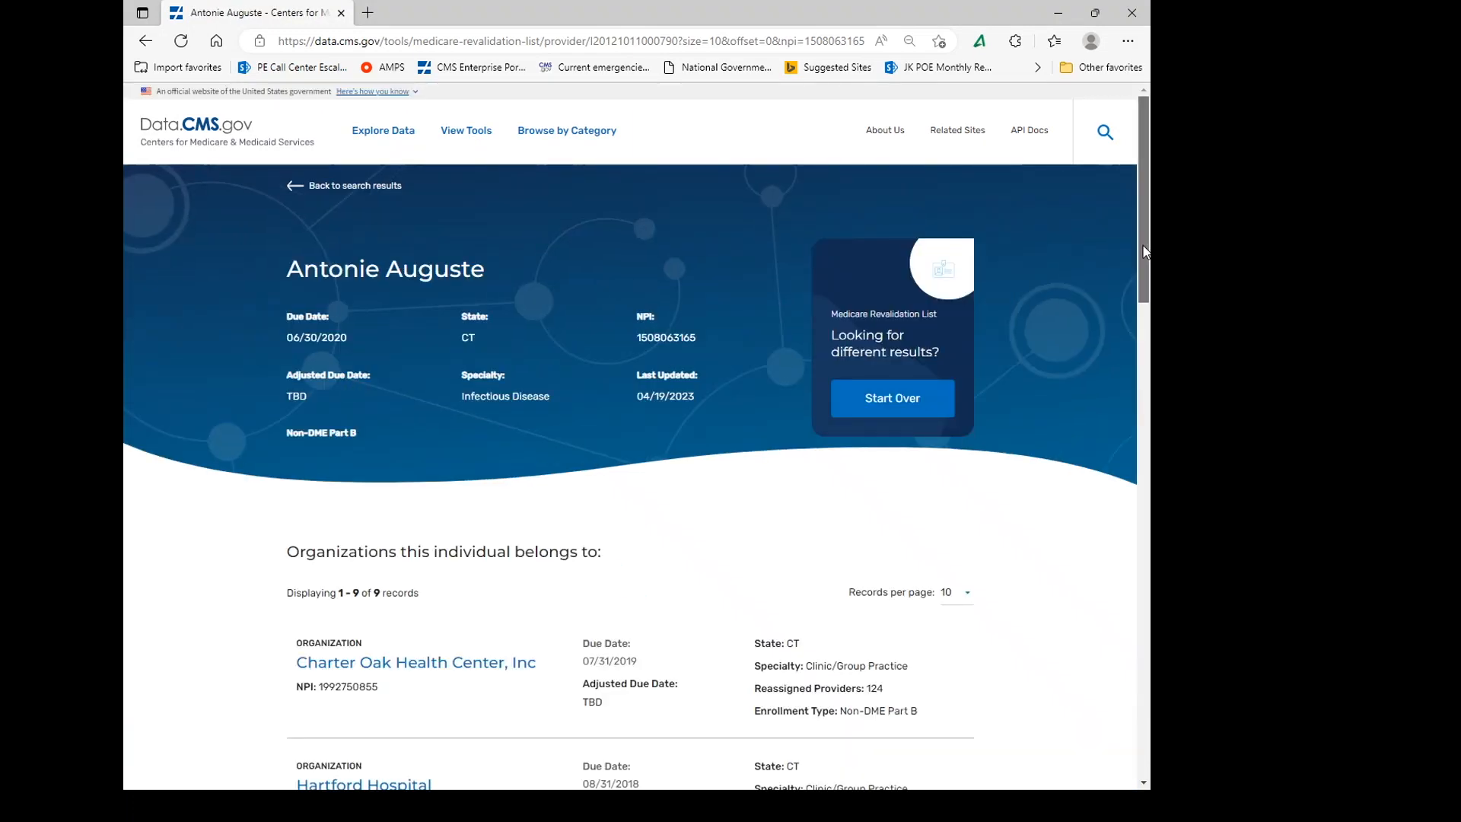
{"action": "scroll", "scroll_direction": "down", "scroll_amount": 3}
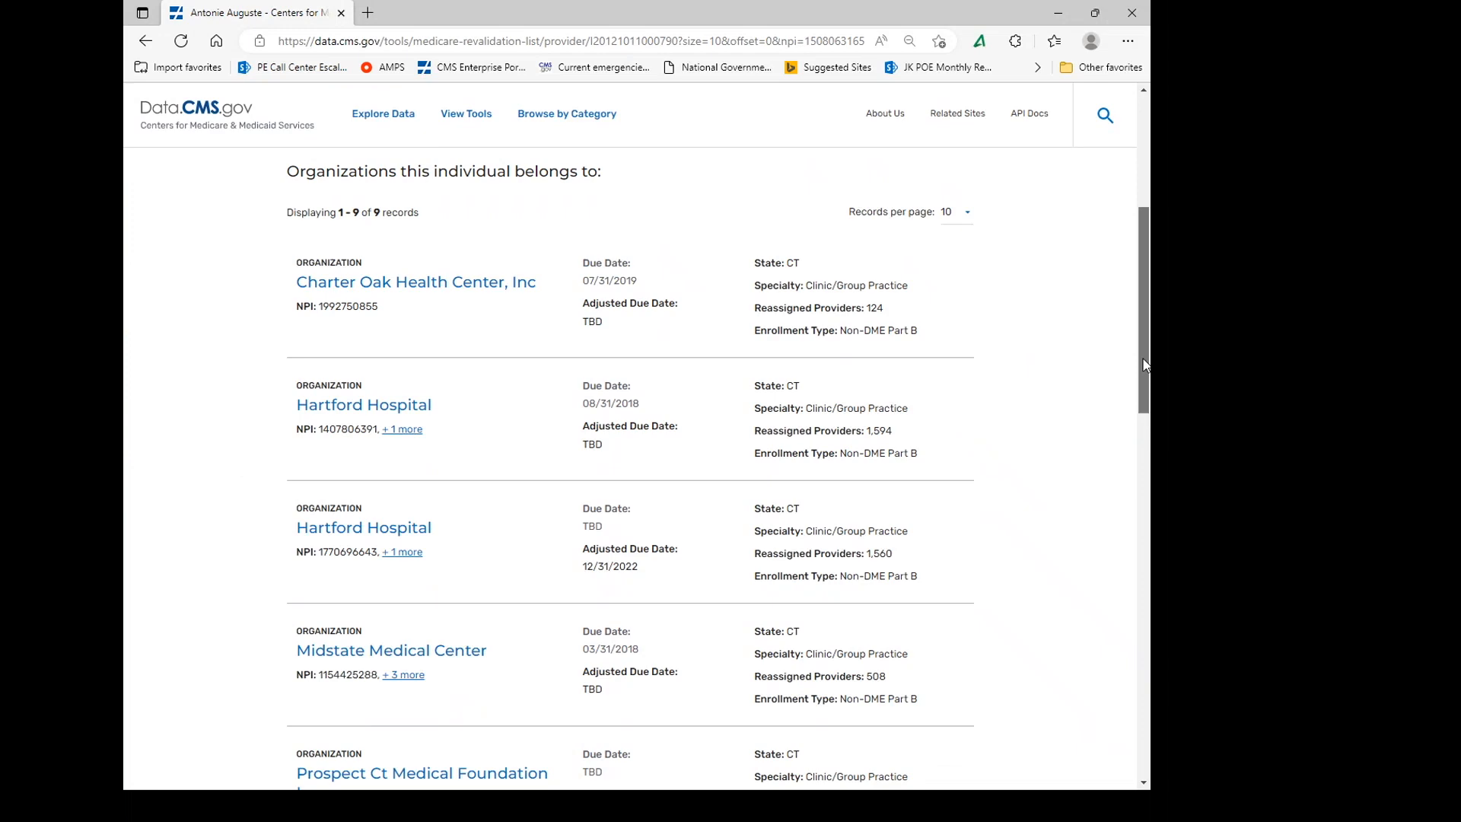
{"action": "scroll", "scroll_direction": "down", "scroll_amount": 3}
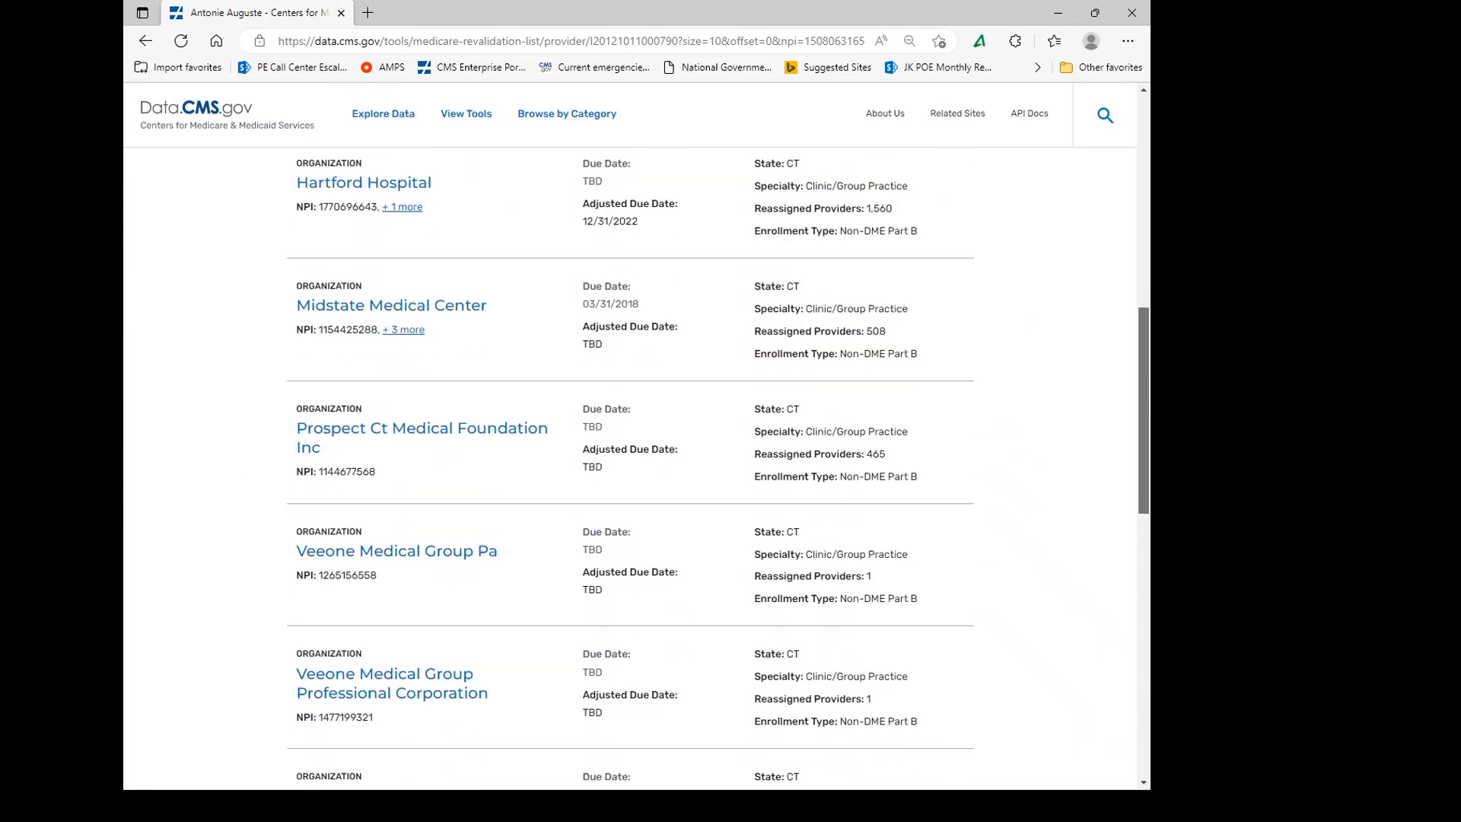
{"action": "scroll", "scroll_direction": "down", "scroll_amount": 3}
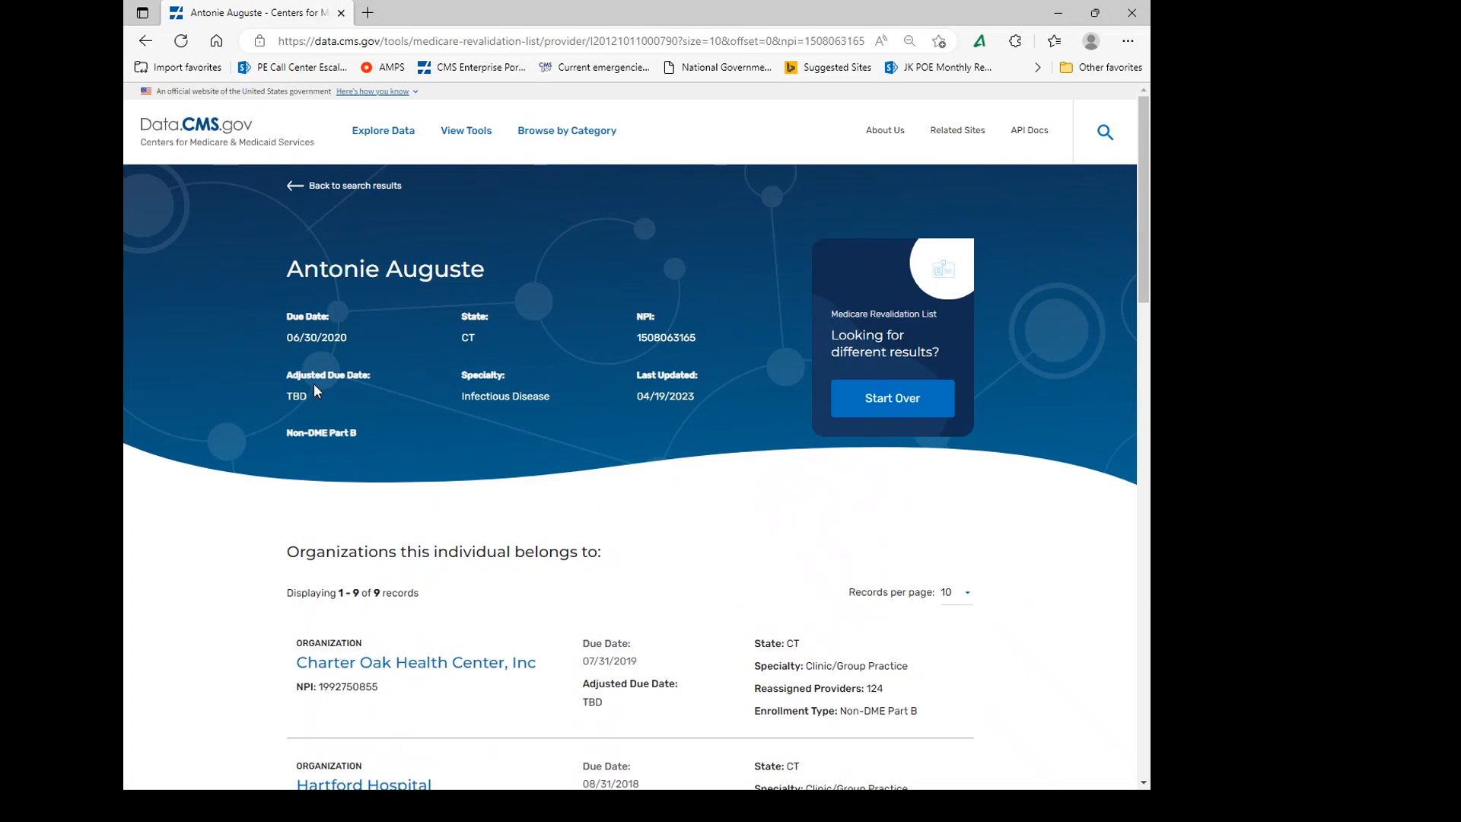
{"action": "mouse_move", "coordinate": [309, 253]}
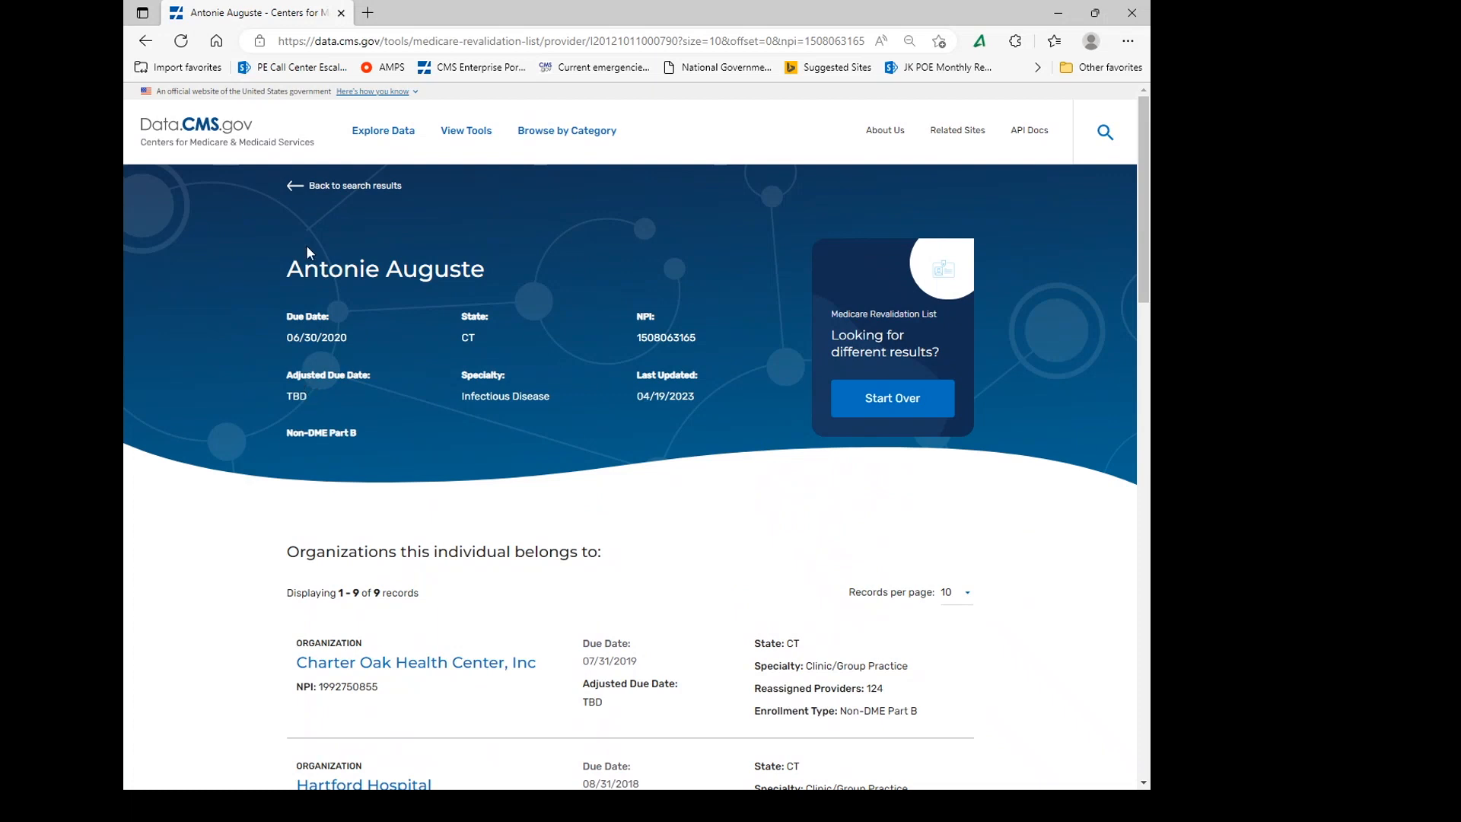
{"action": "mouse_move", "coordinate": [354, 186]}
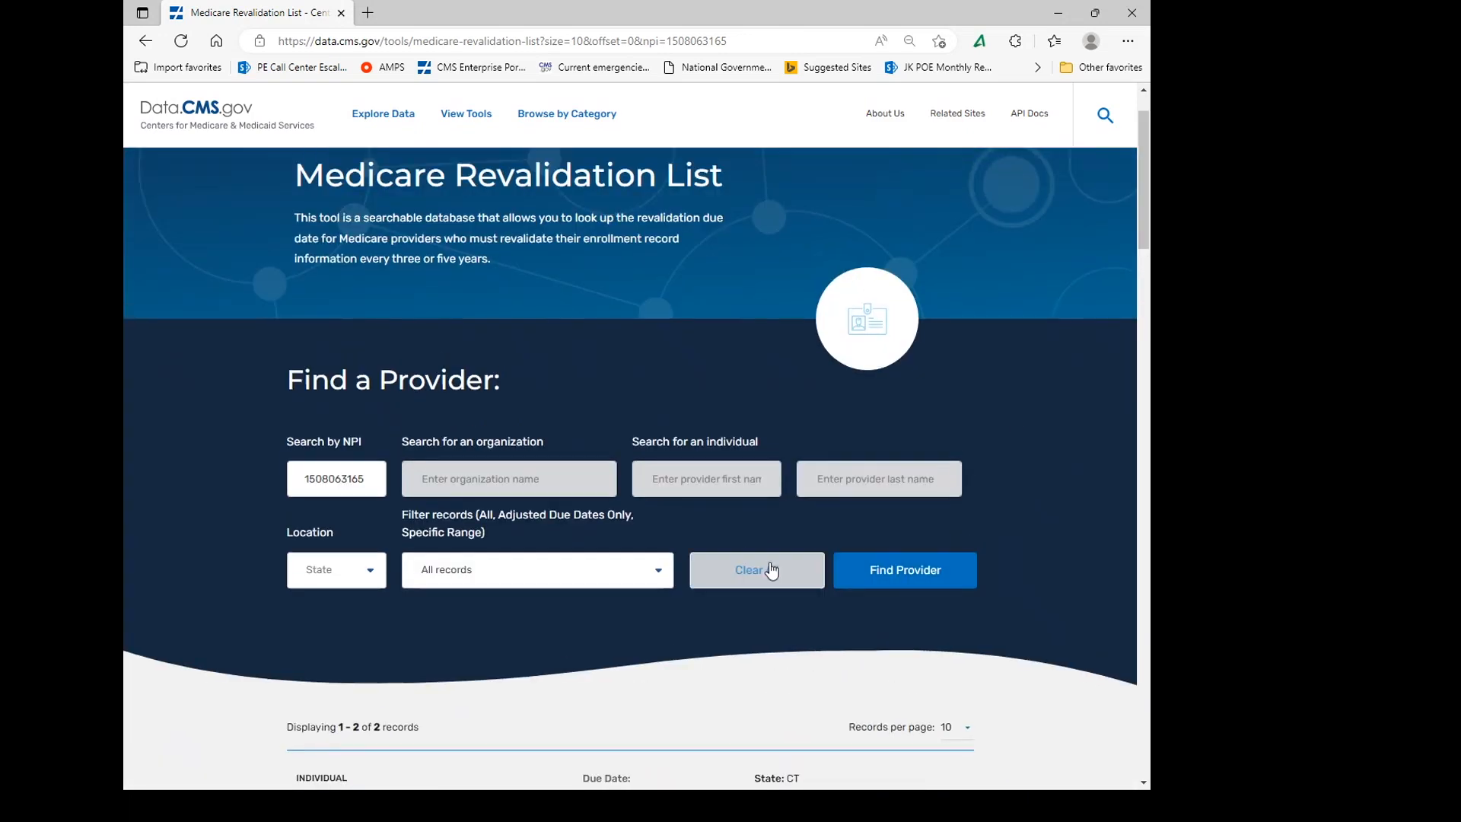
{"action": "left_click", "coordinate": [756, 569]}
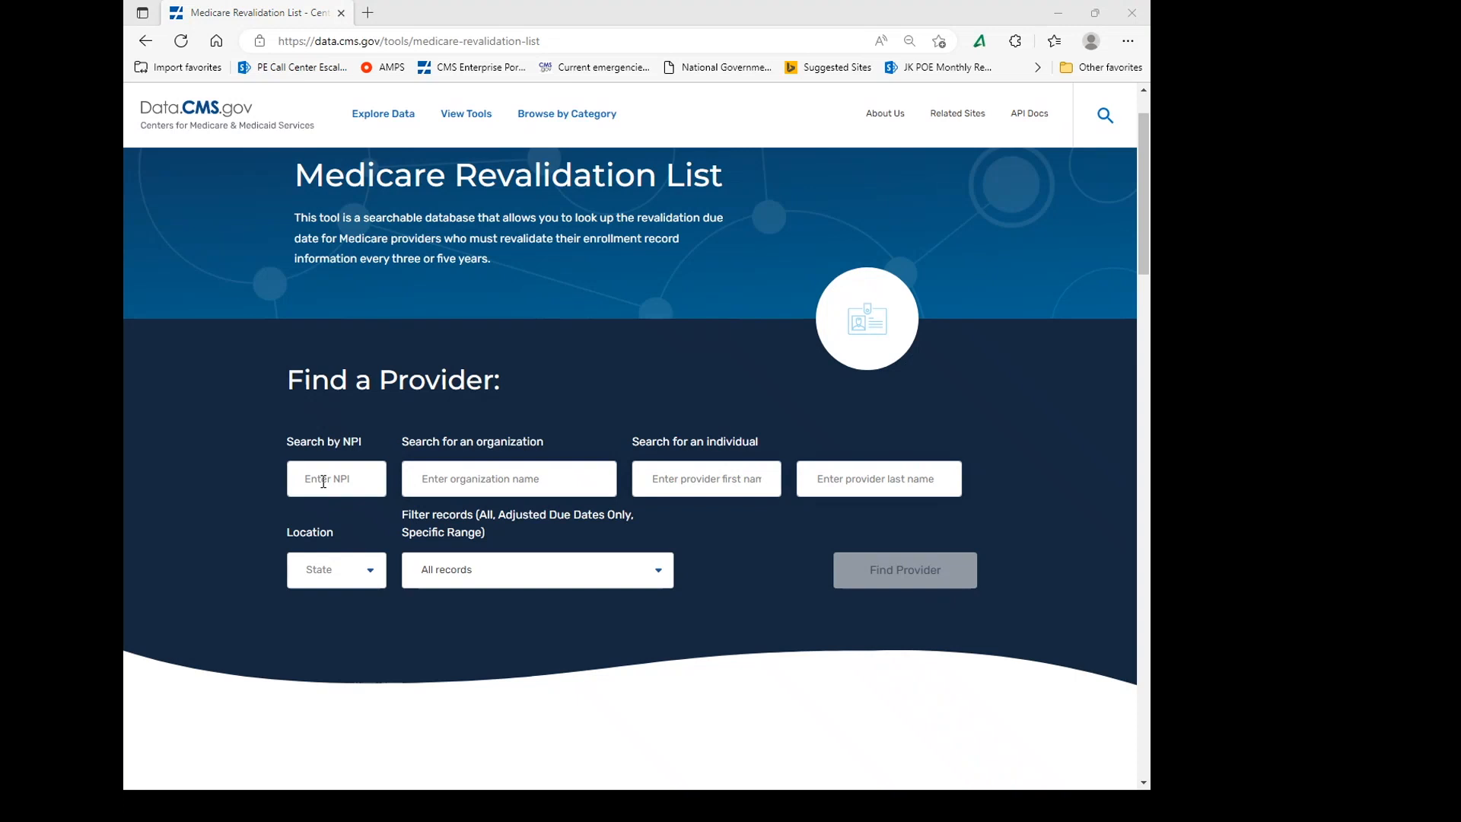
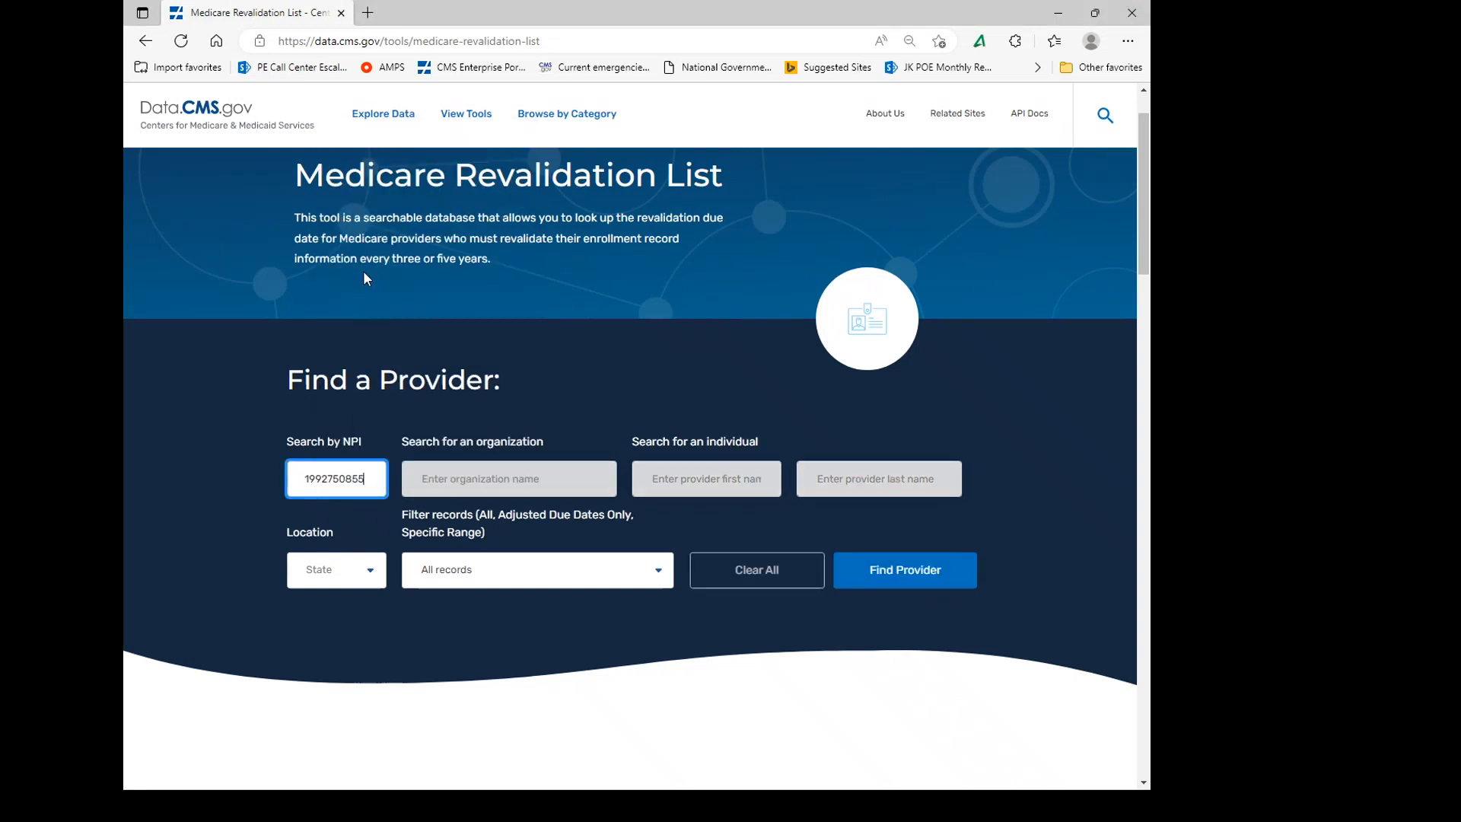
{"action": "left_click", "coordinate": [903, 569]}
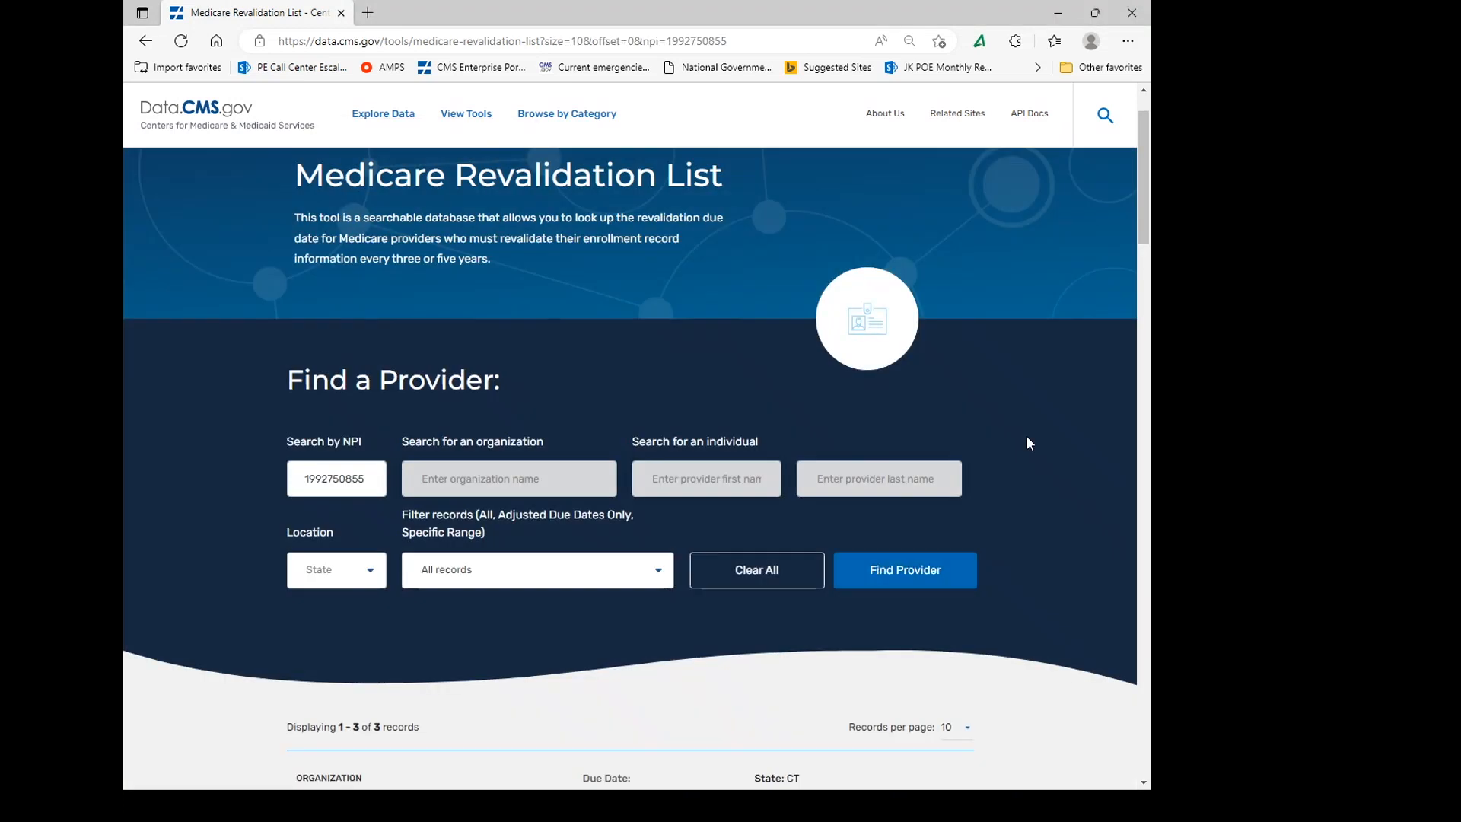
{"action": "scroll", "scroll_direction": "down", "scroll_amount": 3}
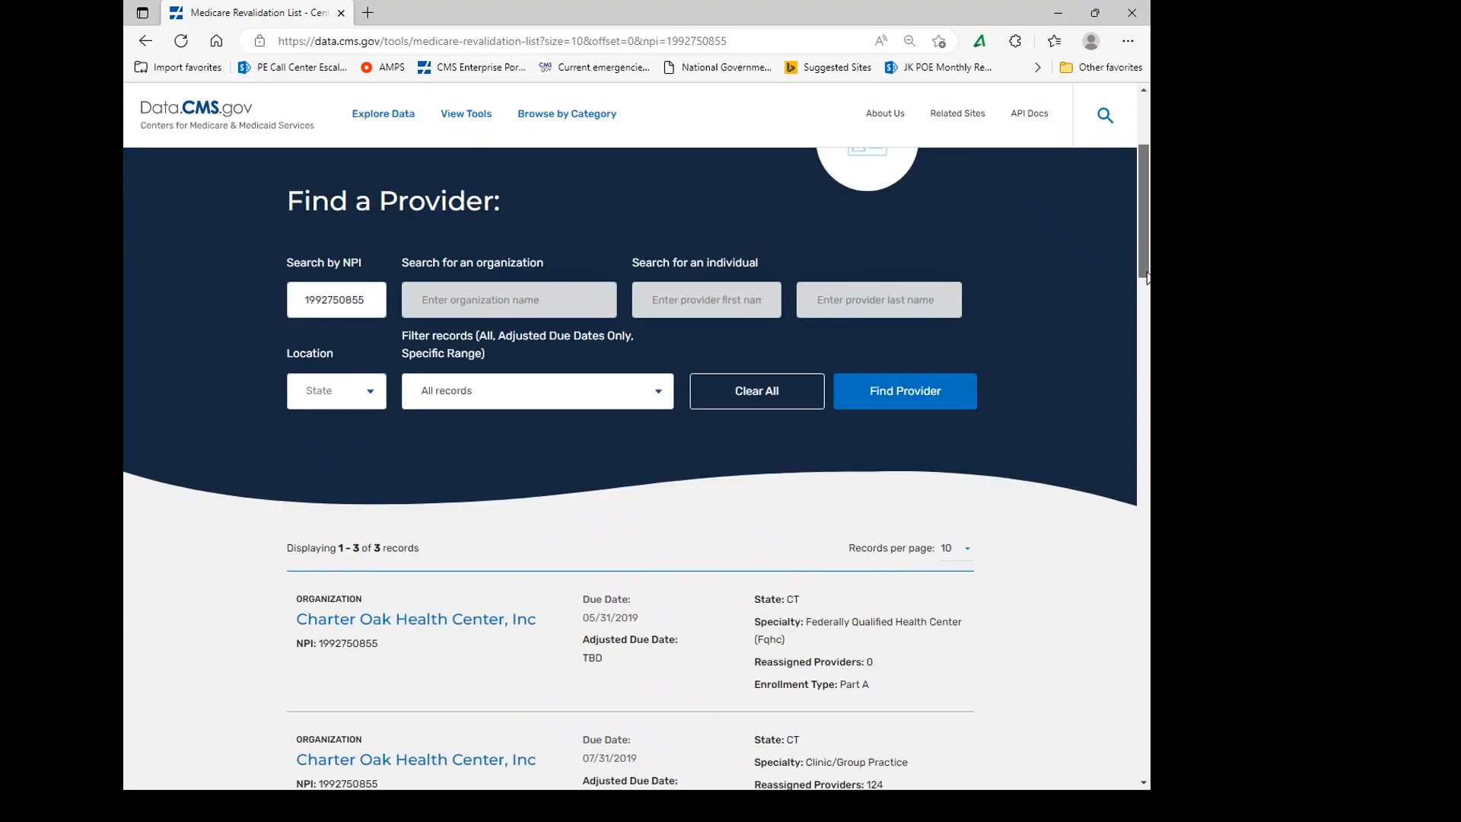
{"action": "scroll", "scroll_direction": "down", "scroll_amount": 3}
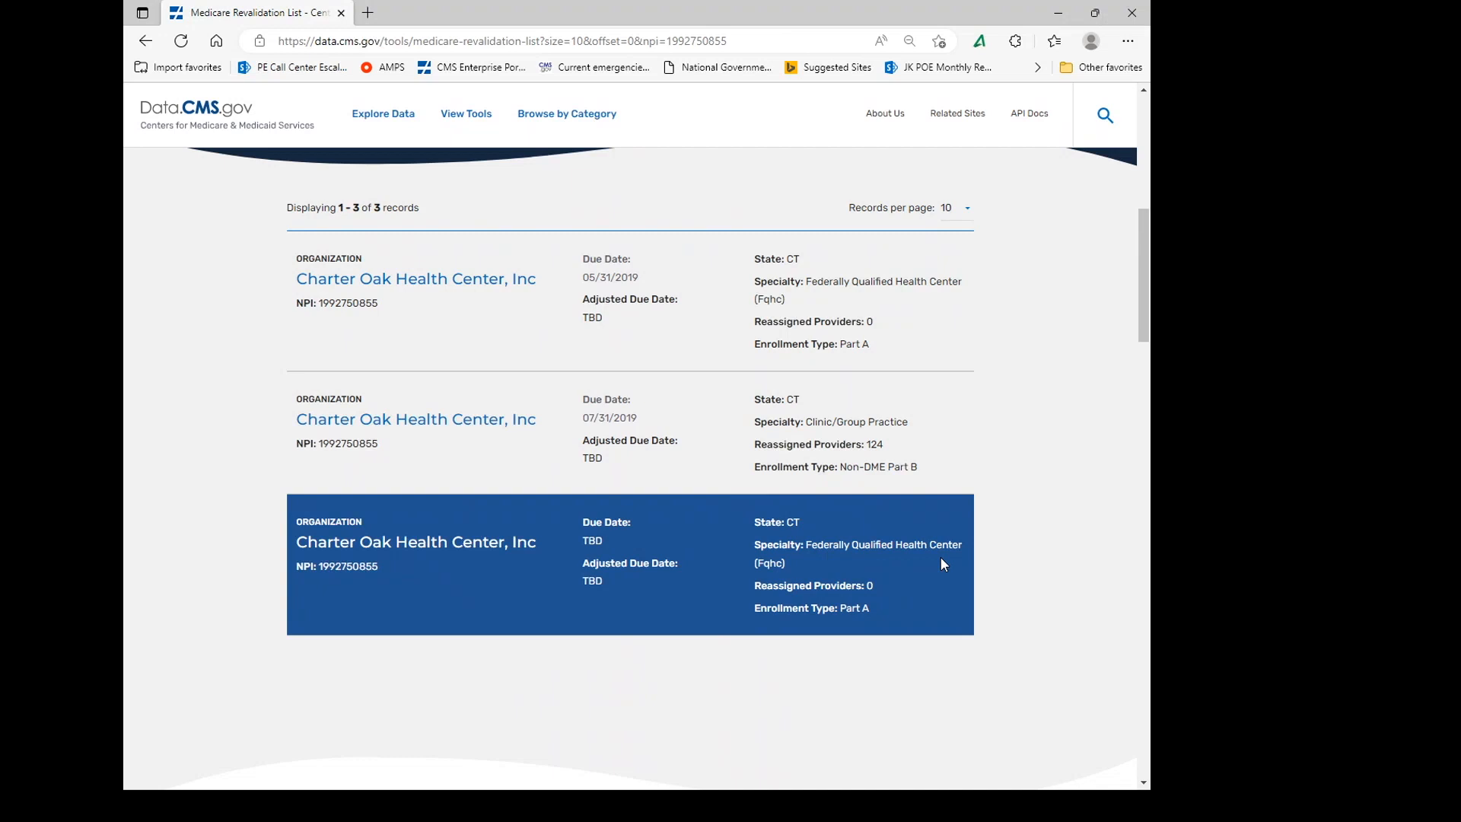
{"action": "mouse_move", "coordinate": [906, 597]}
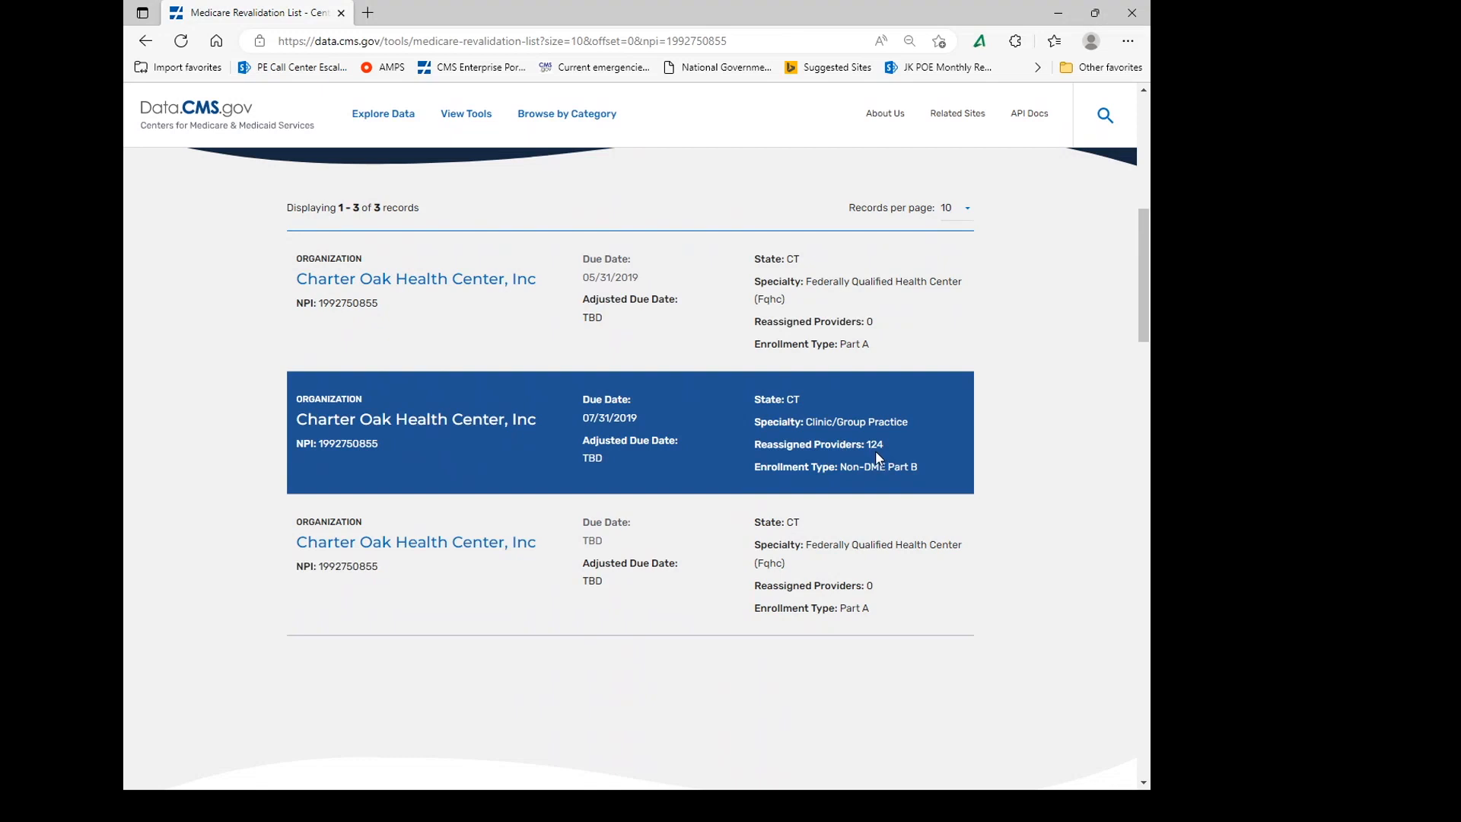
{"action": "mouse_move", "coordinate": [416, 418]}
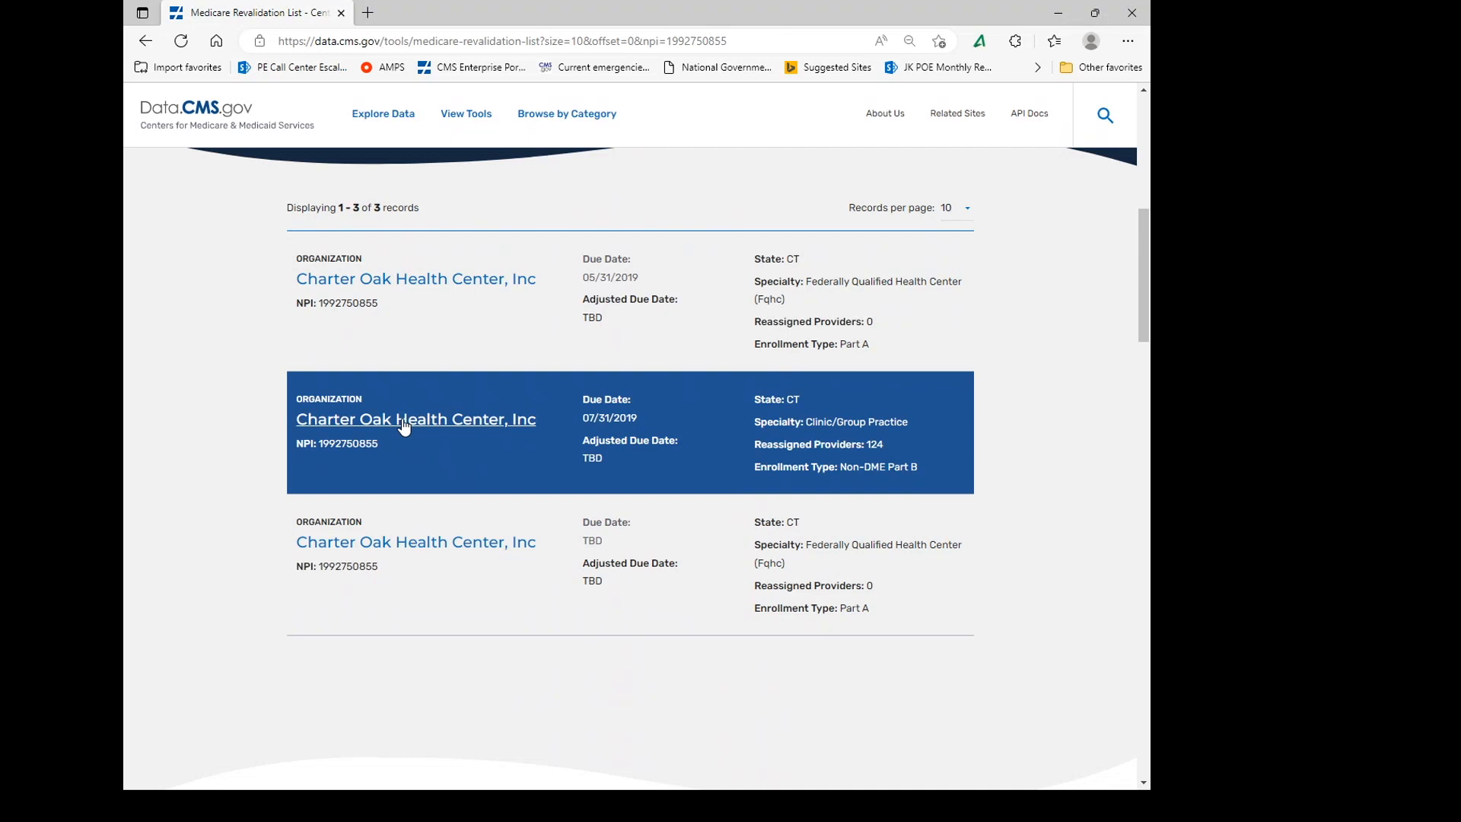
{"action": "mouse_move", "coordinate": [415, 419]}
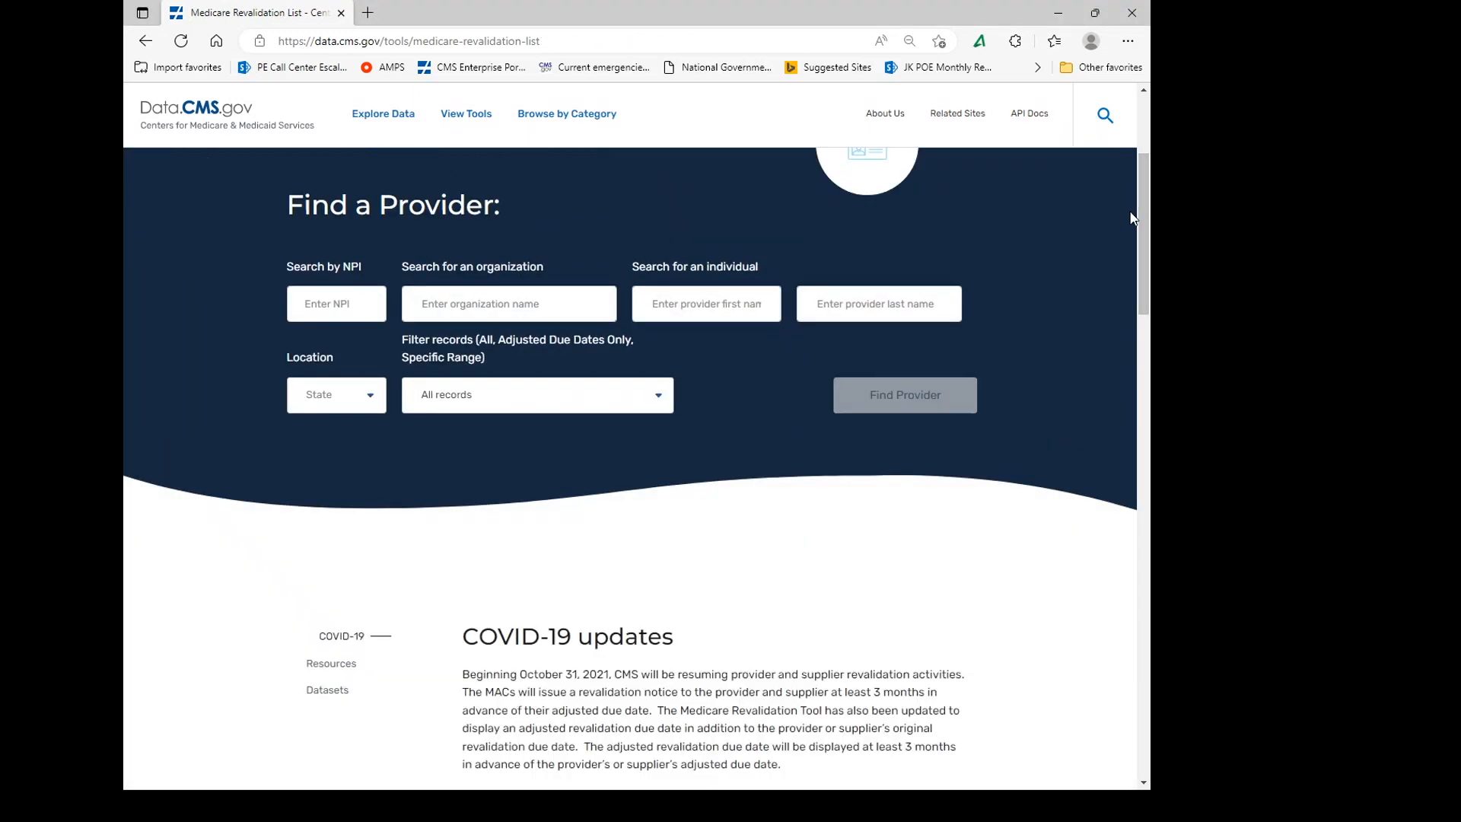
Go to Related Datasets and choose the Revalidation Reassignment List dataset
{"action": "scroll", "scroll_direction": "down", "scroll_amount": 3}
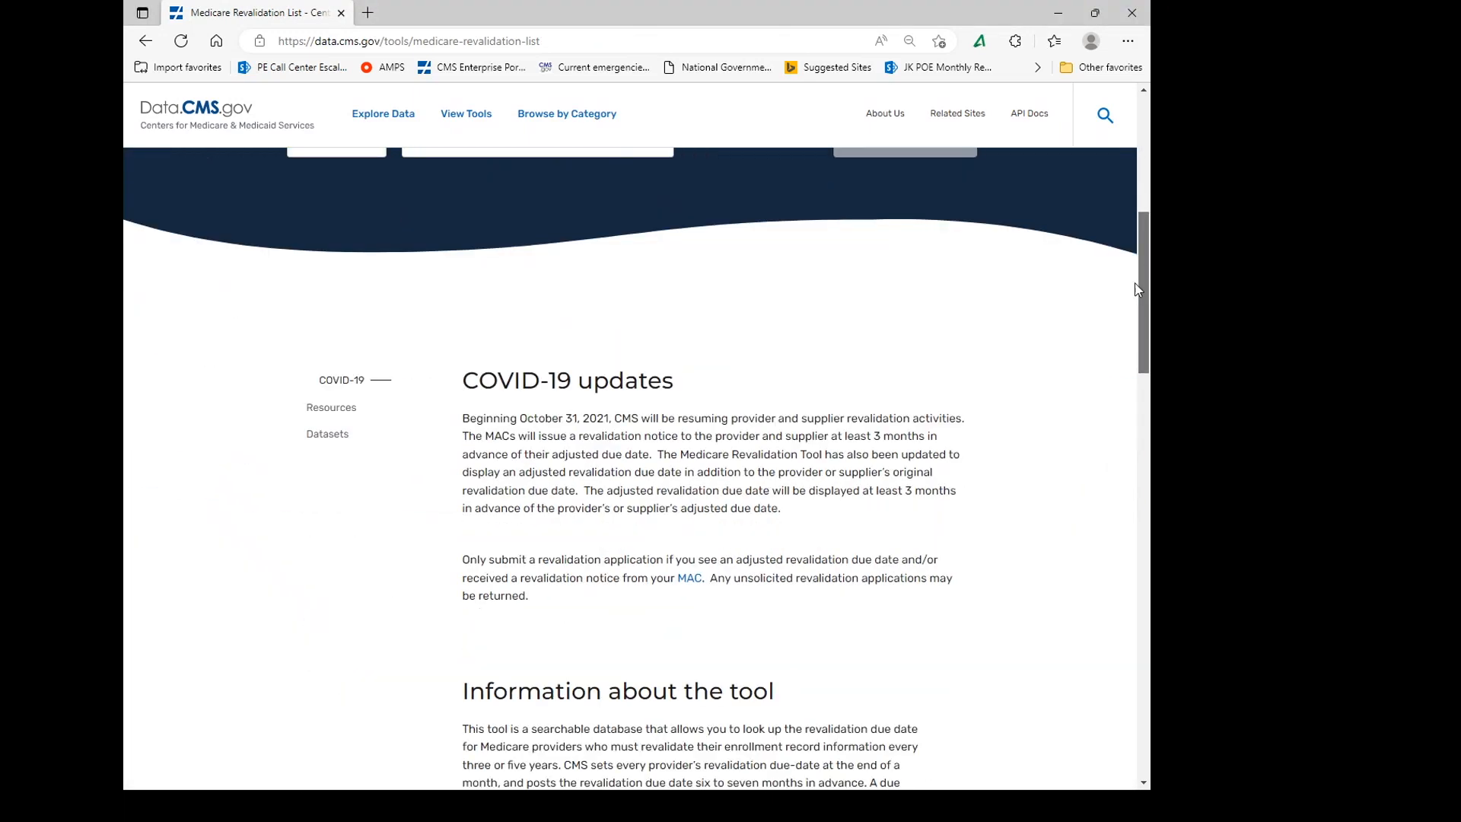
{"action": "scroll", "scroll_direction": "down", "scroll_amount": 3}
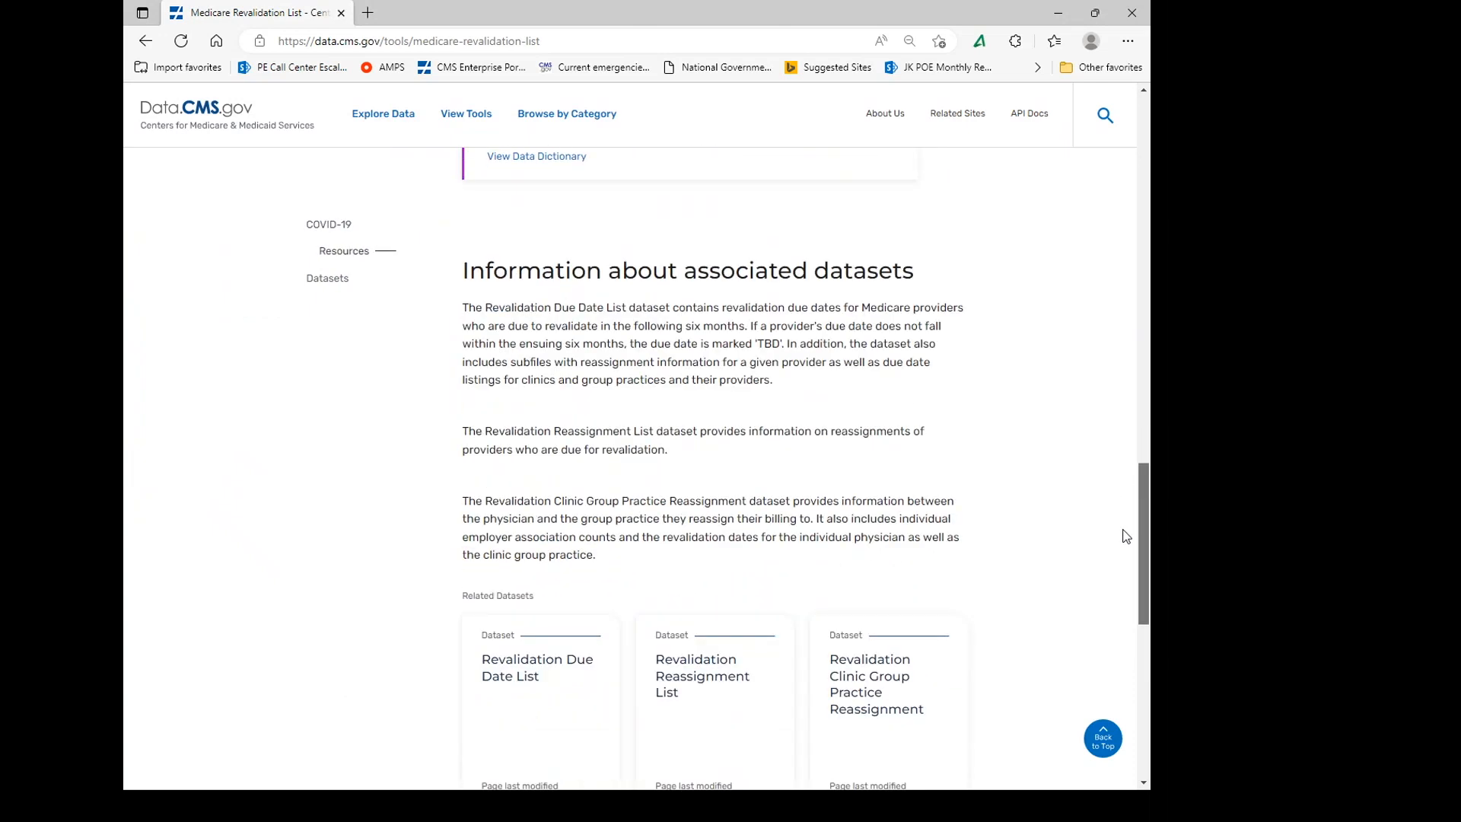
{"action": "scroll", "scroll_direction": "down", "scroll_amount": 3}
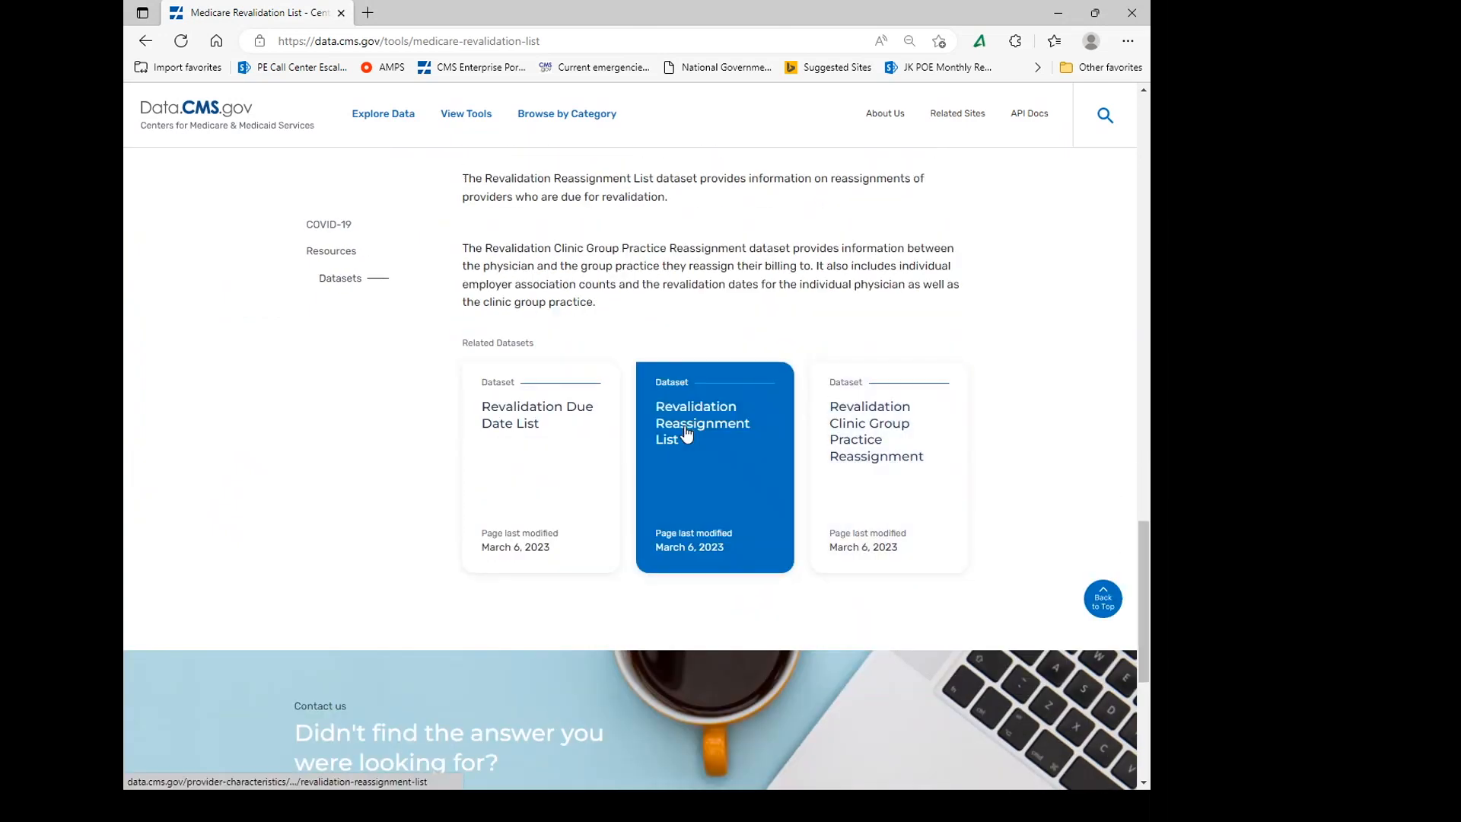
{"action": "left_click", "coordinate": [701, 422]}
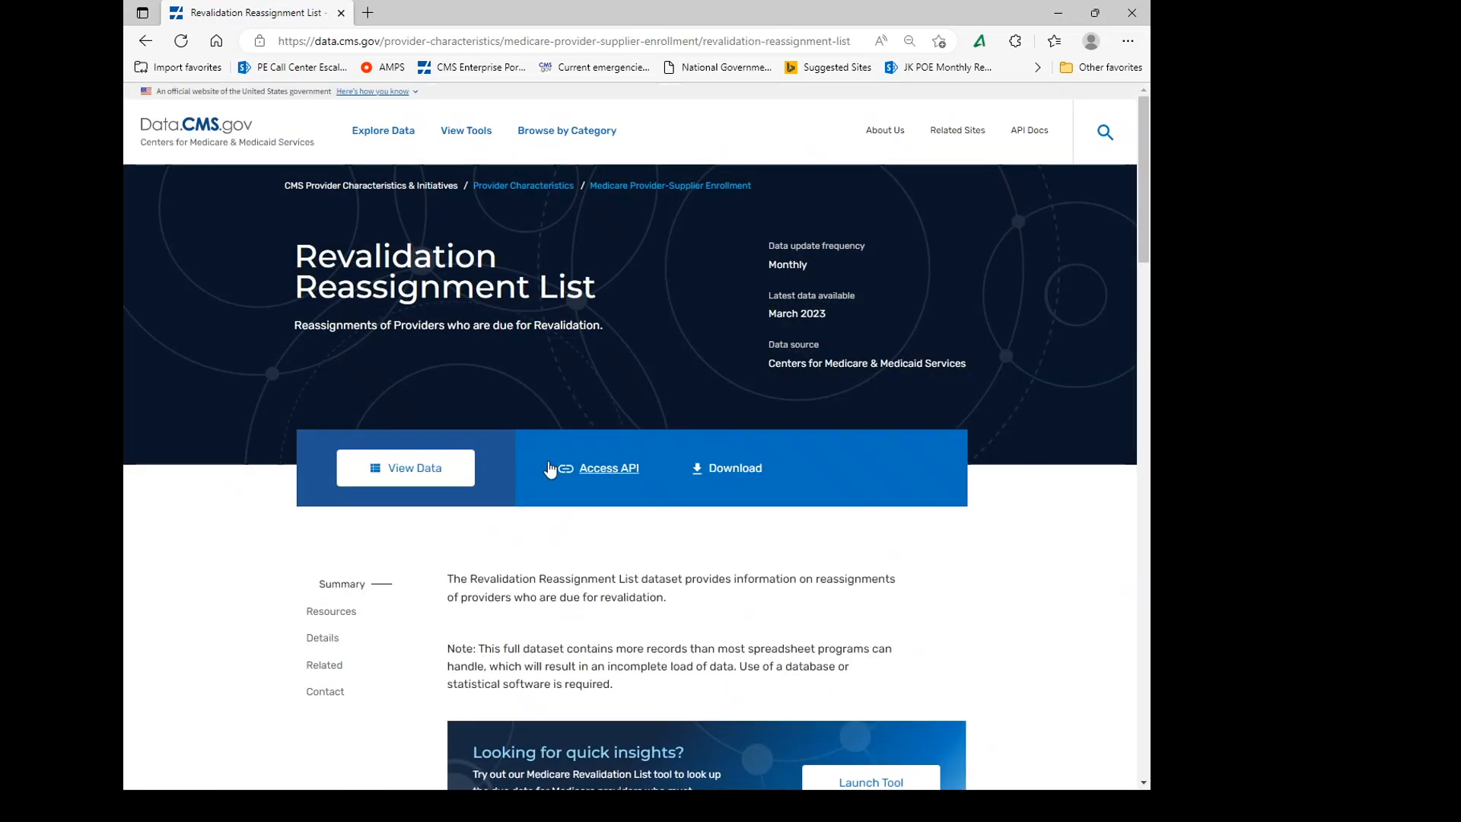
{"action": "left_click", "coordinate": [404, 467]}
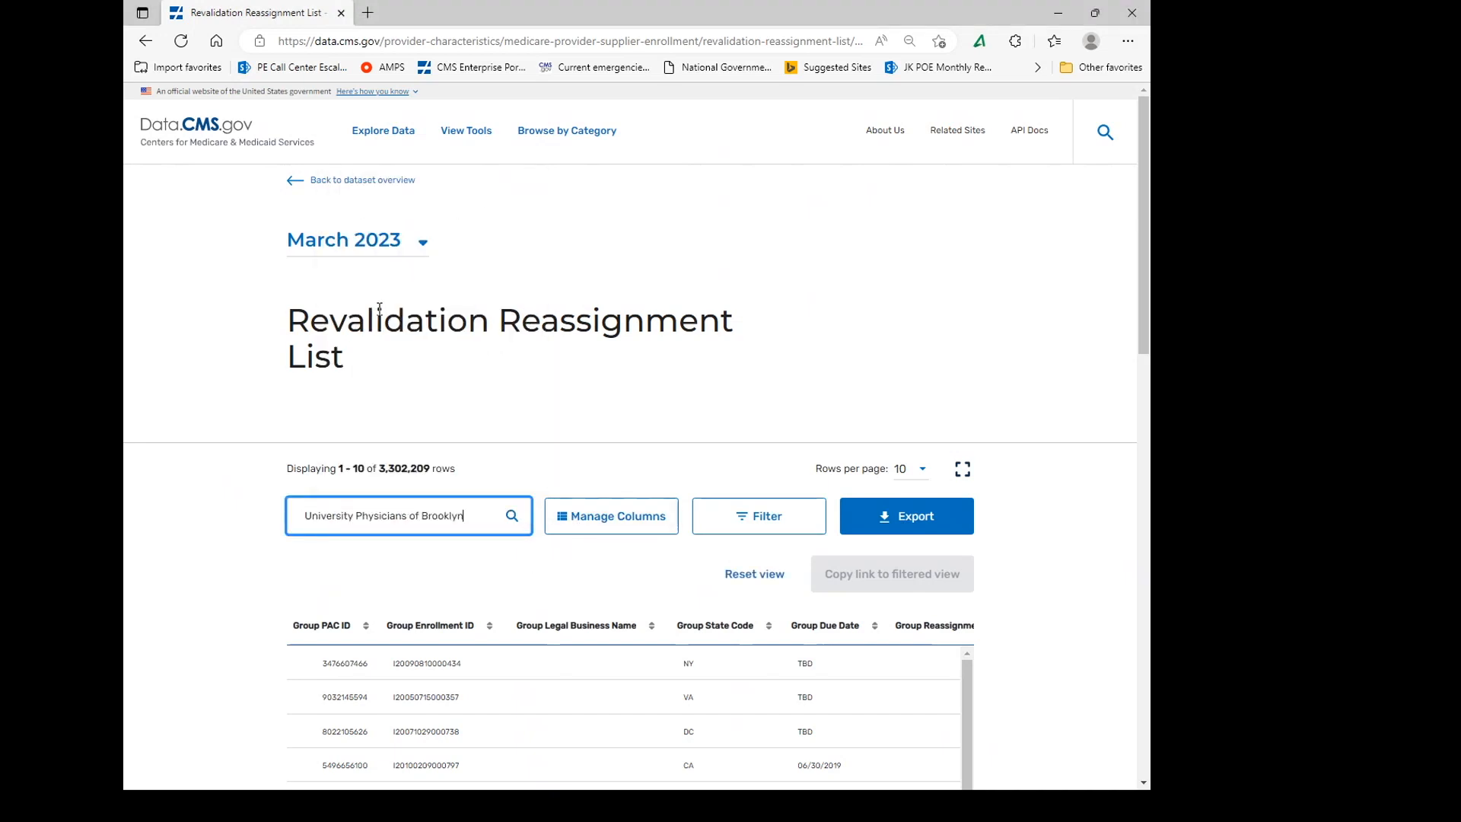
{"action": "key", "text": "Enter"}
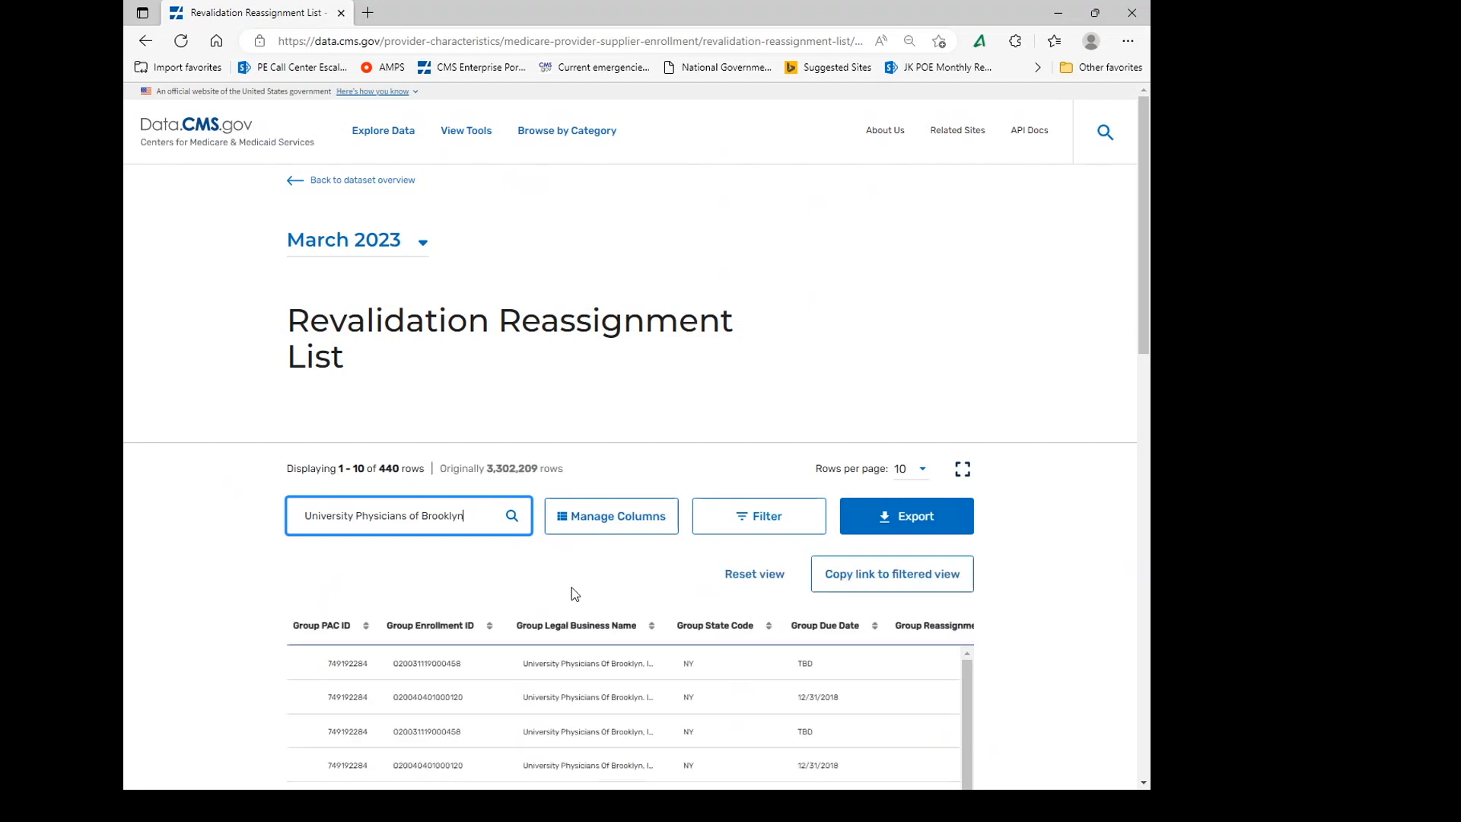
{"action": "scroll", "scroll_direction": "down", "scroll_amount": 3}
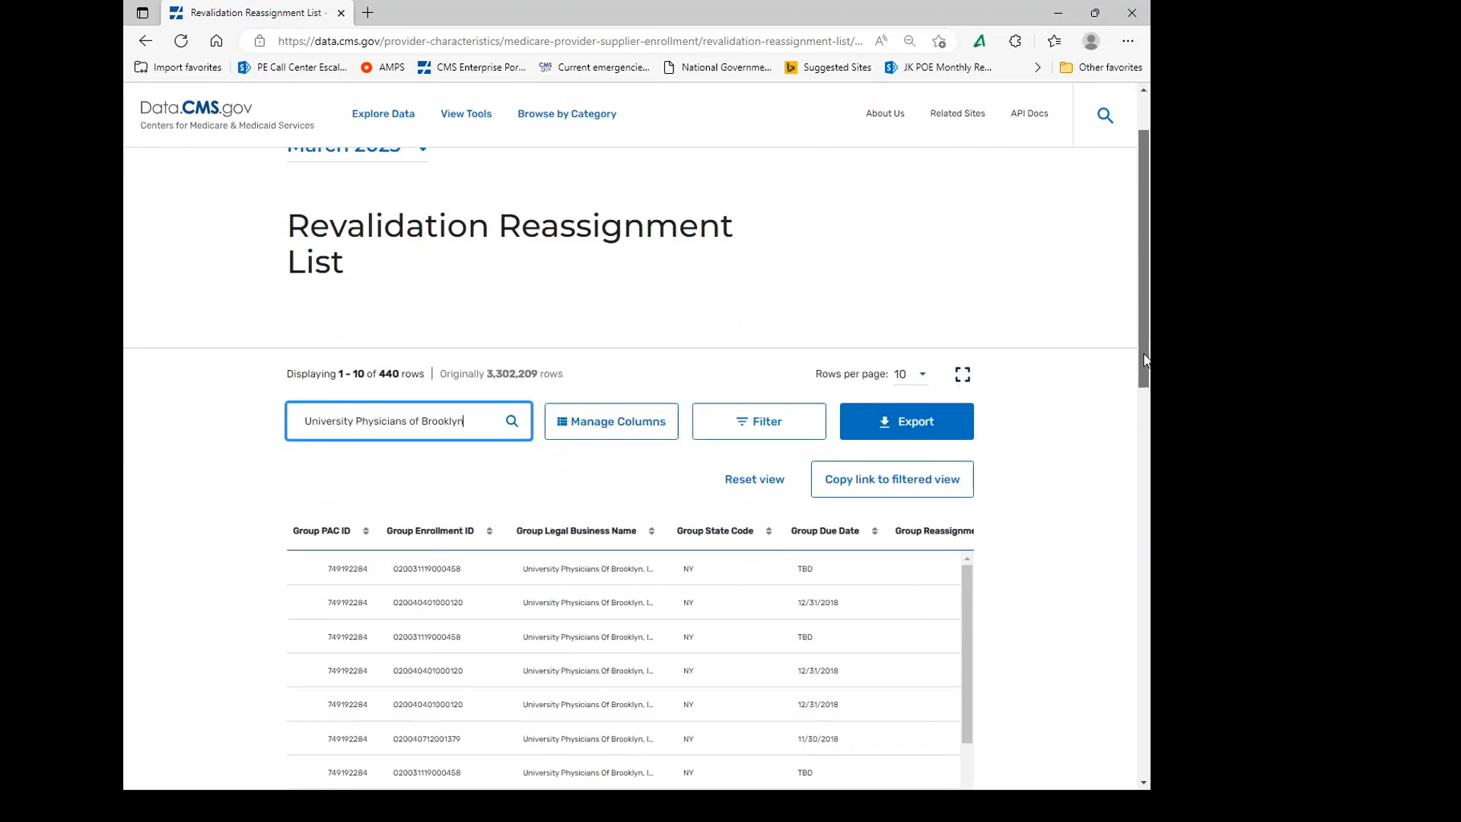
{"action": "scroll", "scroll_direction": "down", "scroll_amount": 3}
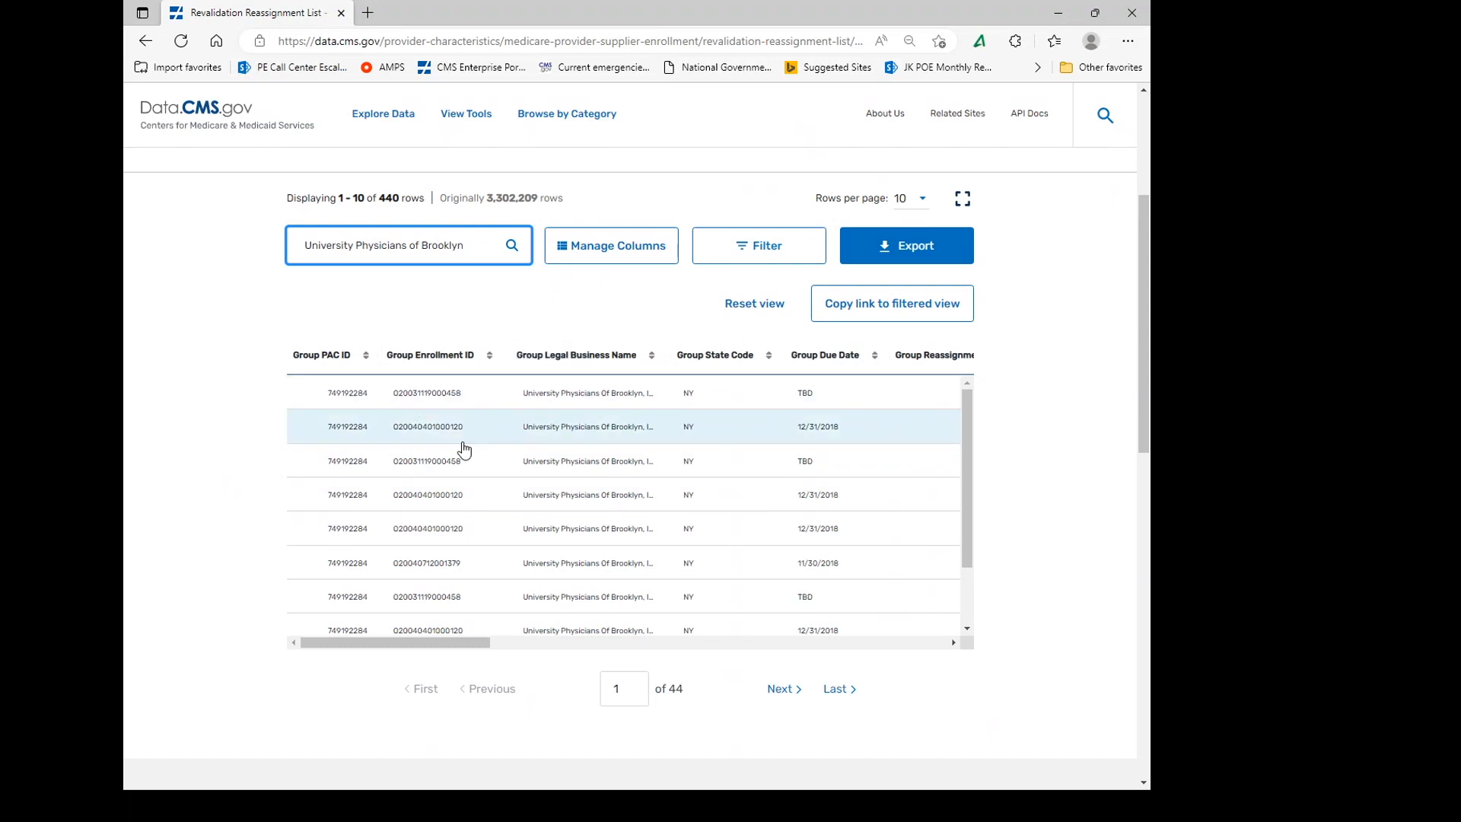
{"action": "mouse_move", "coordinate": [496, 444]}
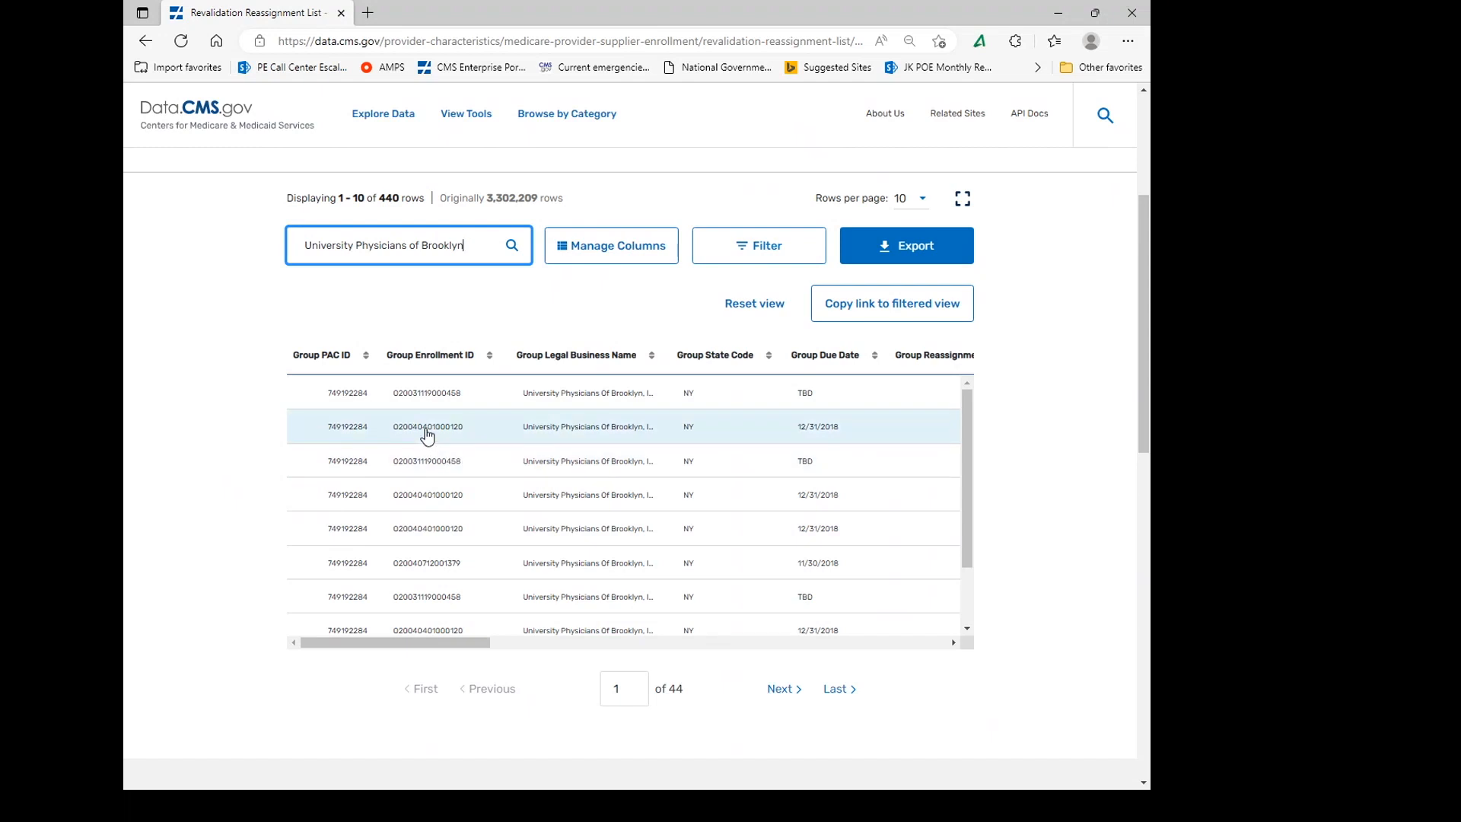
{"action": "double_click", "coordinate": [426, 426]}
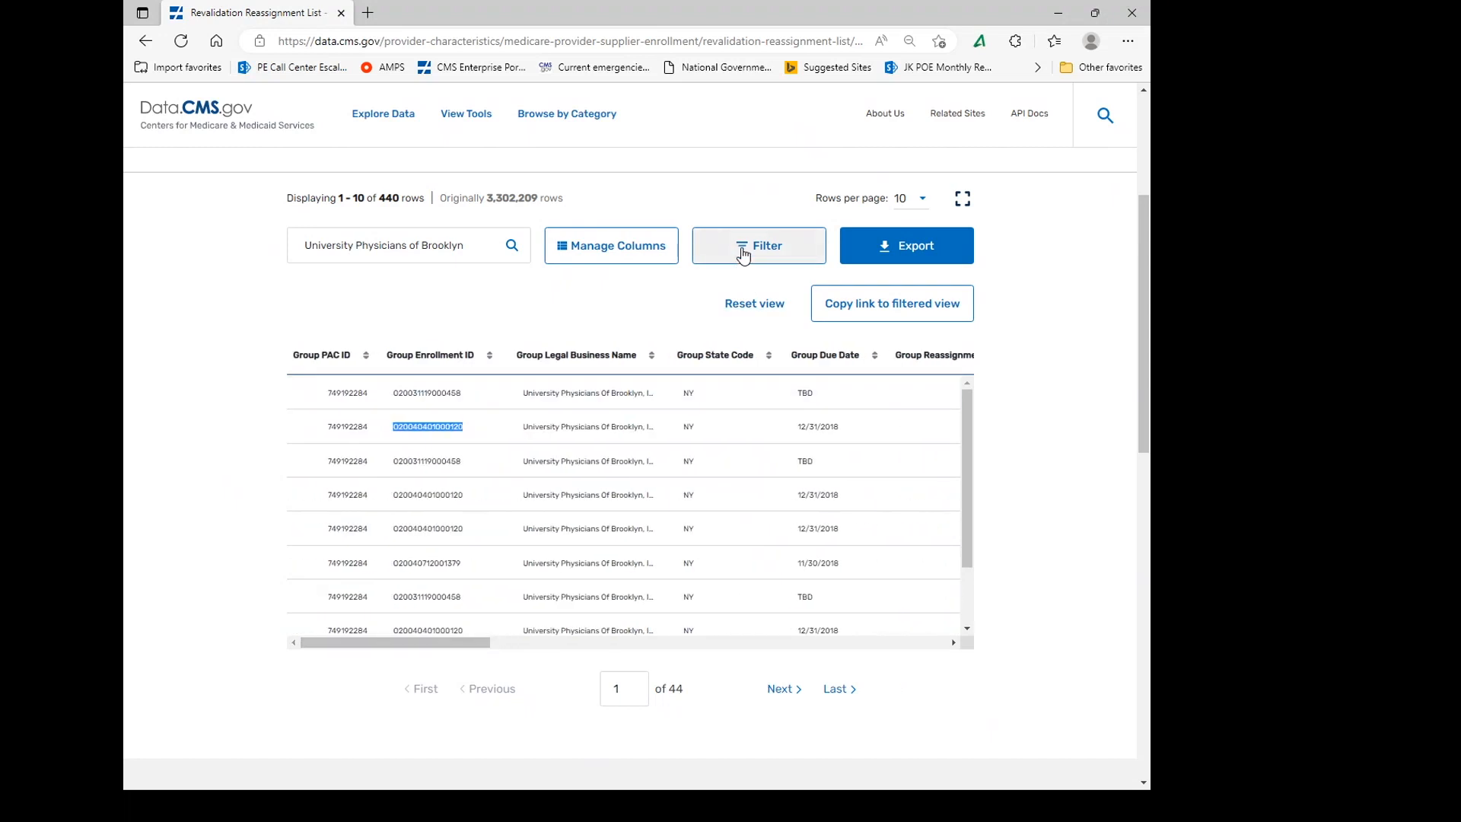
{"action": "left_click", "coordinate": [758, 245]}
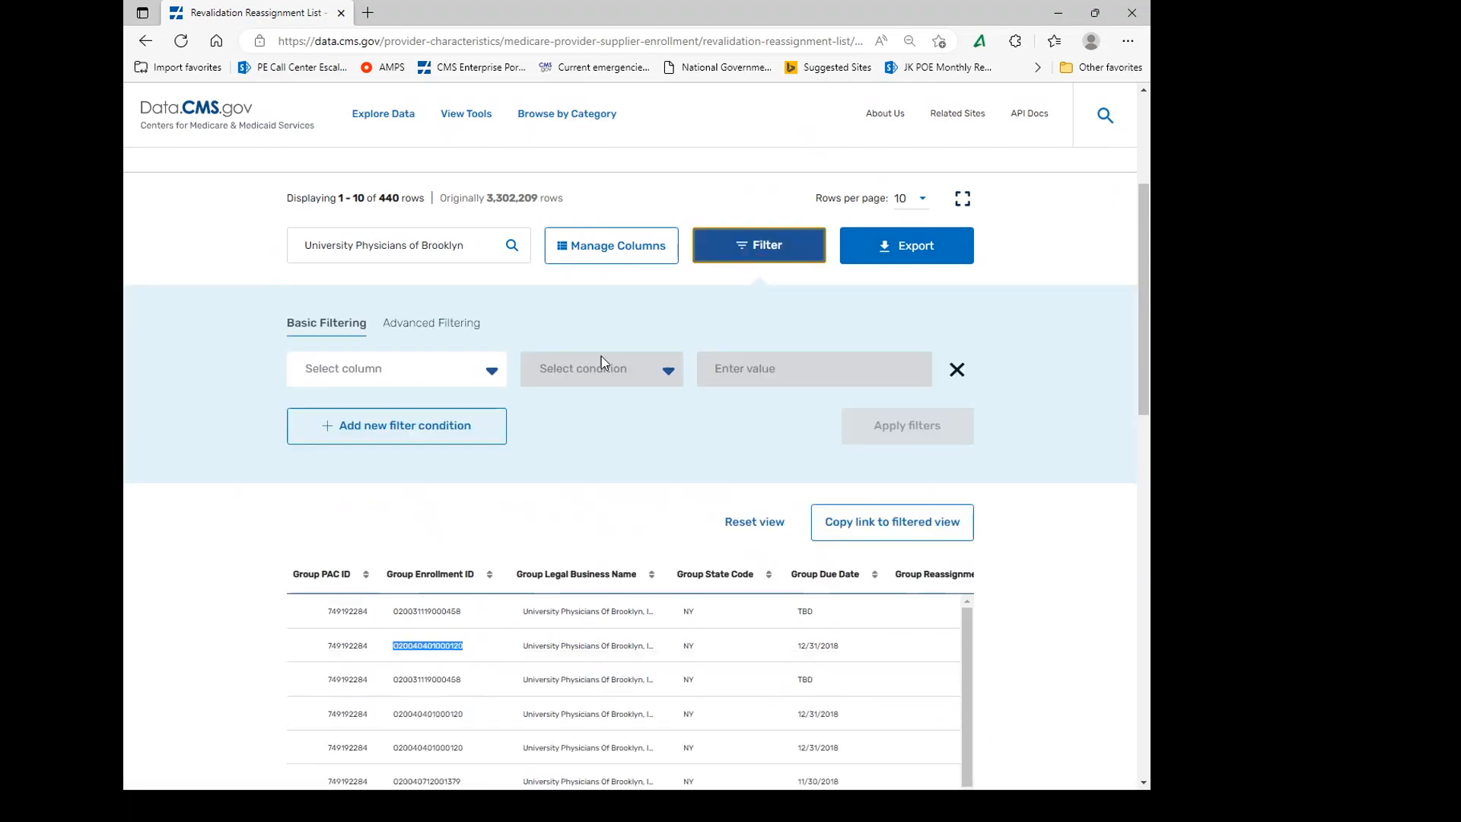
{"action": "left_click", "coordinate": [396, 368]}
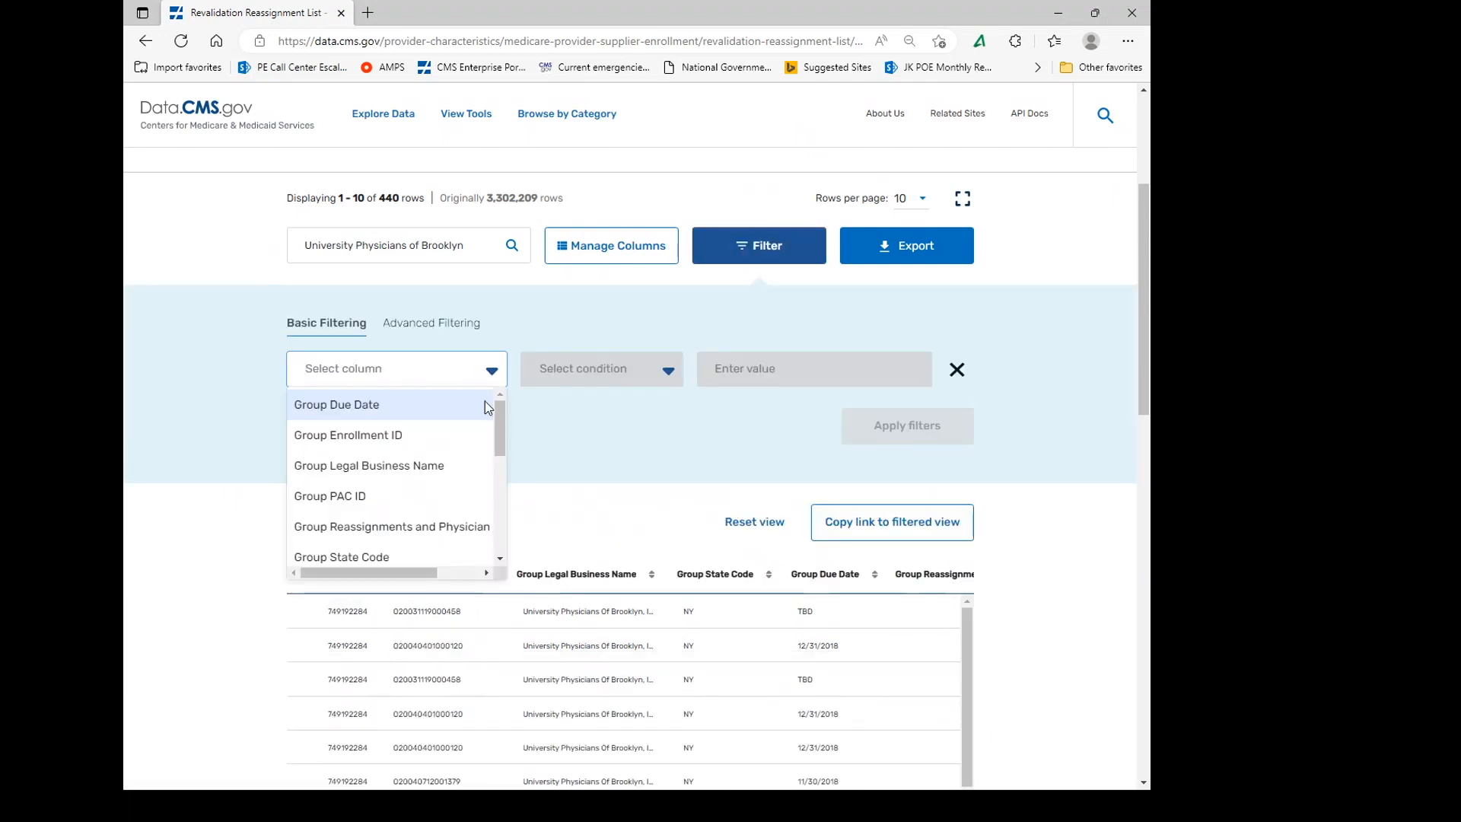
{"action": "left_click", "coordinate": [349, 435]}
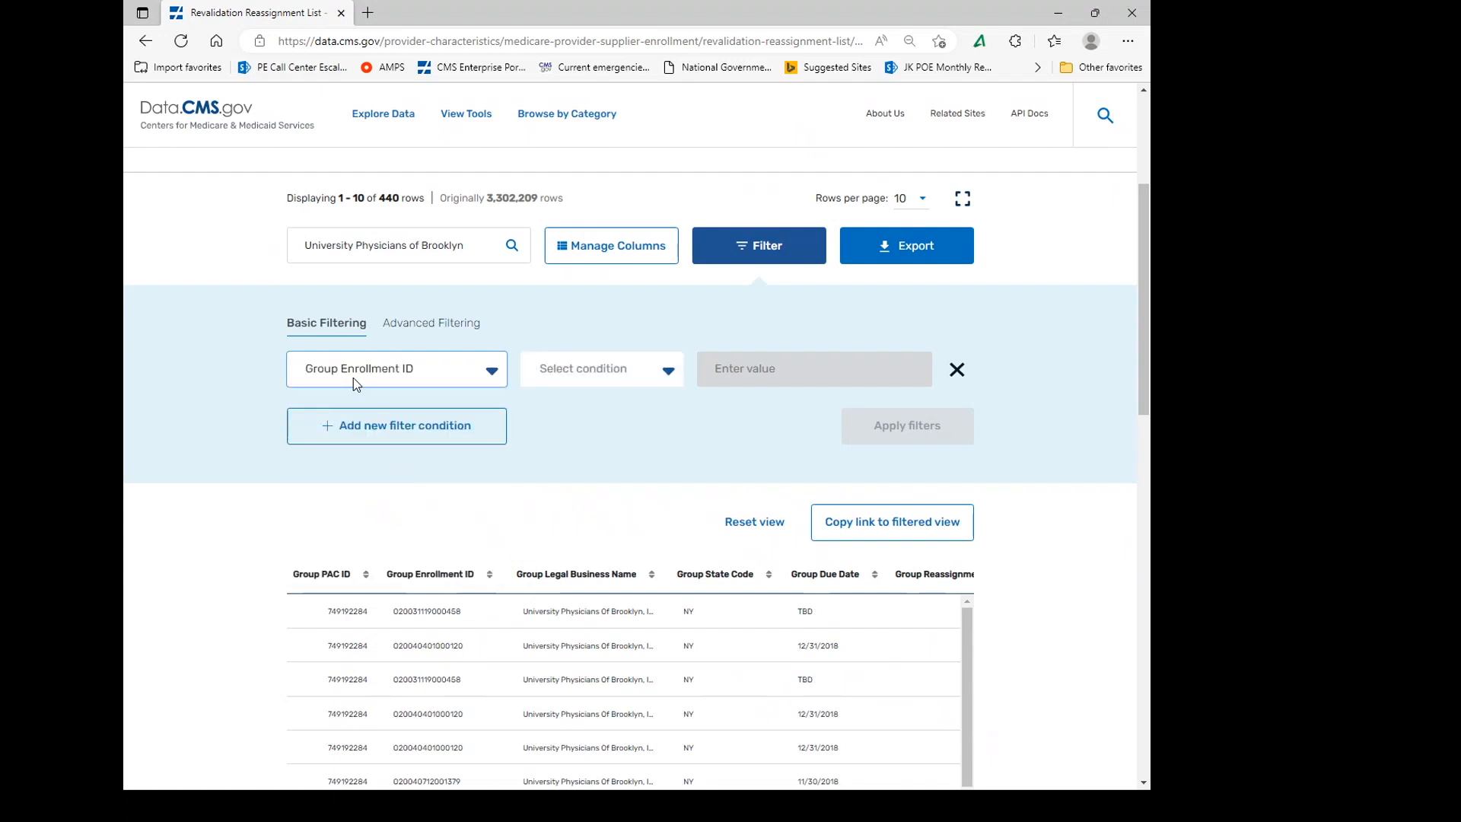
{"action": "left_click", "coordinate": [601, 368]}
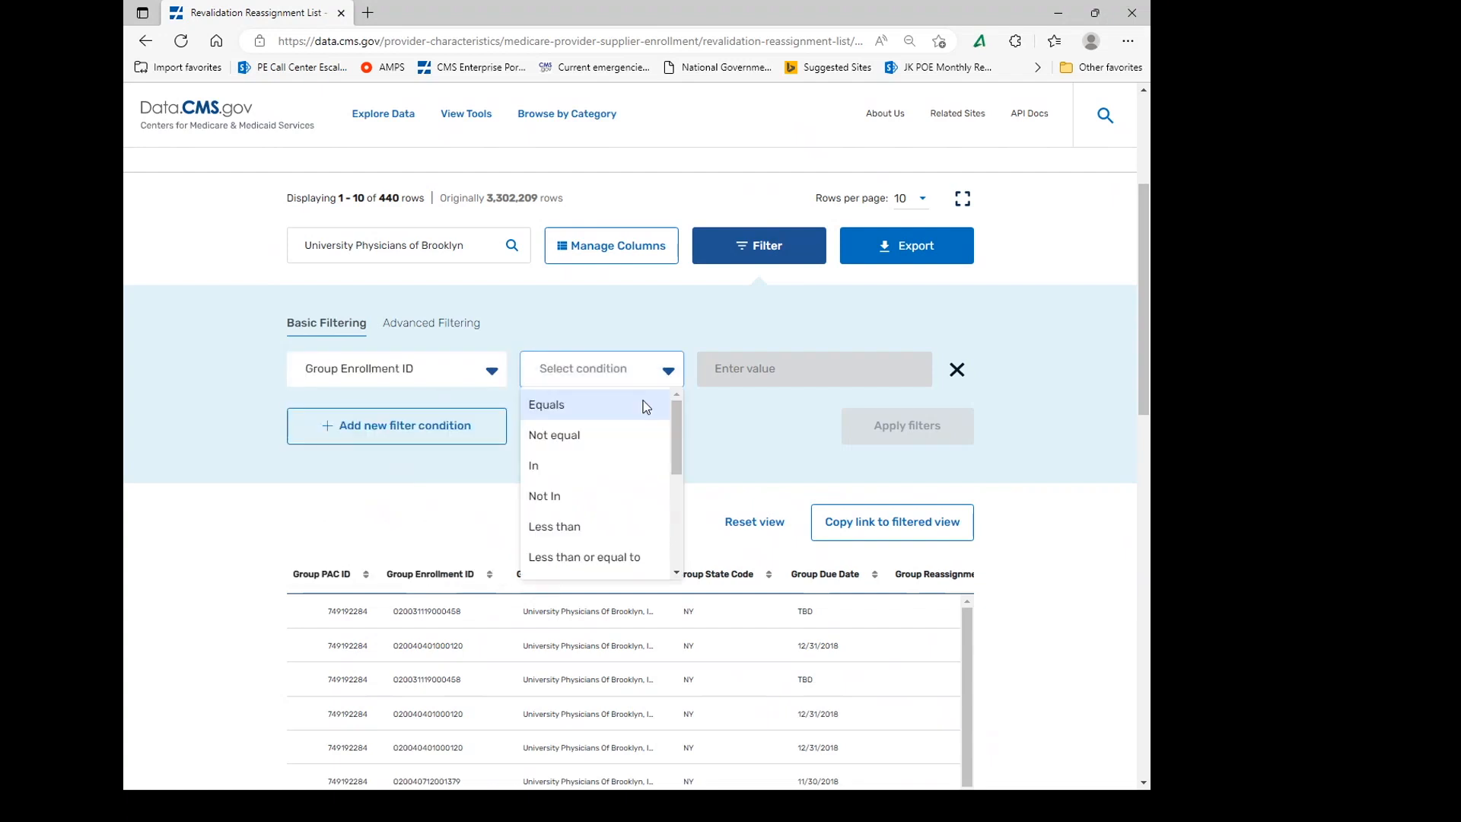
{"action": "left_click", "coordinate": [546, 404]}
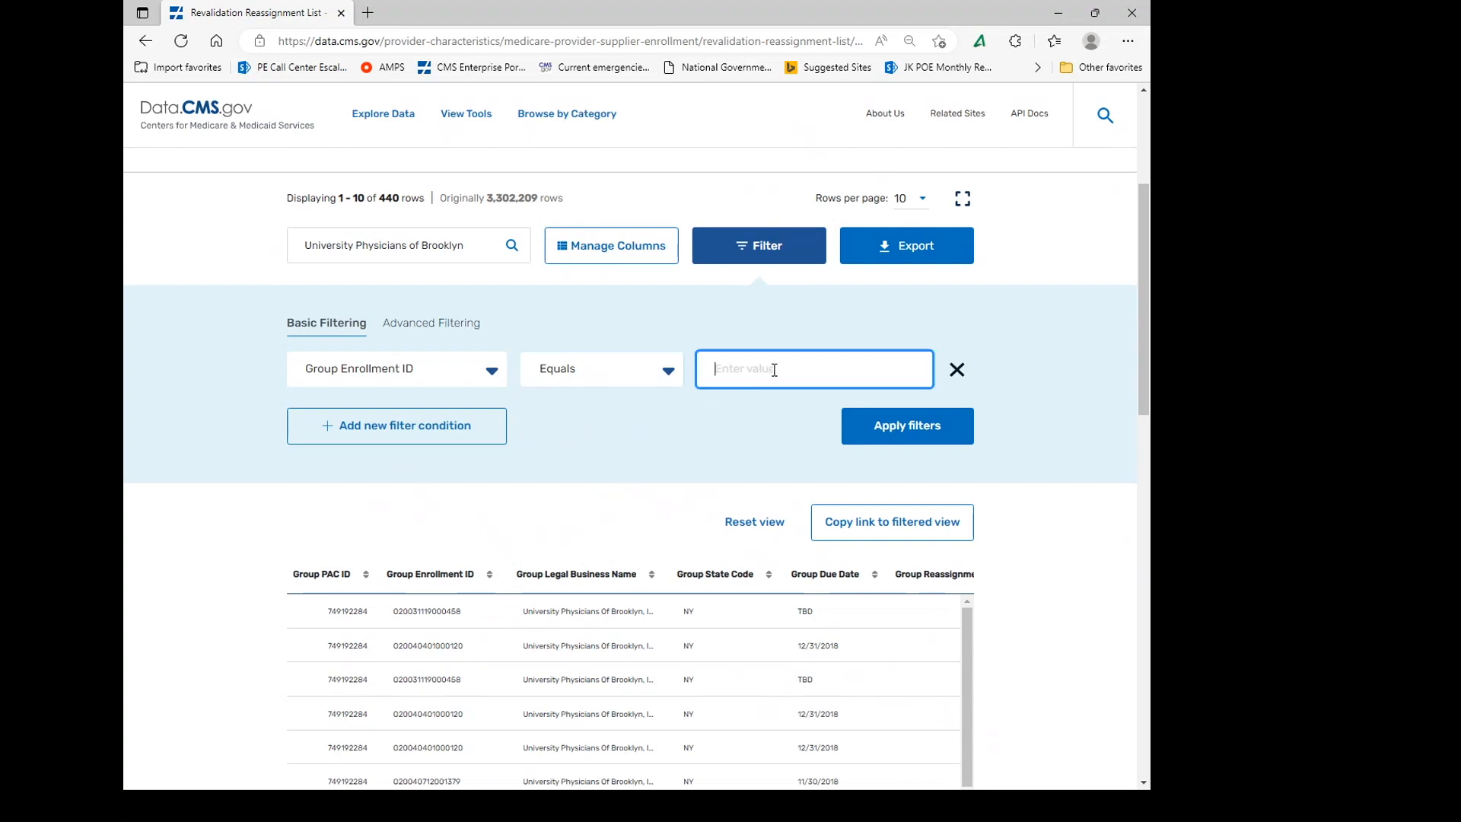
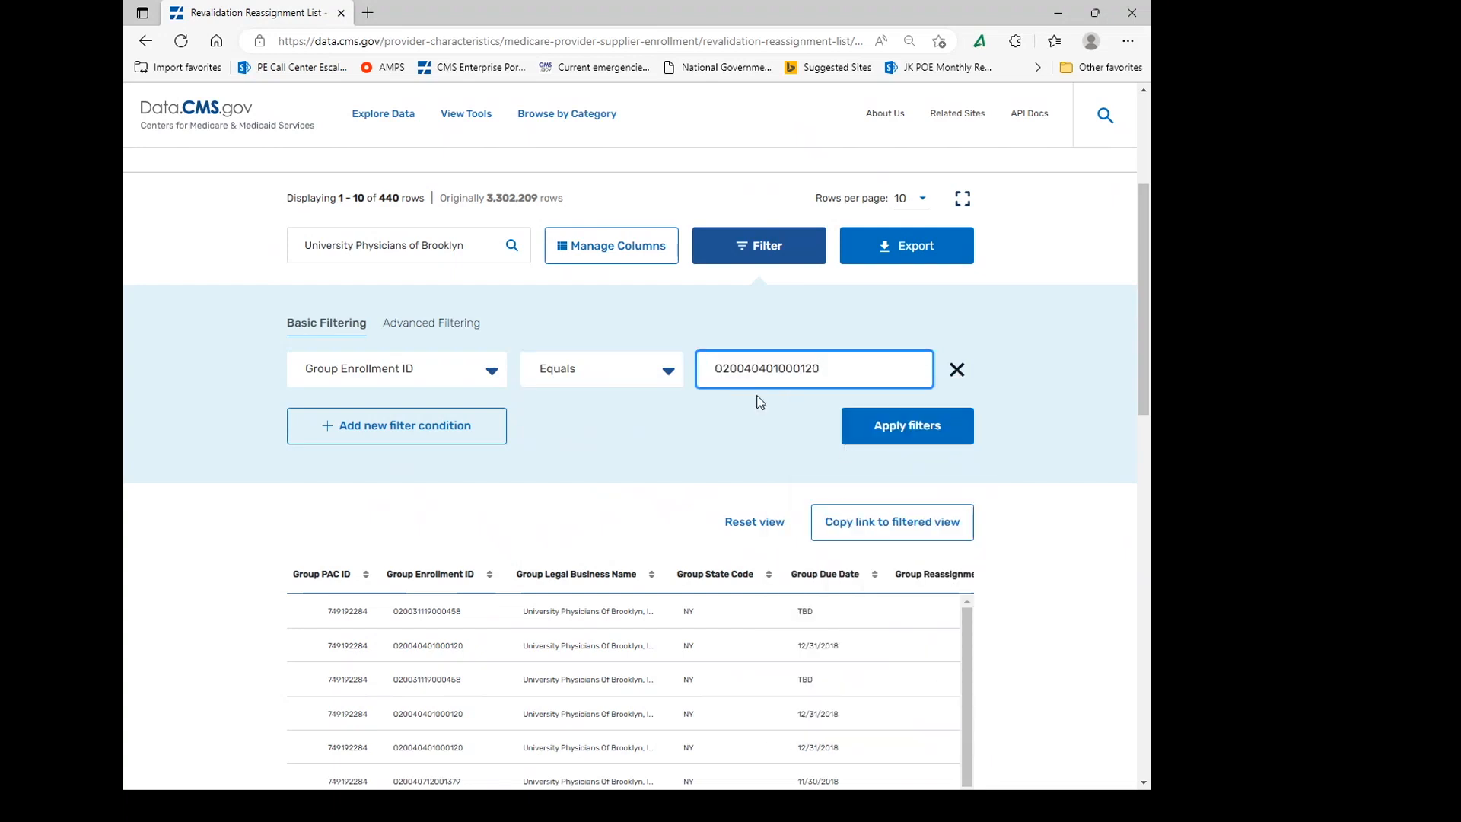
{"action": "left_click", "coordinate": [905, 426]}
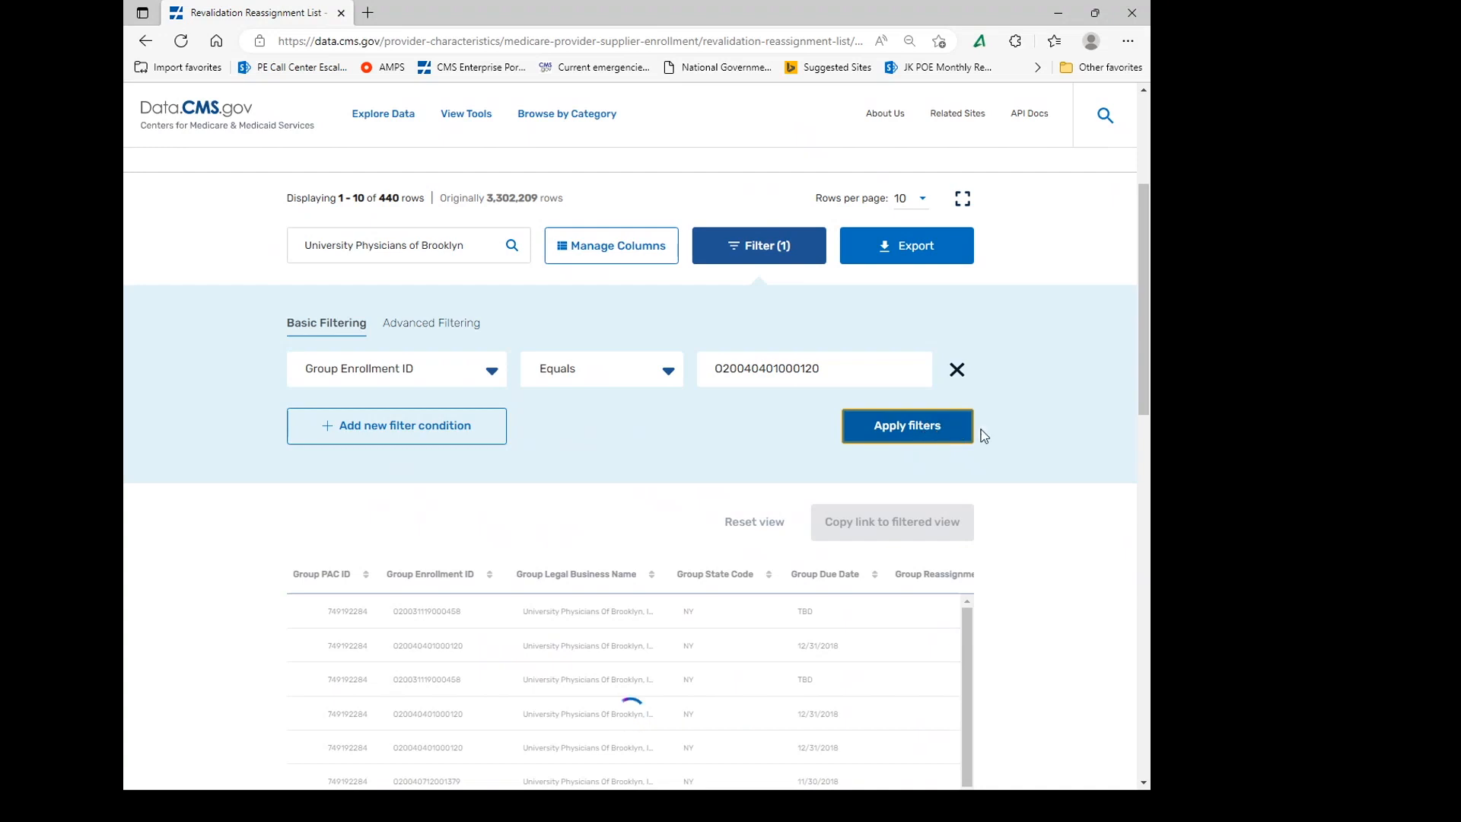
{"action": "left_click", "coordinate": [906, 425]}
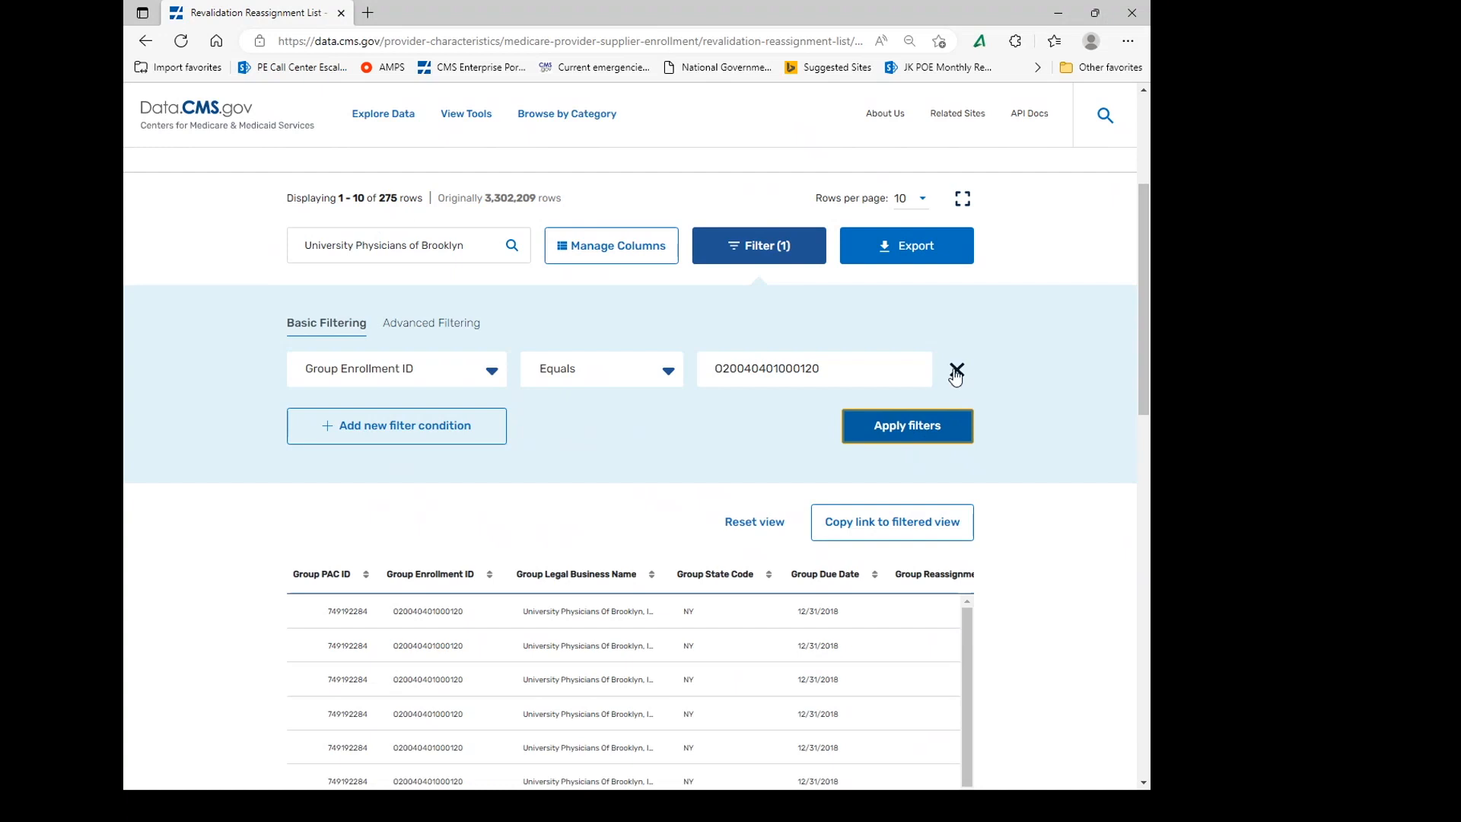
{"action": "left_click", "coordinate": [956, 370]}
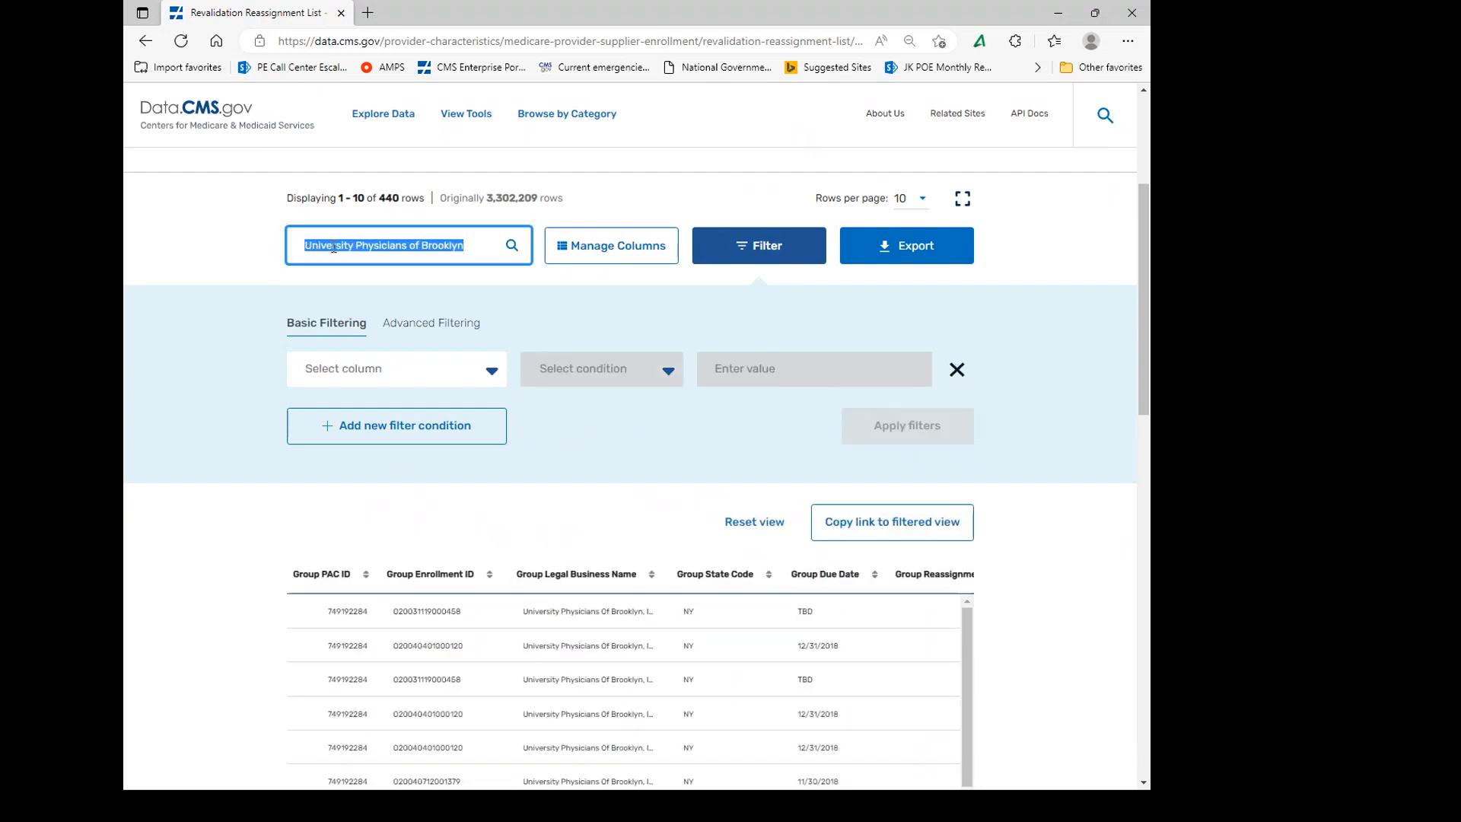
{"action": "right_click", "coordinate": [408, 245]}
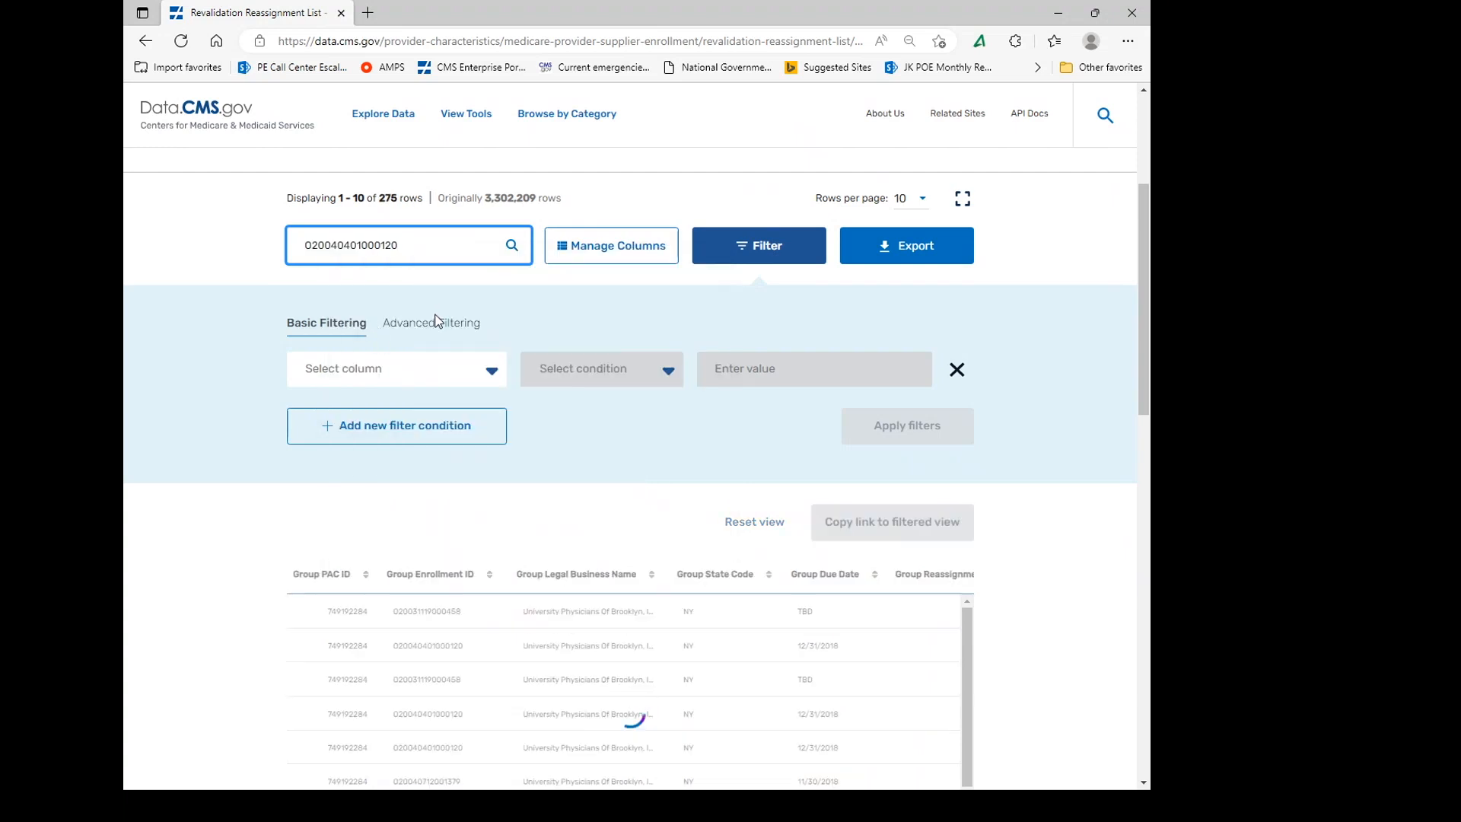
{"action": "left_click", "coordinate": [511, 245]}
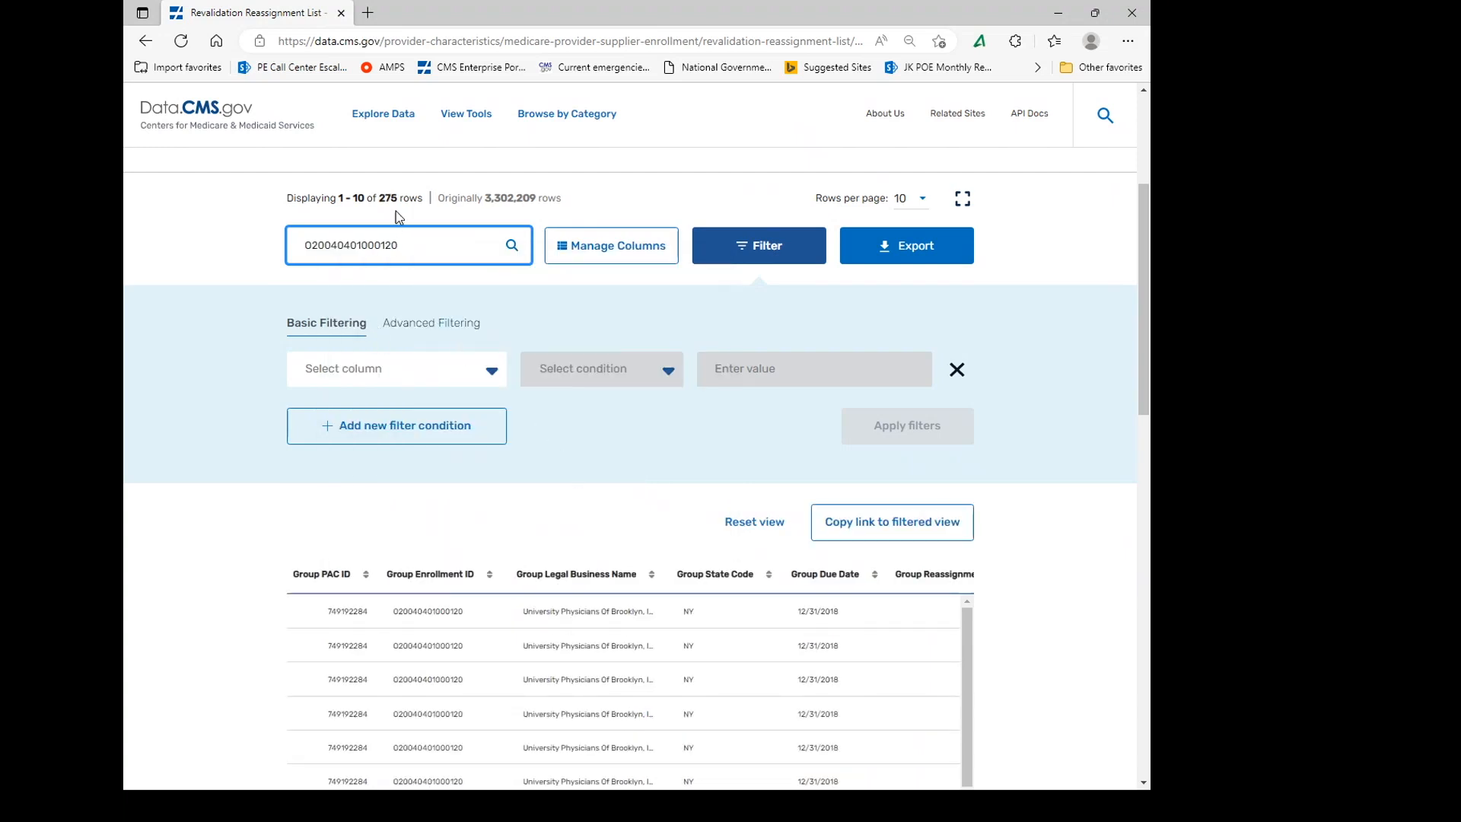
{"action": "mouse_move", "coordinate": [972, 422]}
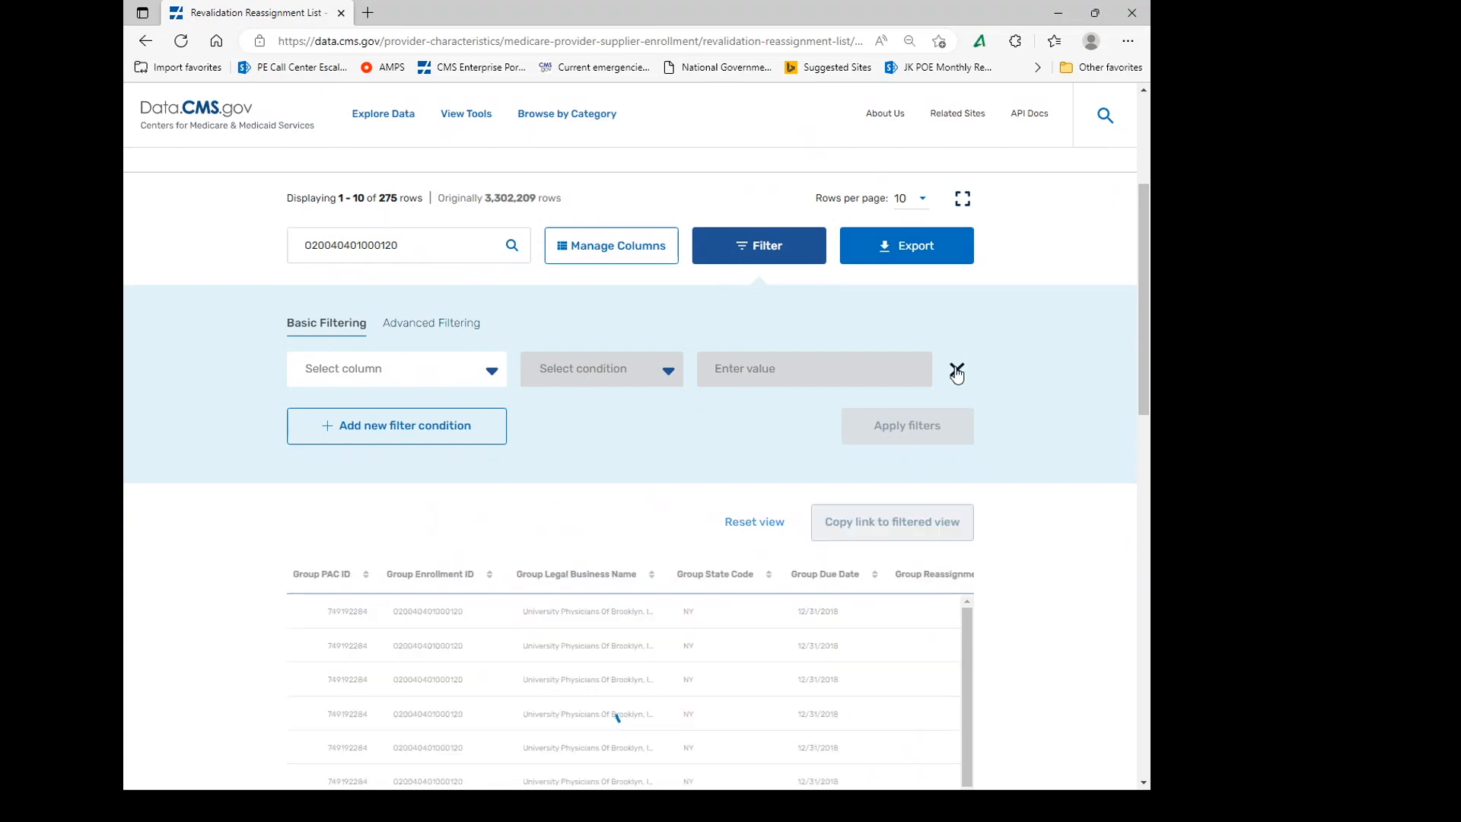
{"action": "right_click", "coordinate": [957, 373]}
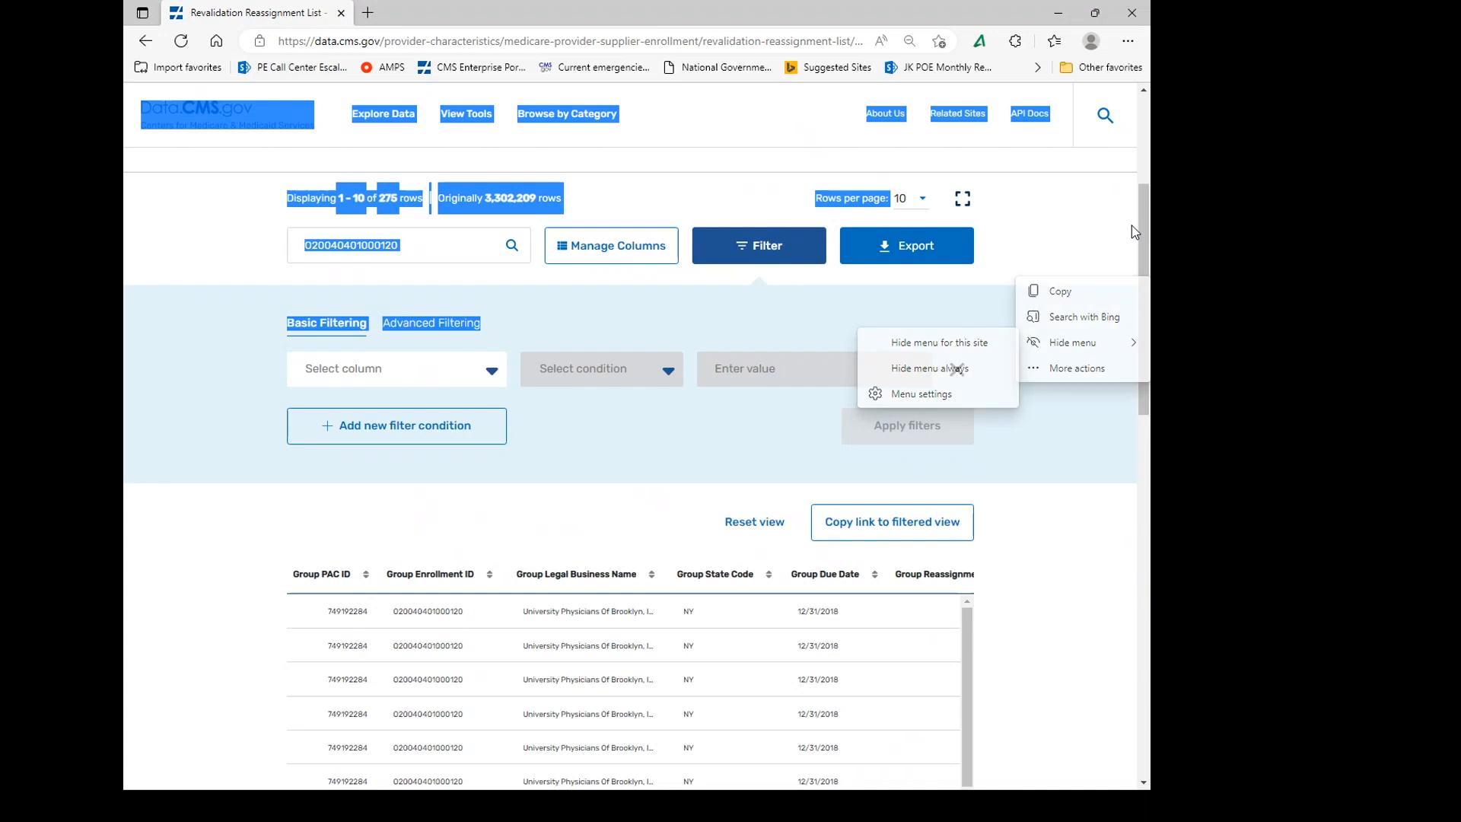
{"action": "left_click", "coordinate": [910, 198]}
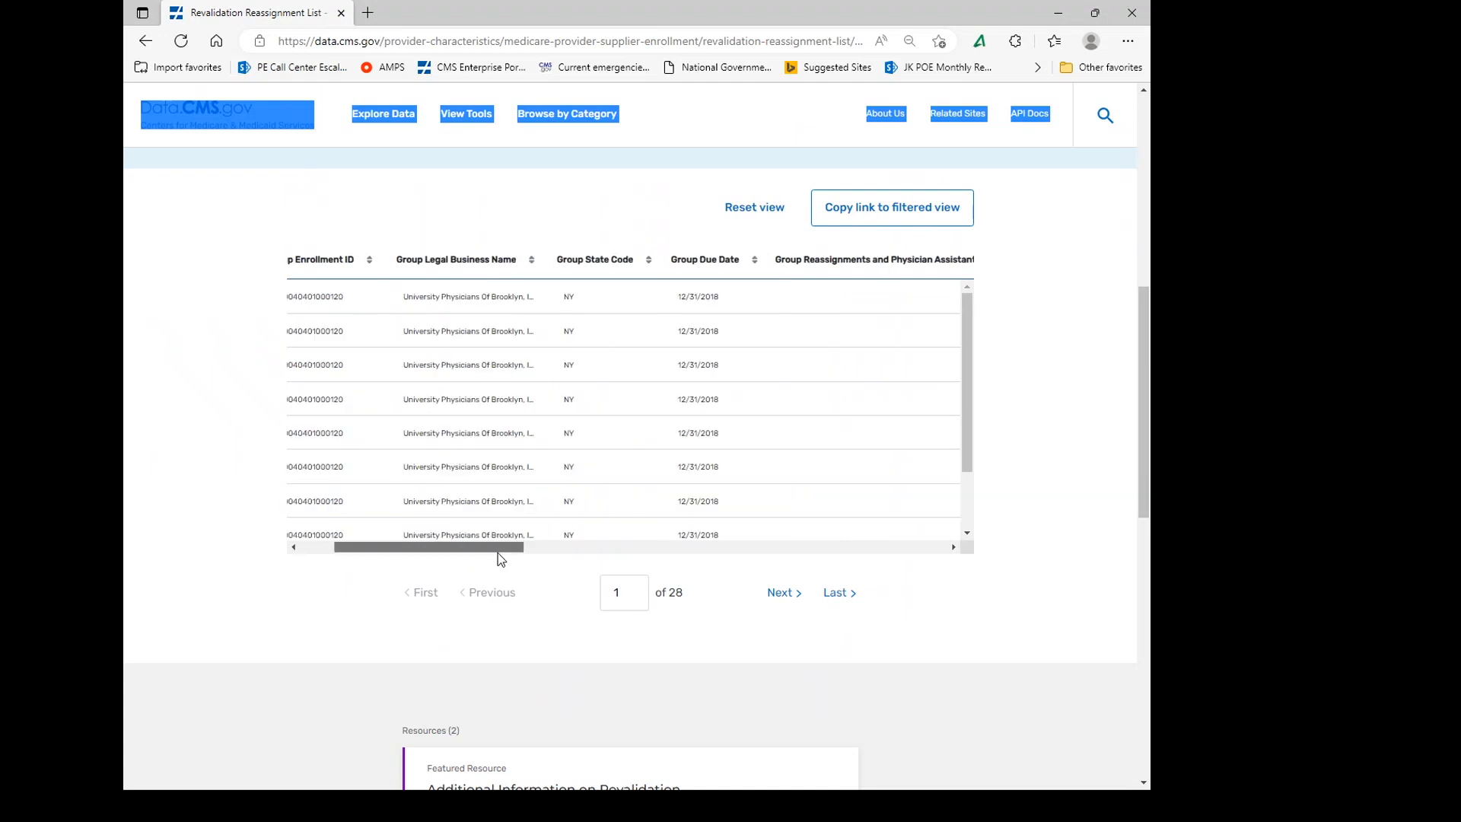
{"action": "left_click_drag", "start_coordinate": [456, 547], "coordinate": [610, 547]}
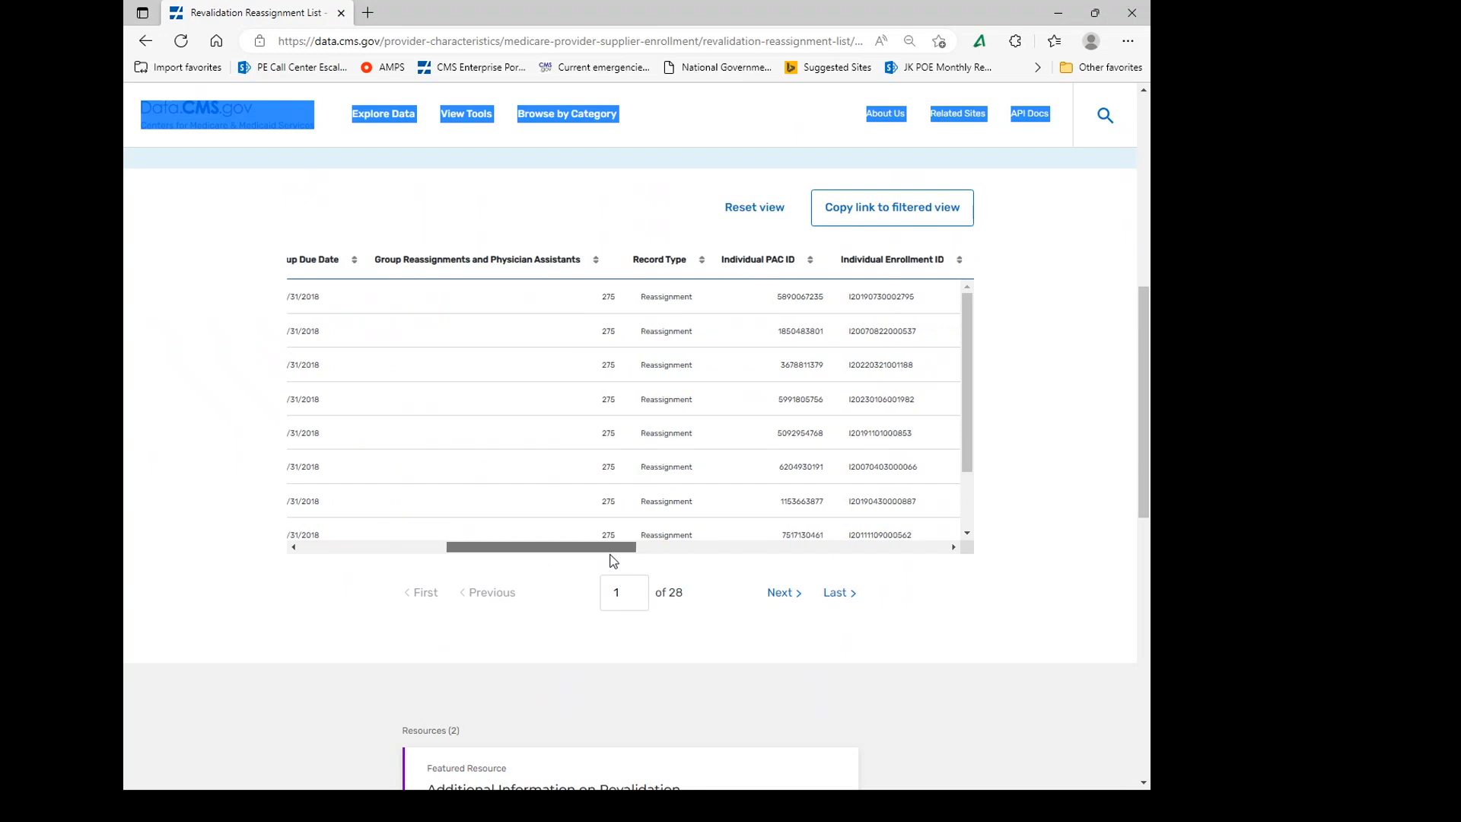
{"action": "left_click_drag", "start_coordinate": [540, 546], "coordinate": [684, 546]}
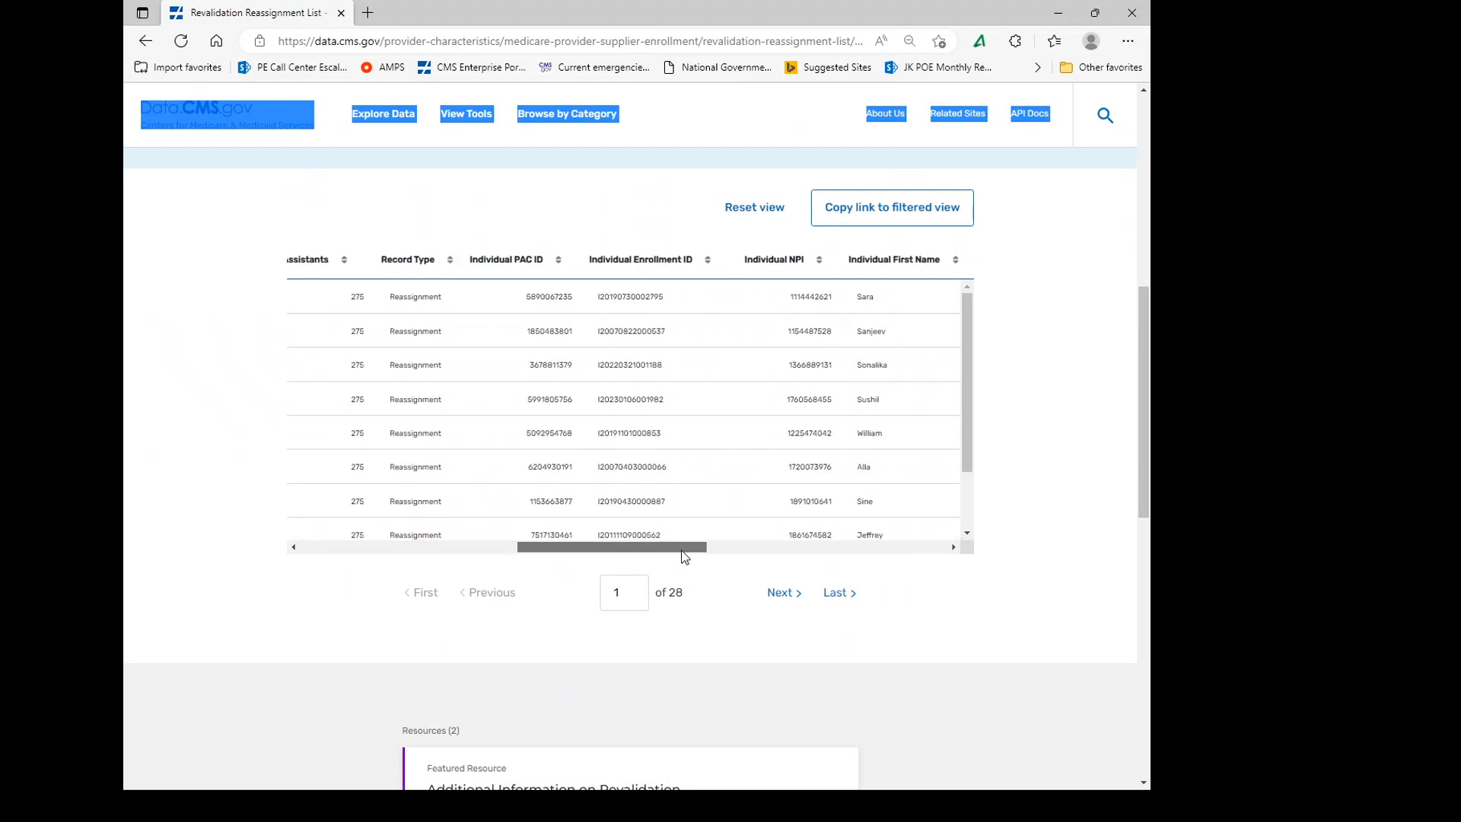
{"action": "left_click_drag", "start_coordinate": [633, 546], "coordinate": [829, 546]}
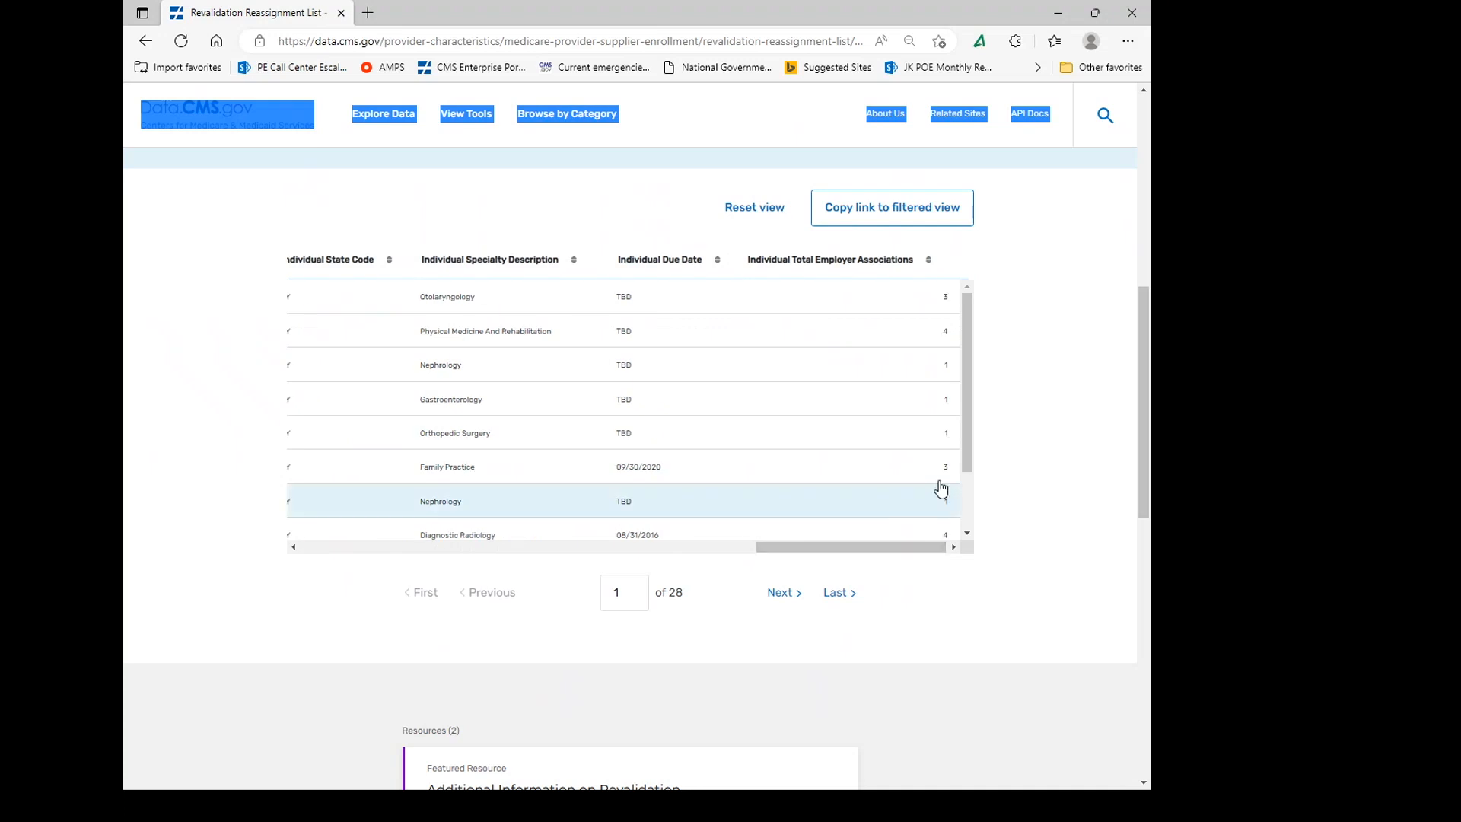
{"action": "mouse_move", "coordinate": [943, 299]}
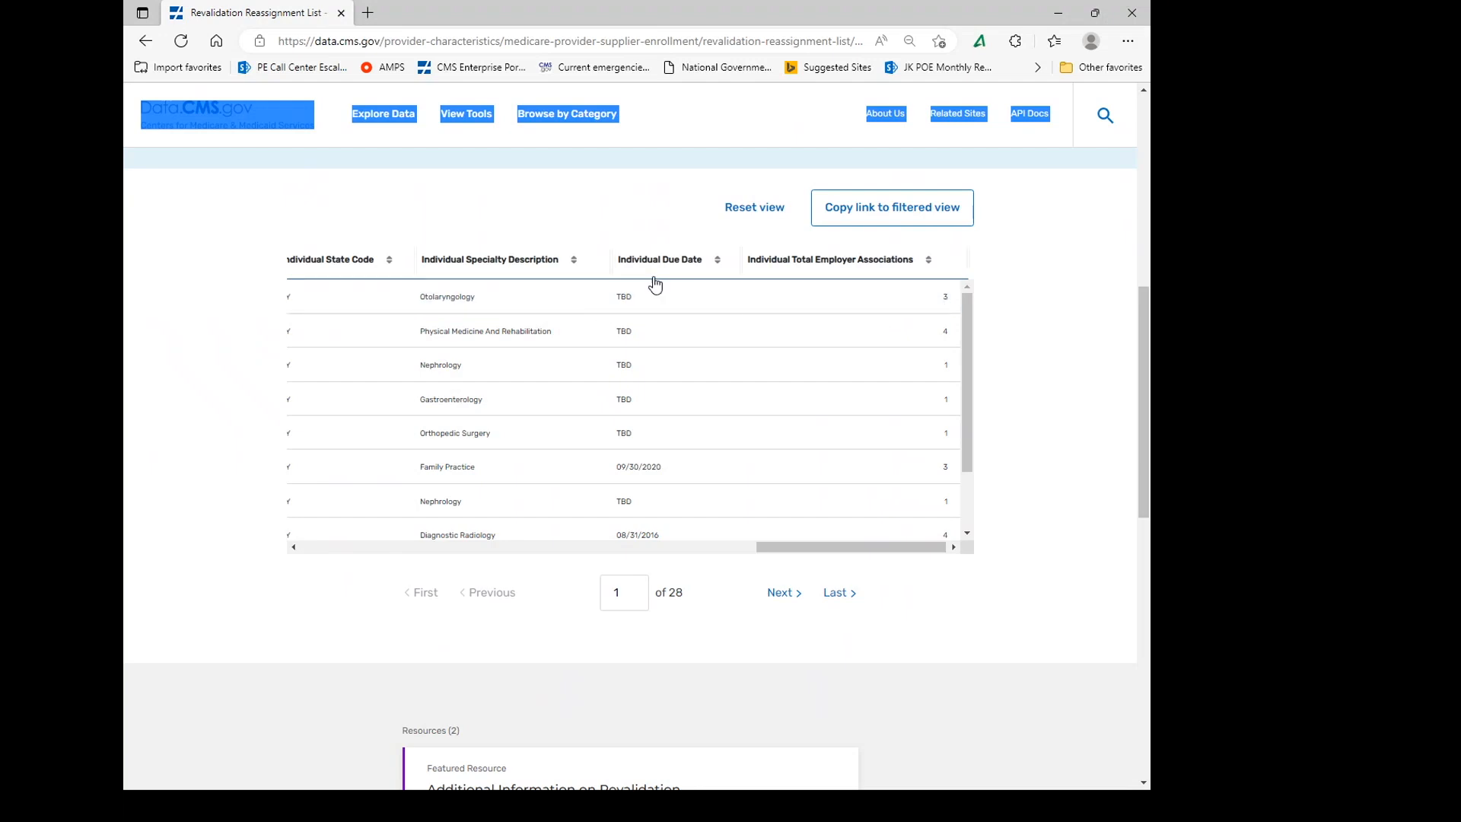
{"action": "mouse_move", "coordinate": [1122, 459]}
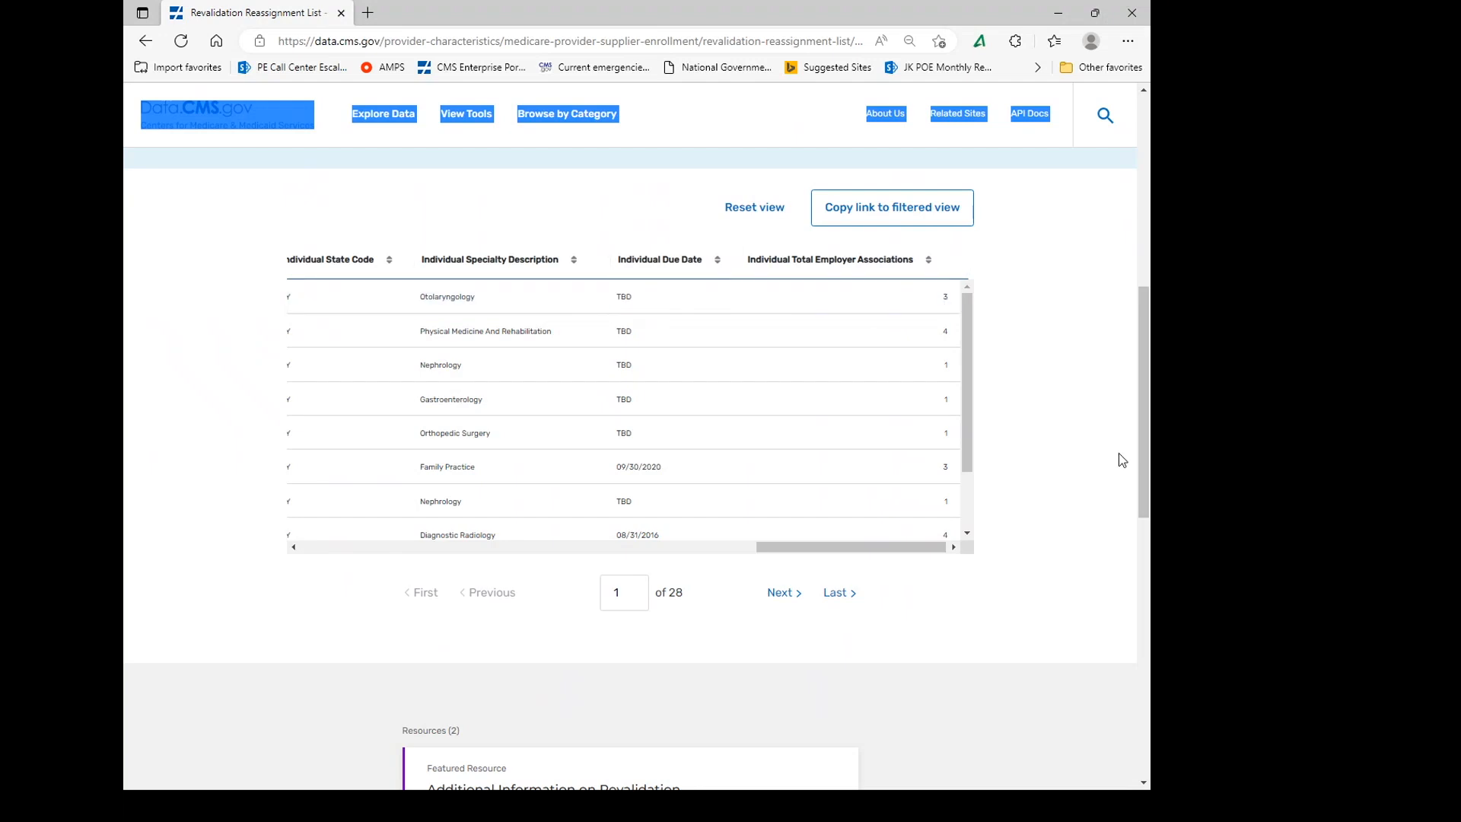
{"action": "left_click", "coordinate": [757, 151]}
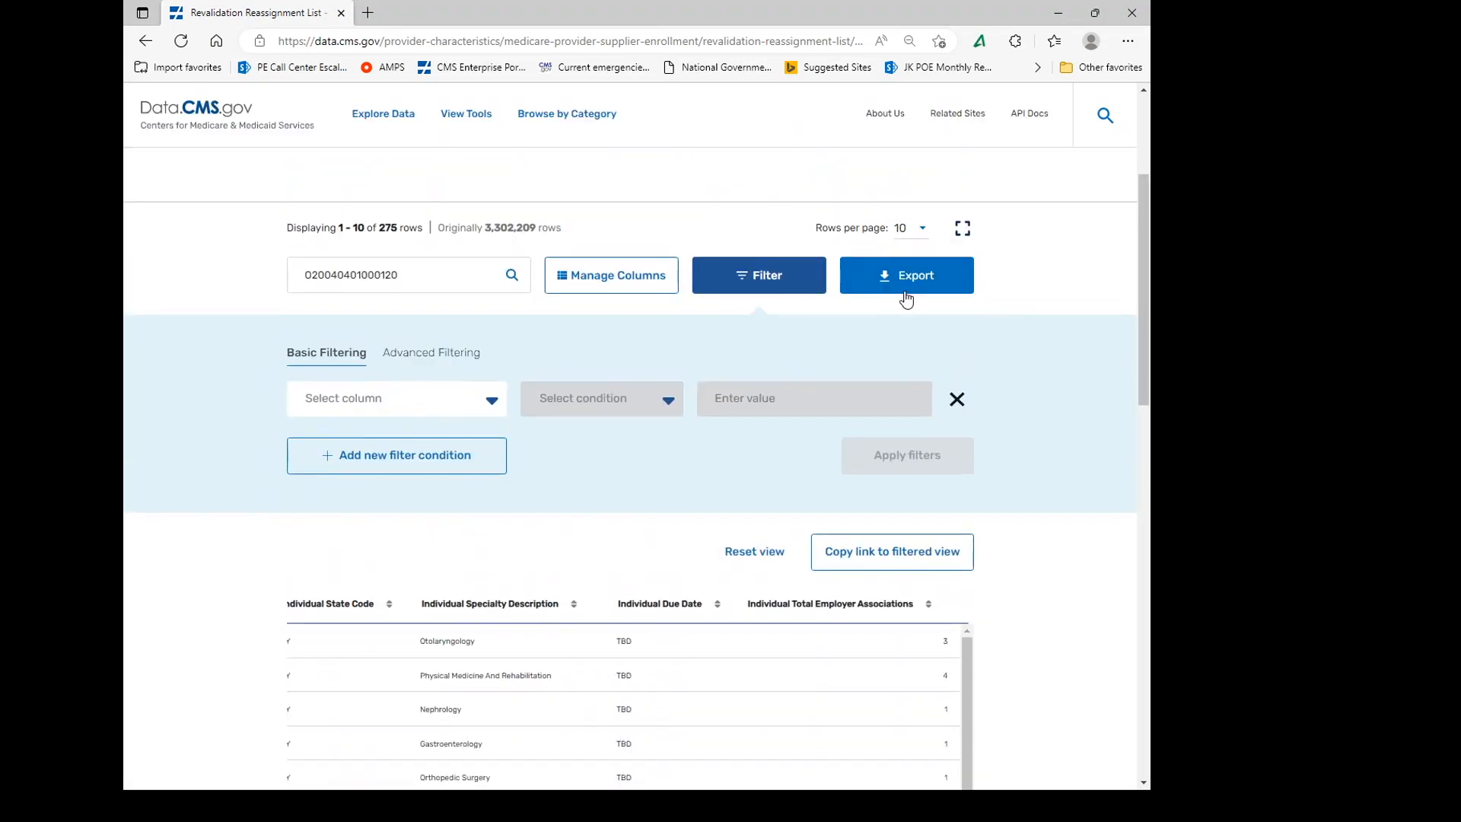
{"action": "left_click", "coordinate": [904, 276]}
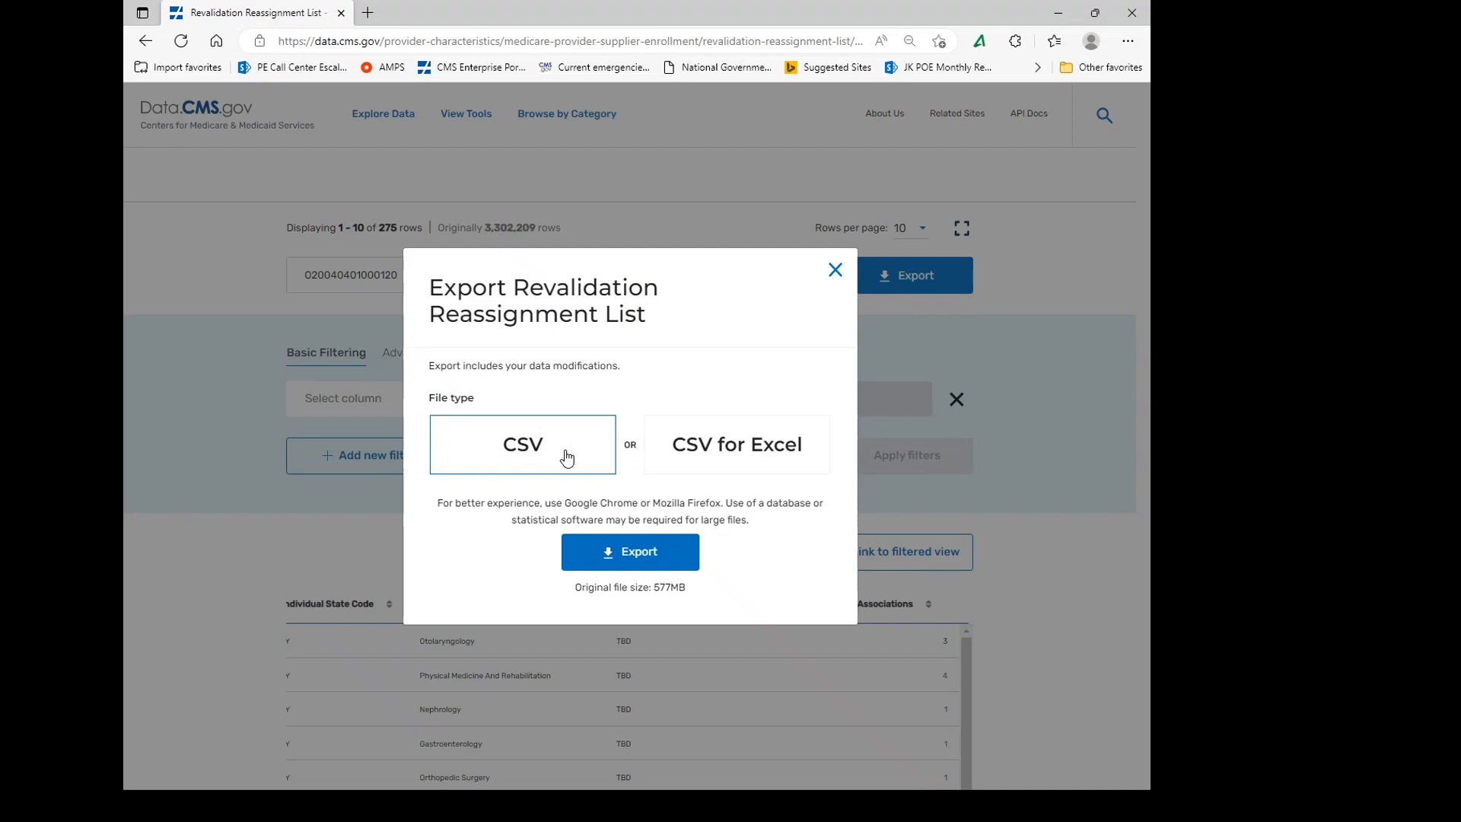
{"action": "mouse_move", "coordinate": [752, 462]}
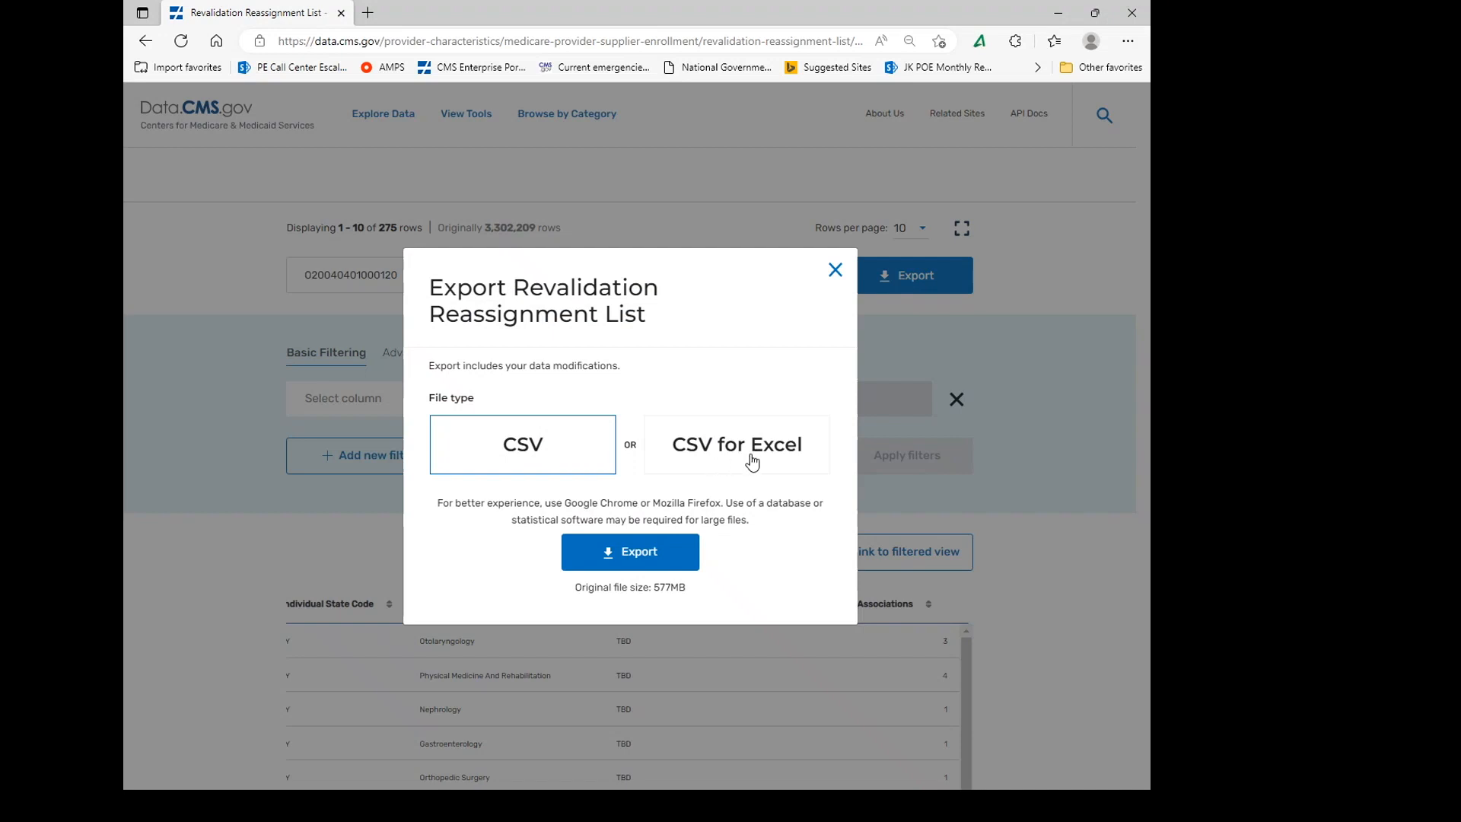
{"action": "mouse_move", "coordinate": [835, 271]}
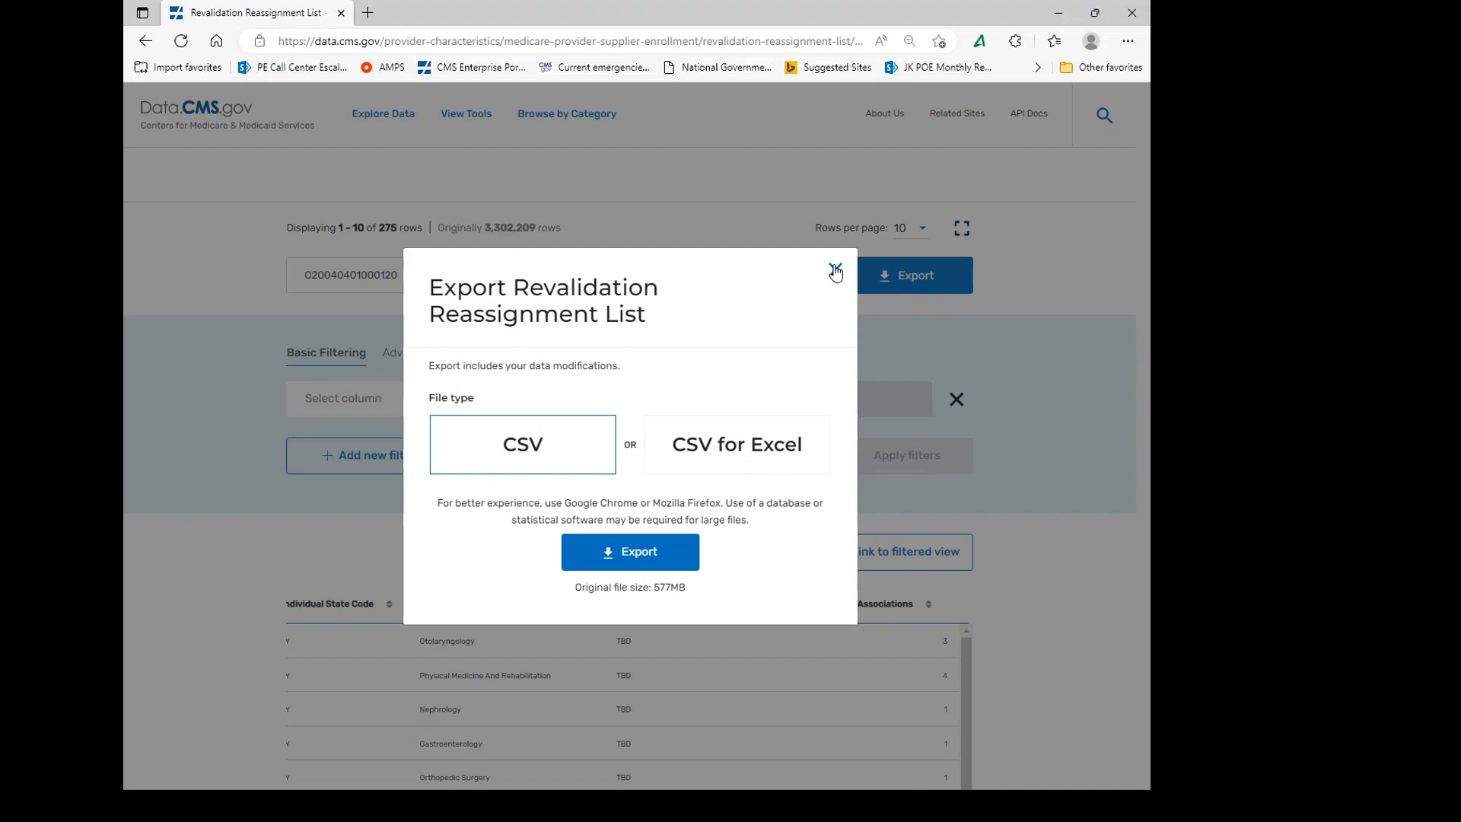
{"action": "left_click", "coordinate": [835, 271]}
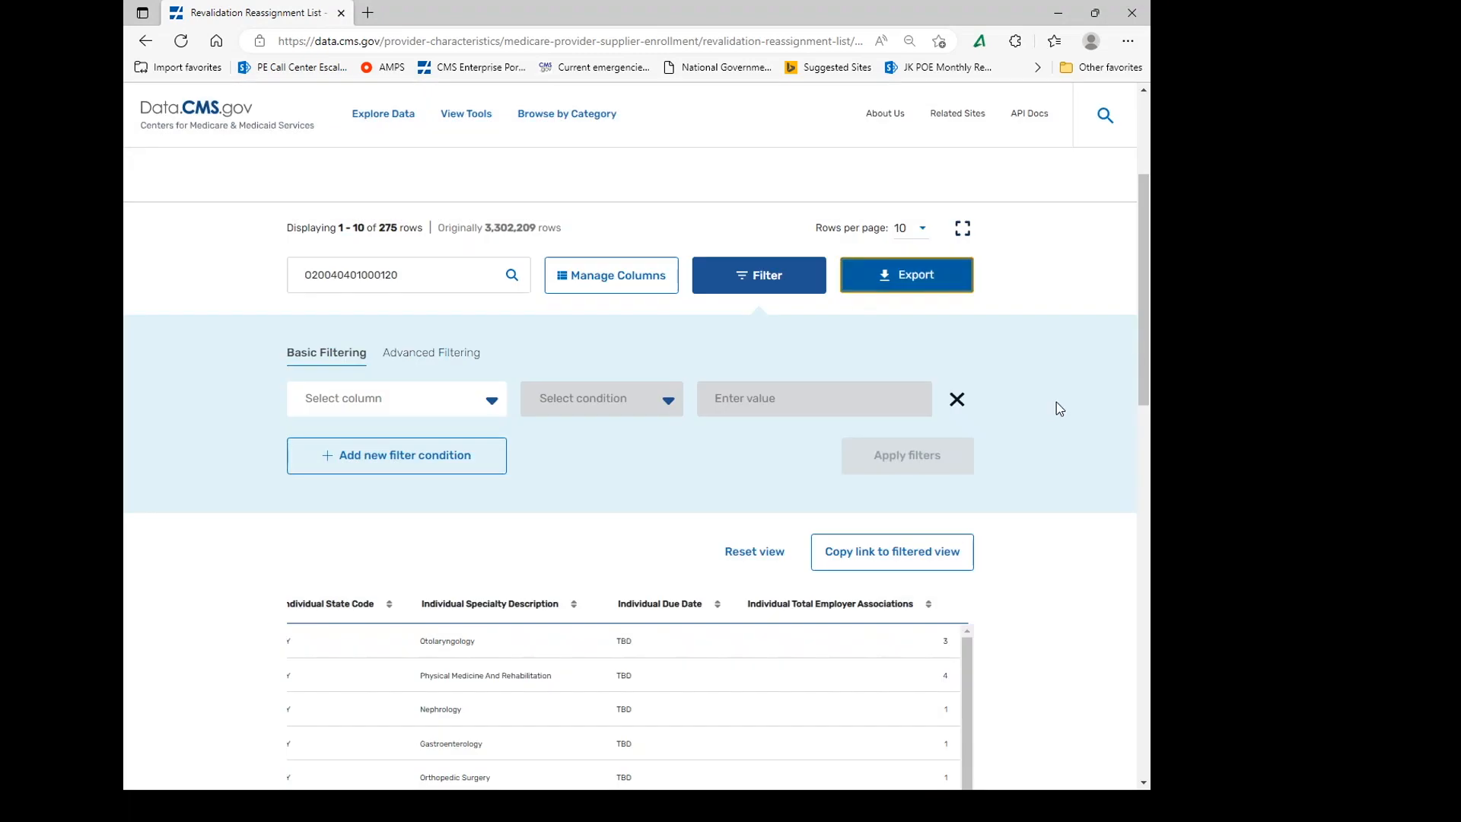
{"action": "scroll", "scroll_direction": "down", "scroll_amount": 3}
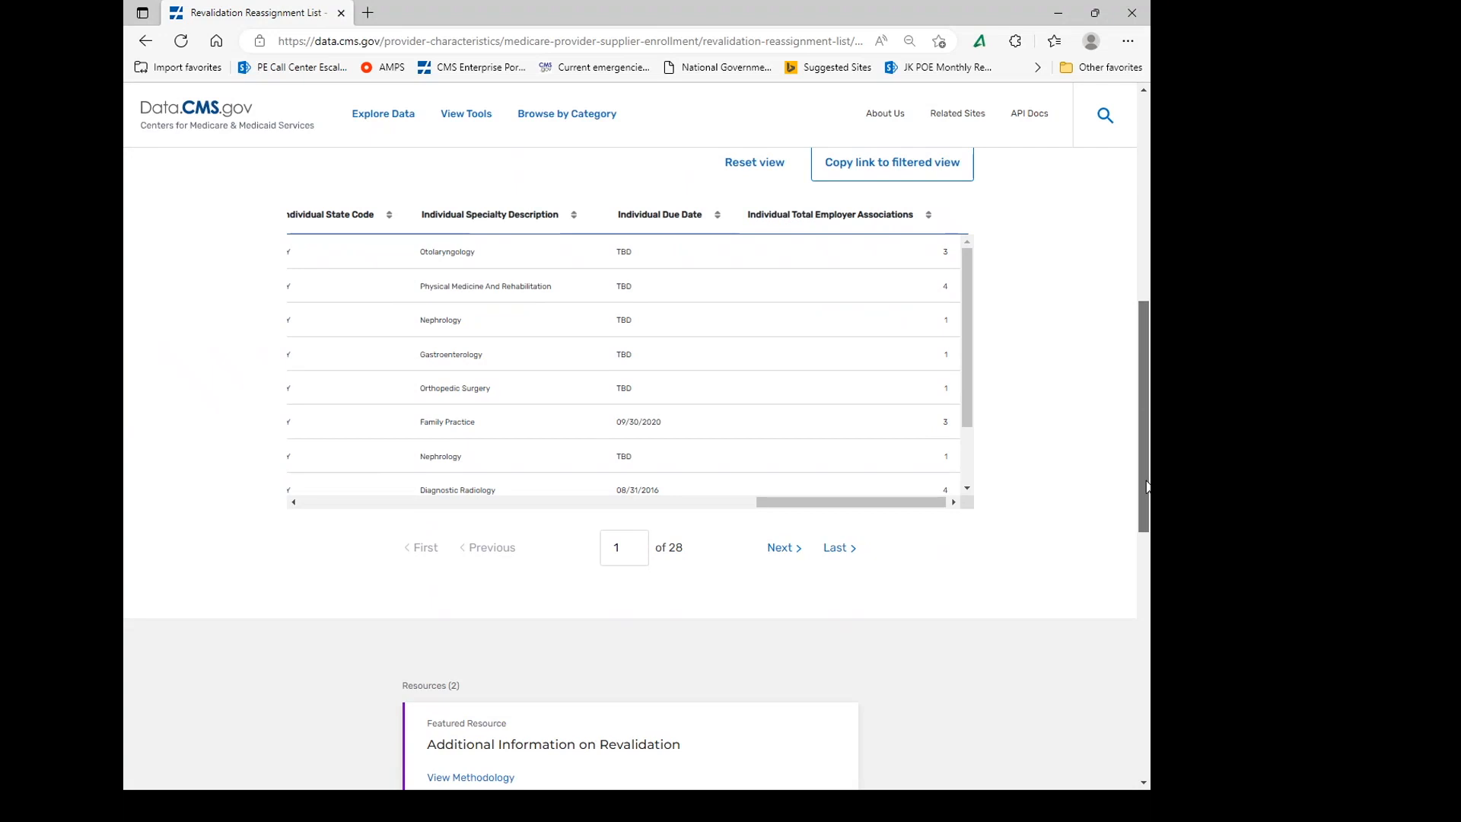
{"action": "scroll", "scroll_direction": "up", "scroll_amount": 3}
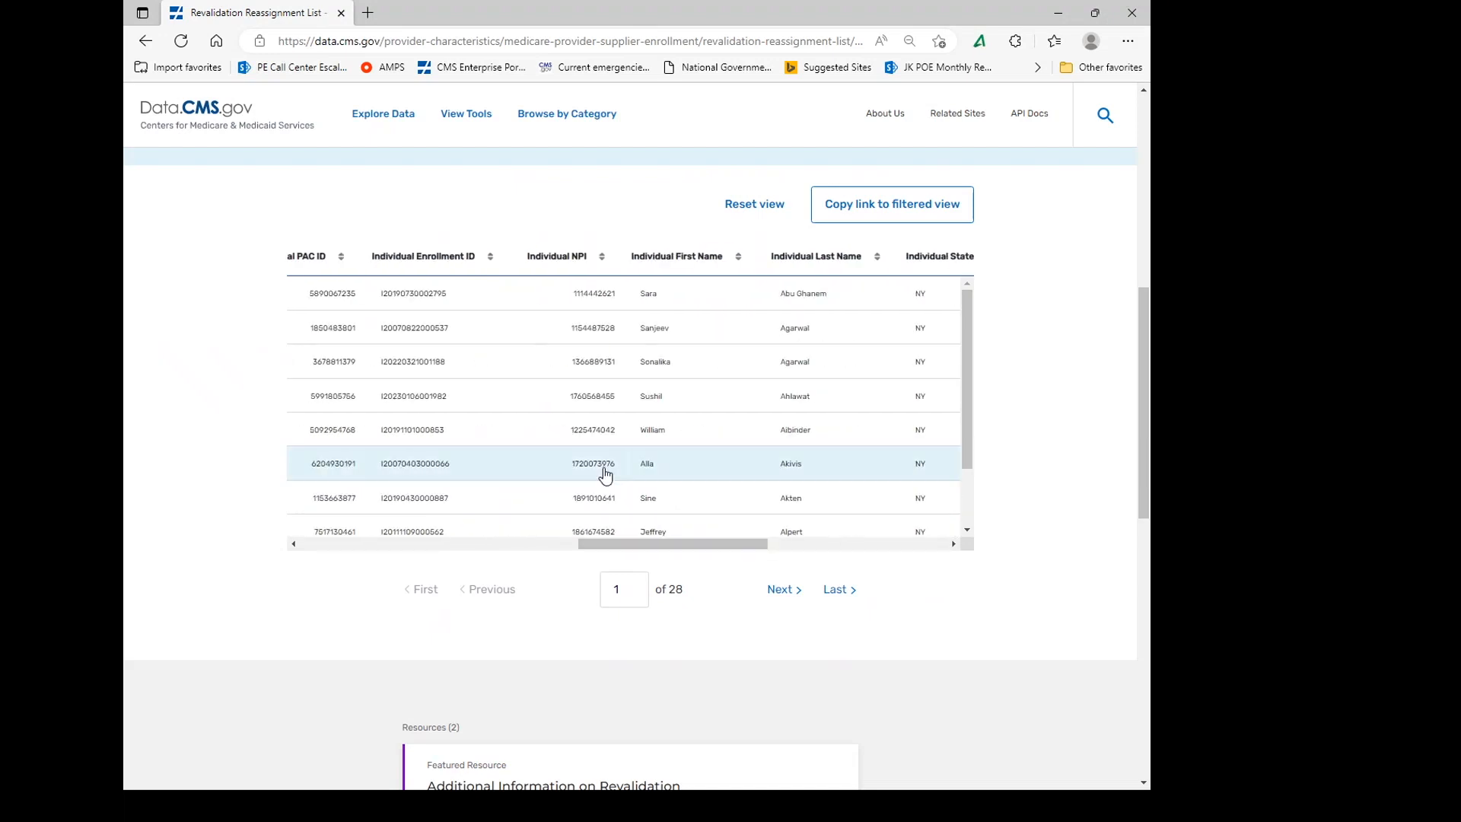
{"action": "right_click", "coordinate": [592, 462]}
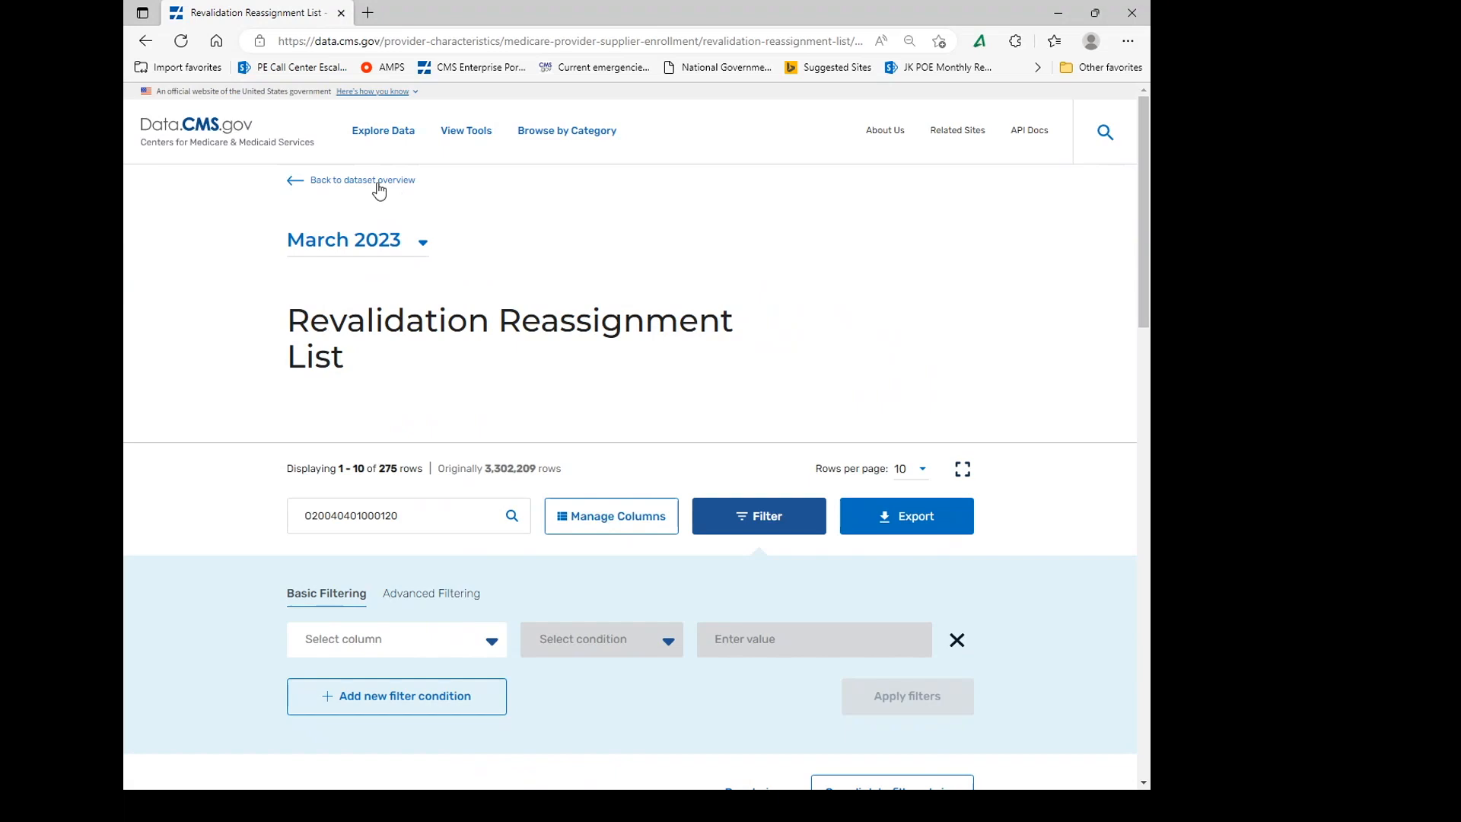
Launch the Medicare Revalidation List tool from the dataset overview, ready to paste an NPI
{"action": "left_click", "coordinate": [362, 180]}
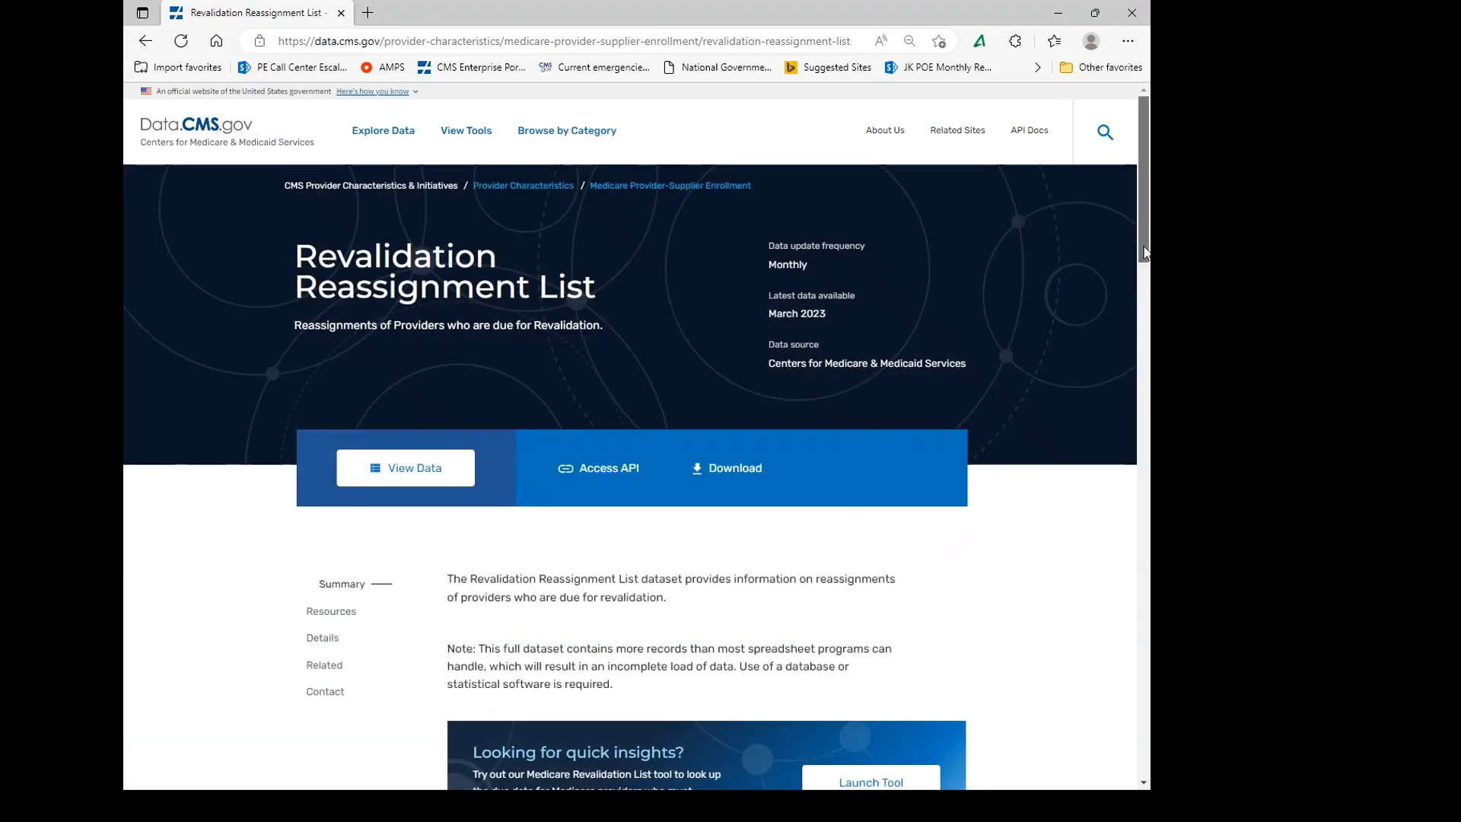
{"action": "scroll", "scroll_direction": "down", "scroll_amount": 3}
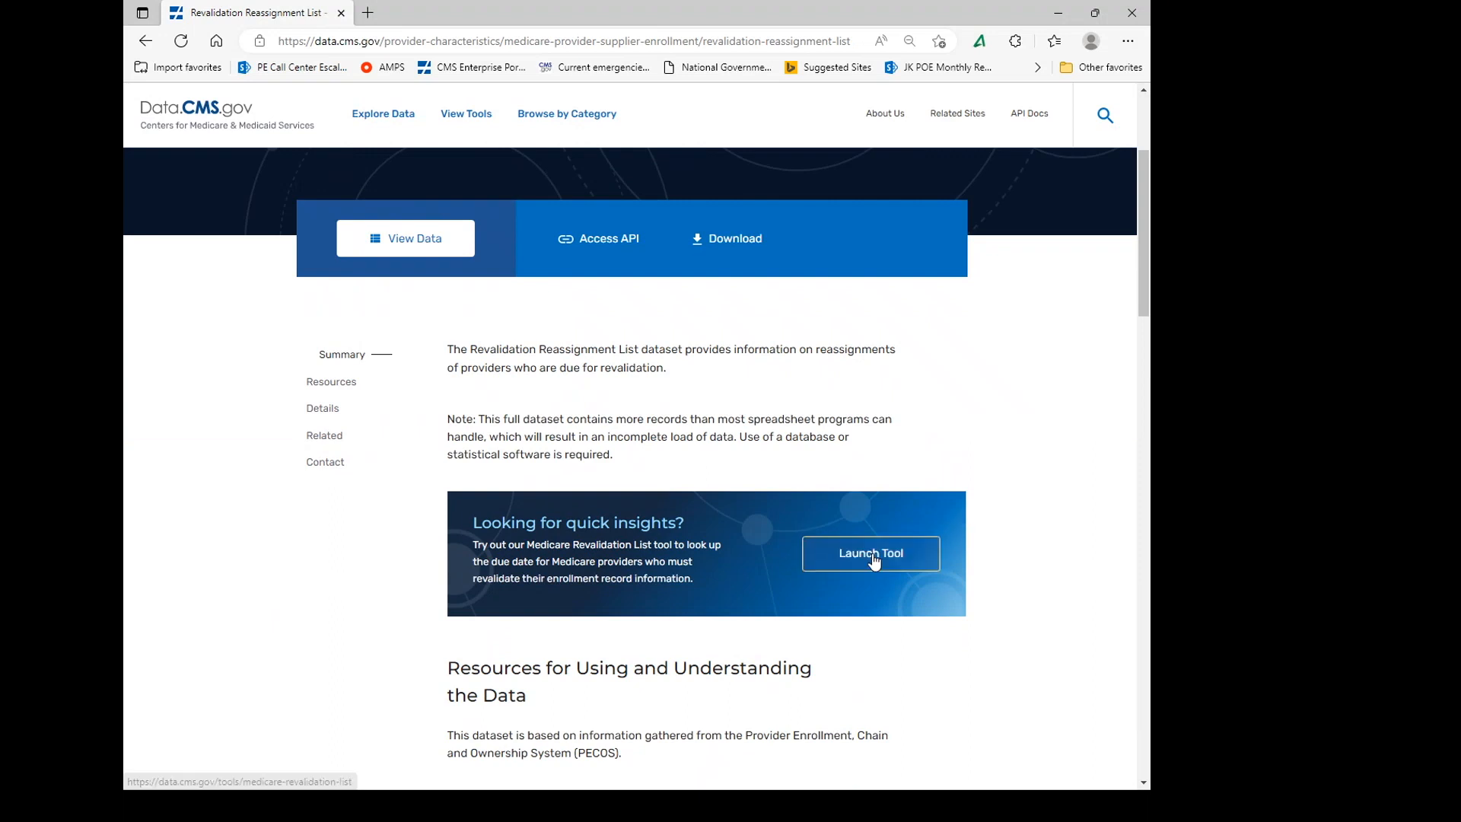
{"action": "left_click", "coordinate": [868, 553]}
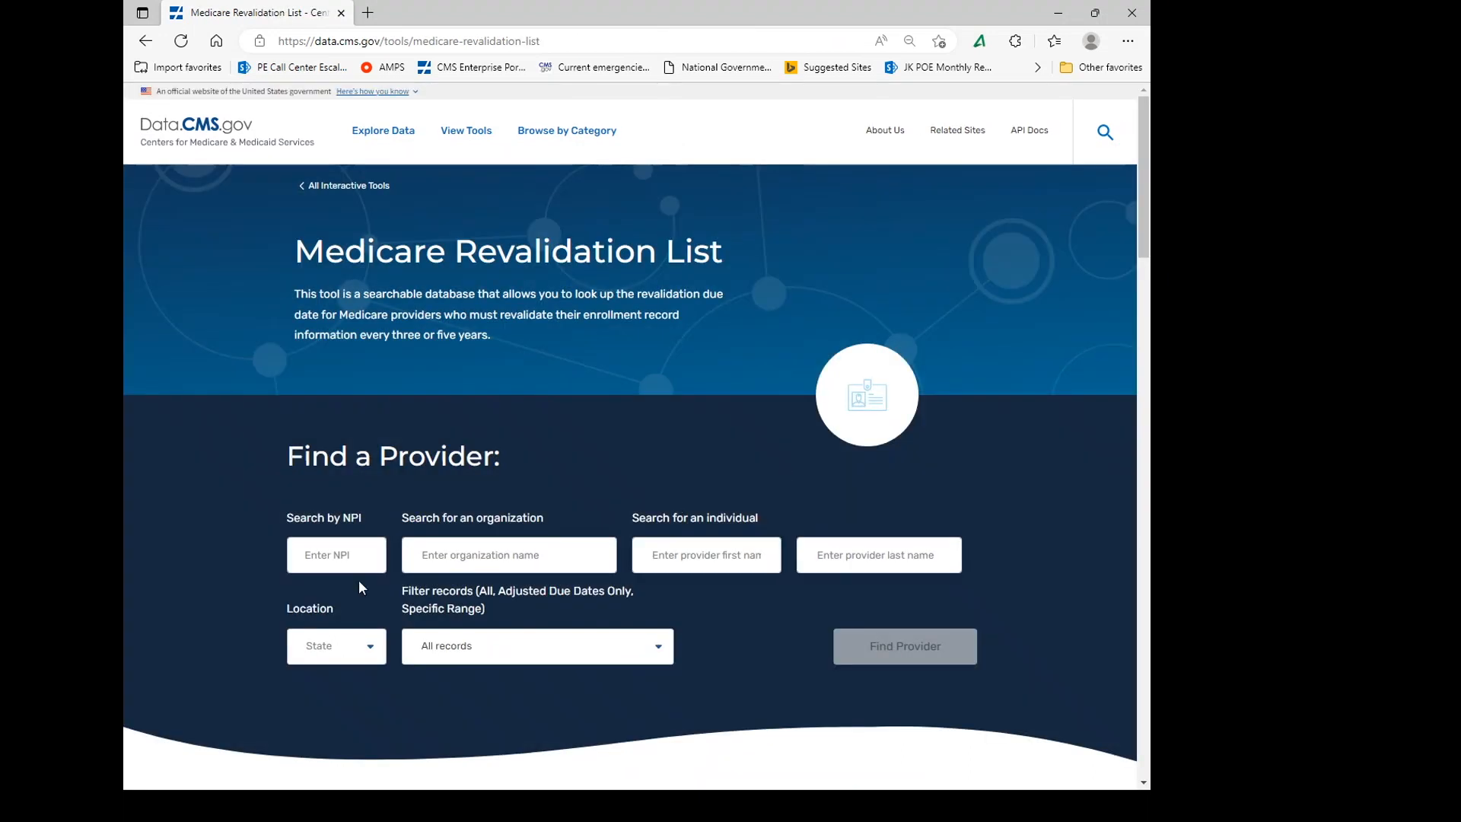
{"action": "right_click", "coordinate": [335, 553]}
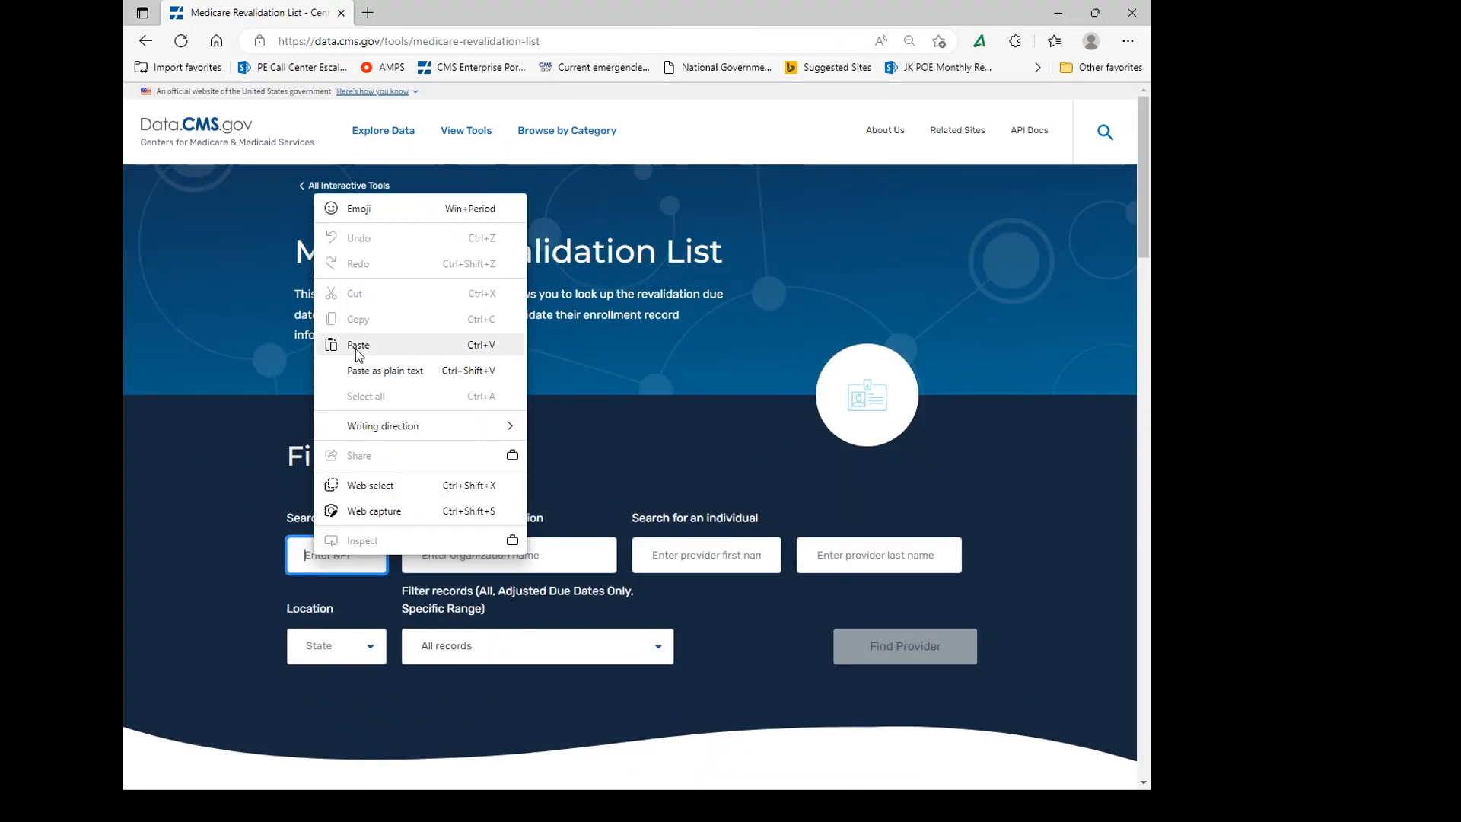